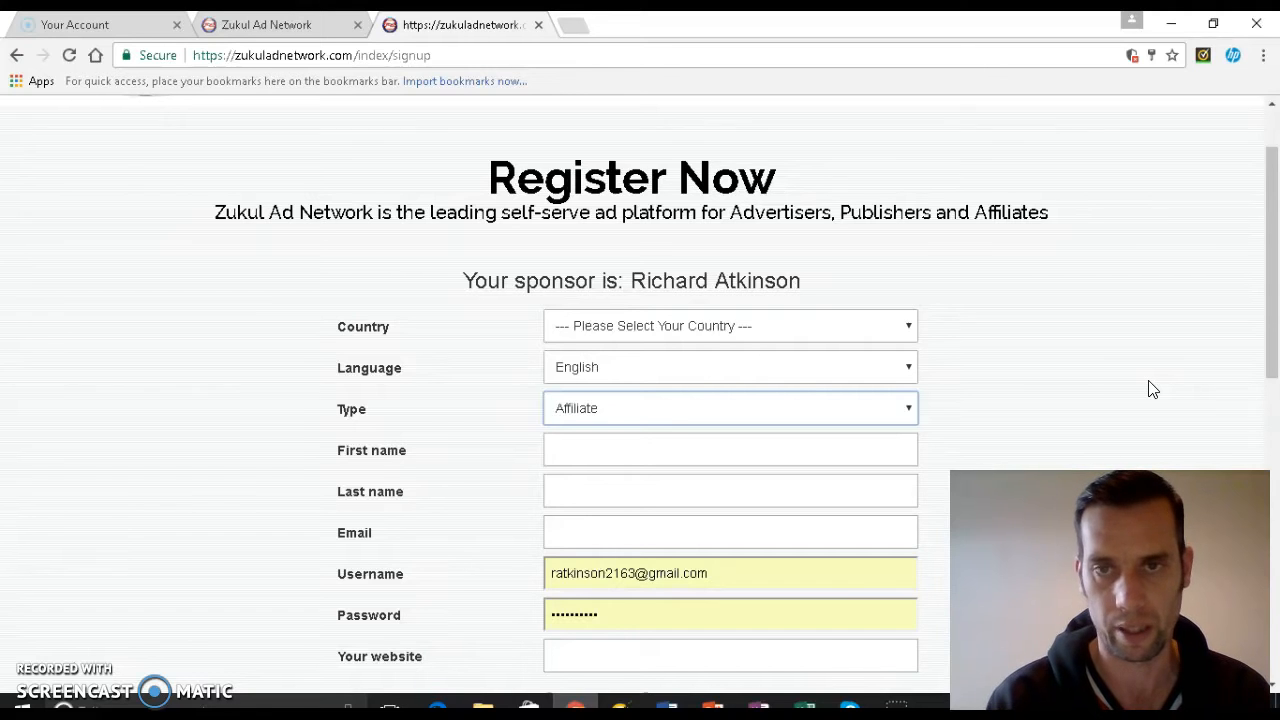
mouse_move(1135, 388)
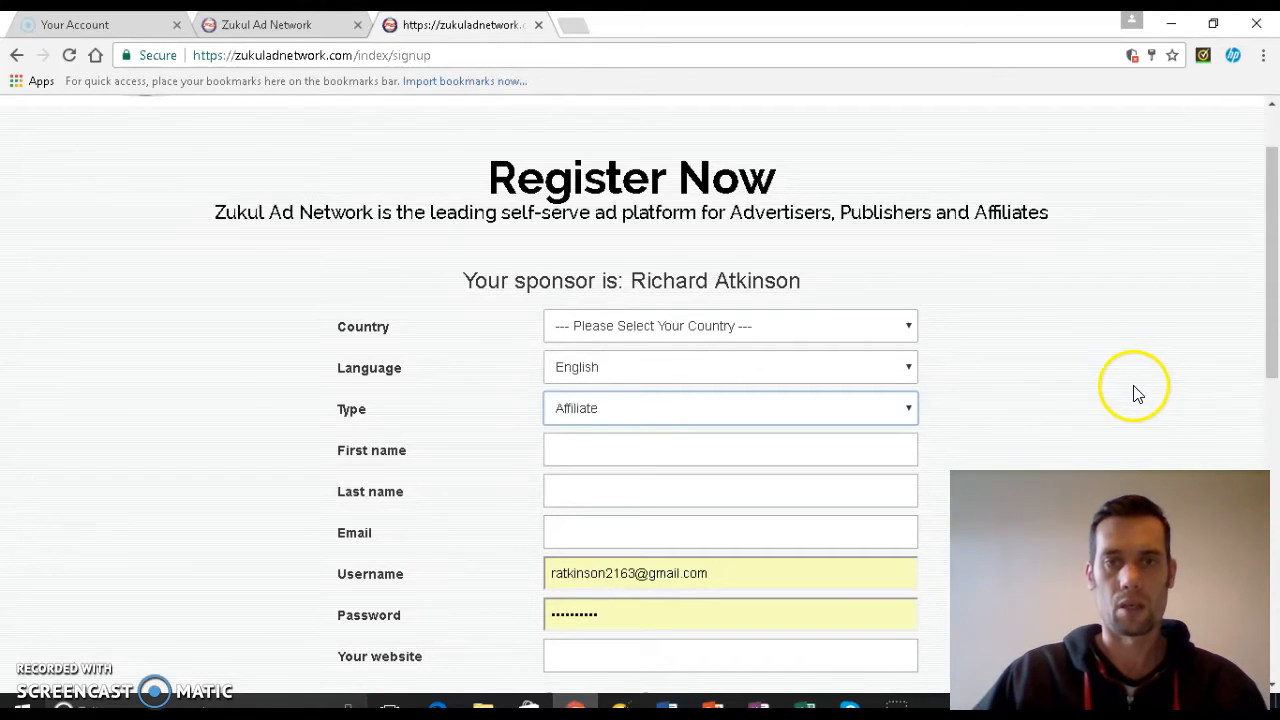
mouse_move(530, 320)
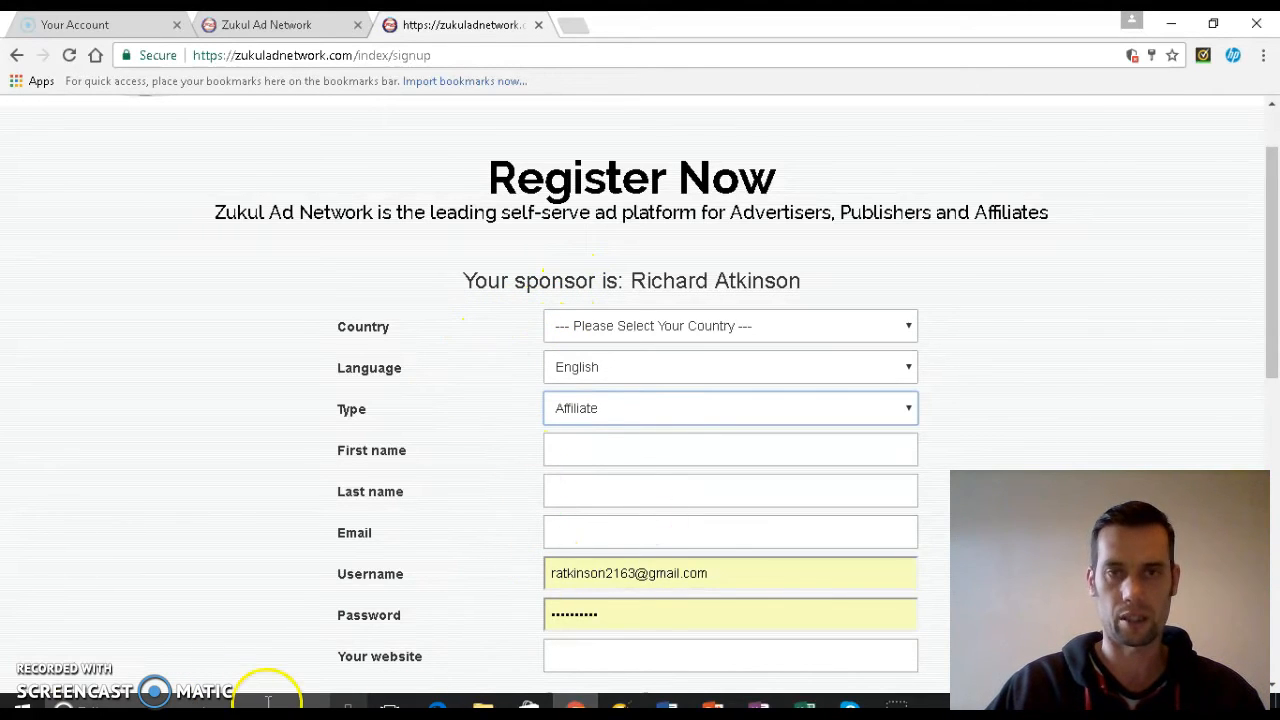
mouse_move(669, 405)
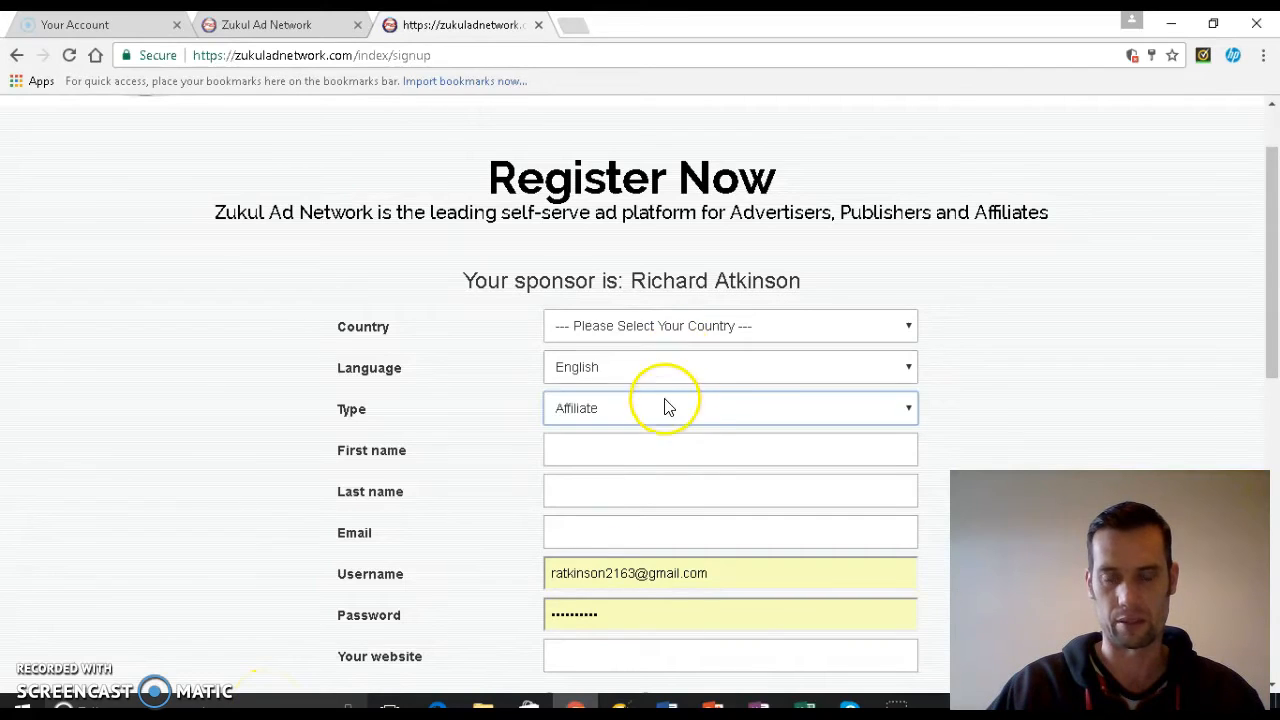
mouse_move(718, 366)
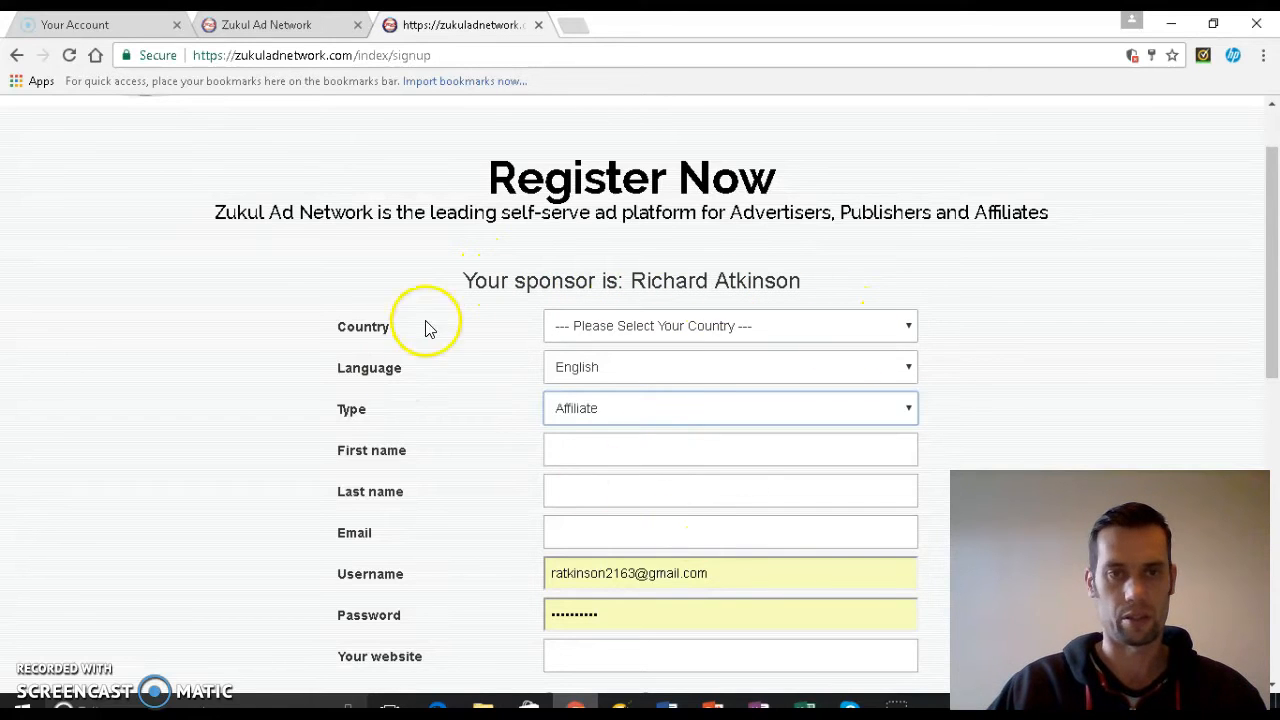
Leave the Register Now page and return to the Get Your Ad Code page
left_click(730, 408)
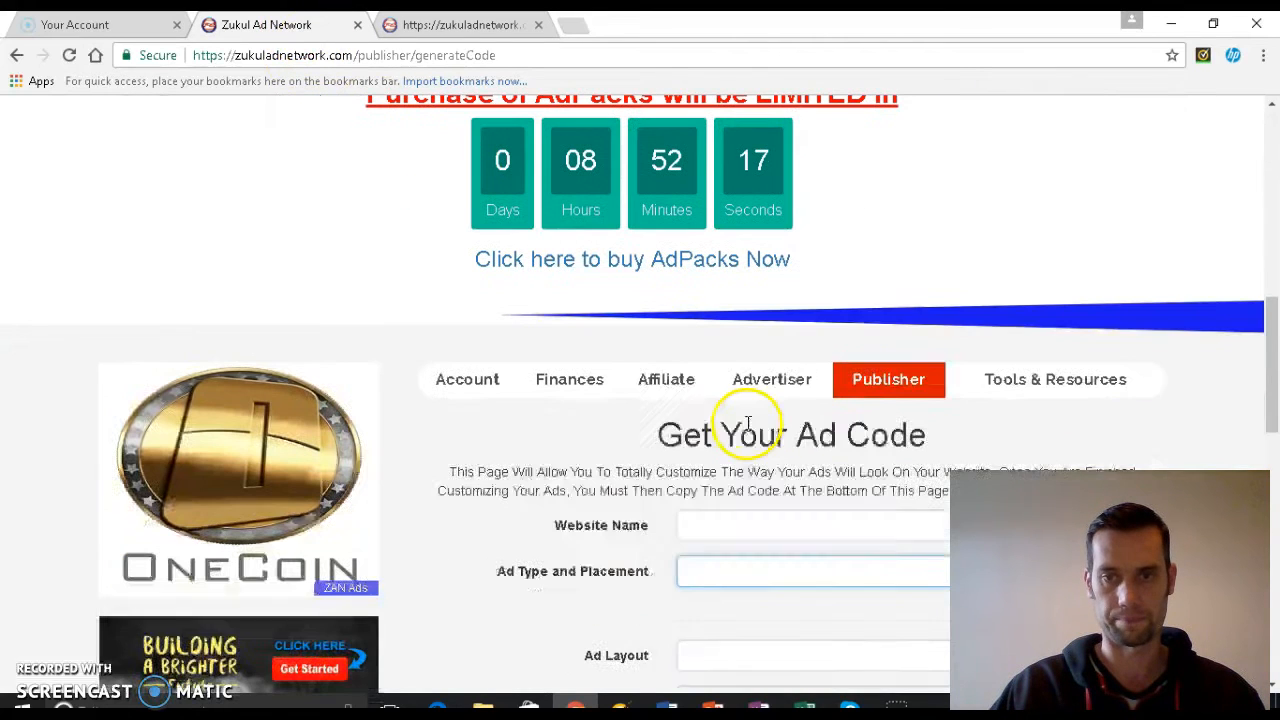
Browse the Account and Publisher menus listing web sites, ad zones and code generation
left_click(888, 379)
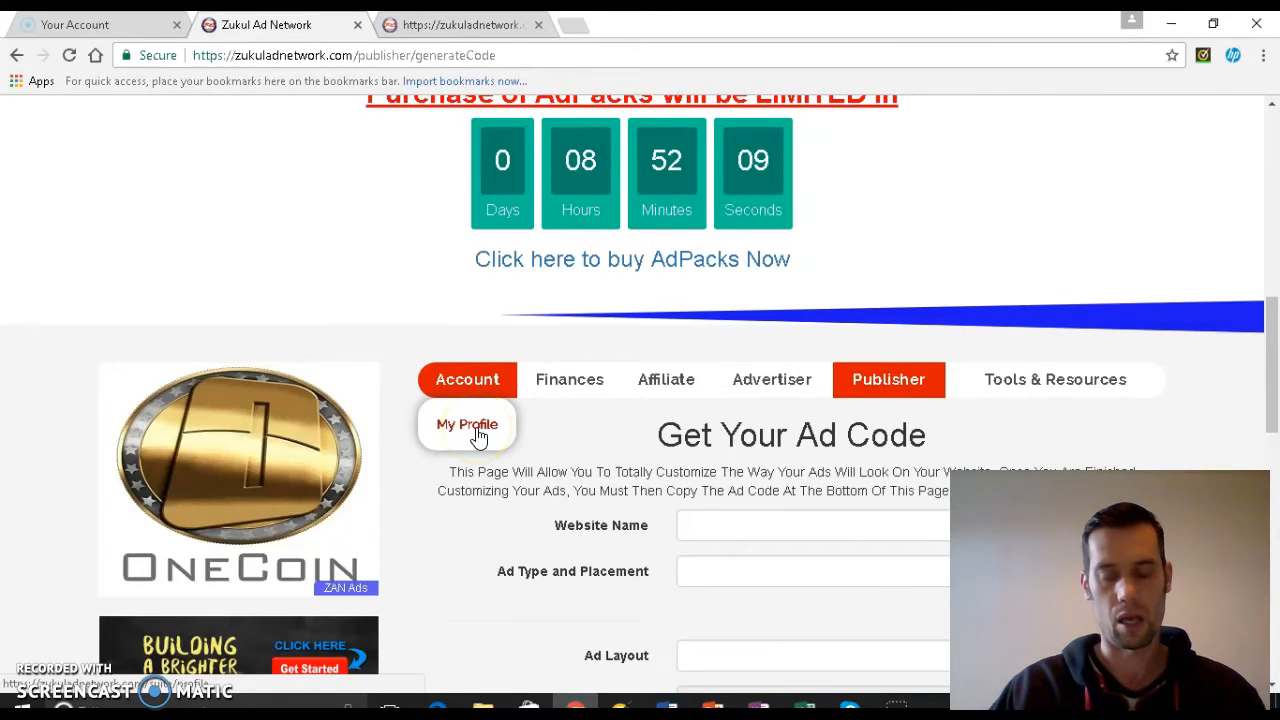
left_click(467, 424)
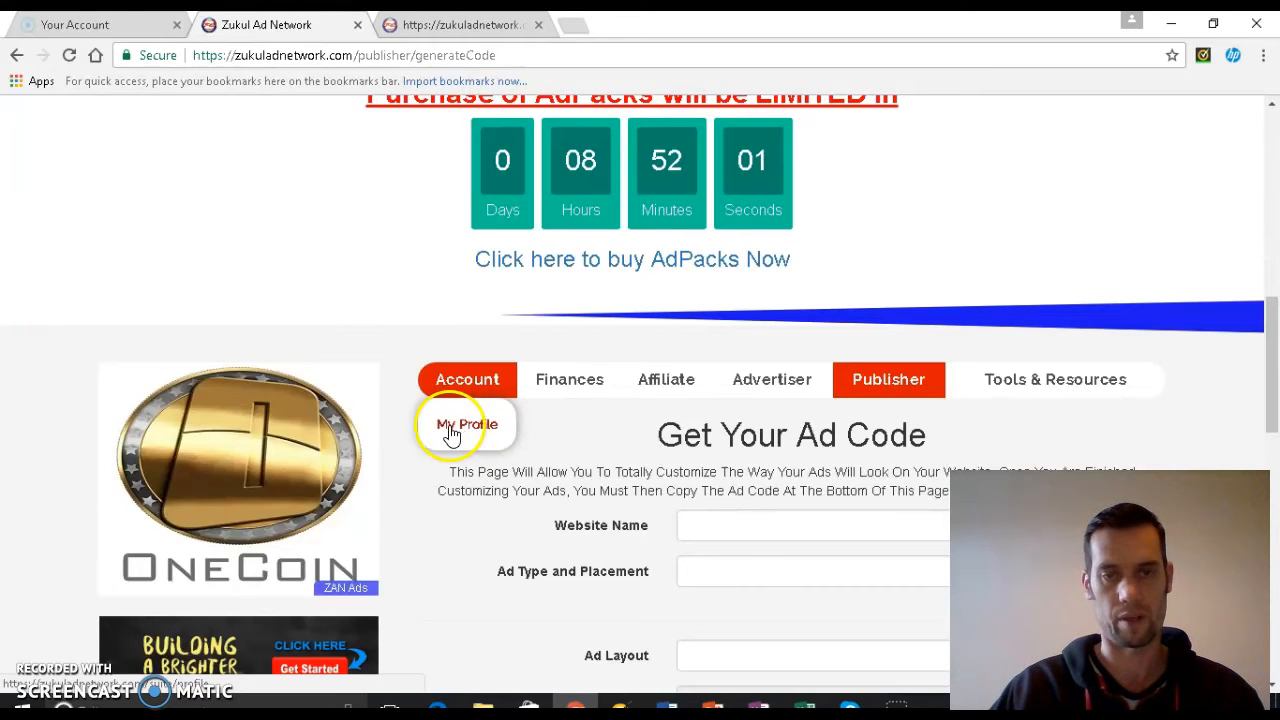
left_click(888, 379)
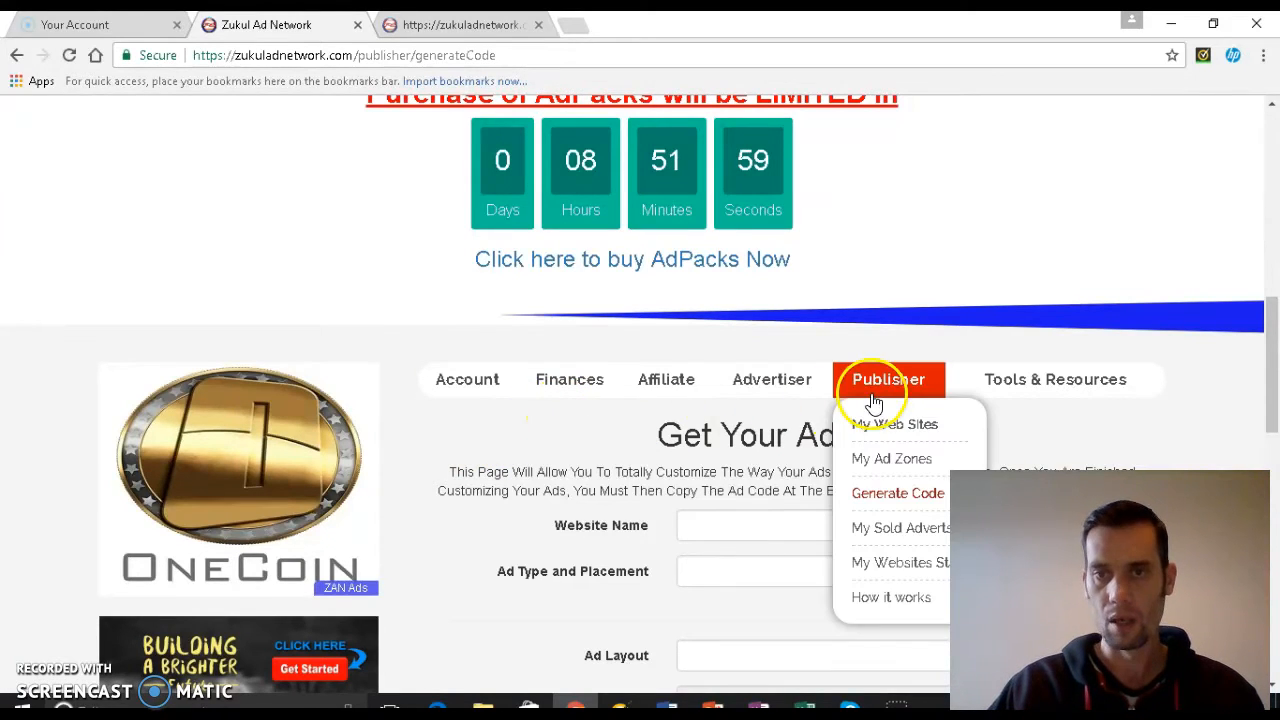
mouse_move(883, 428)
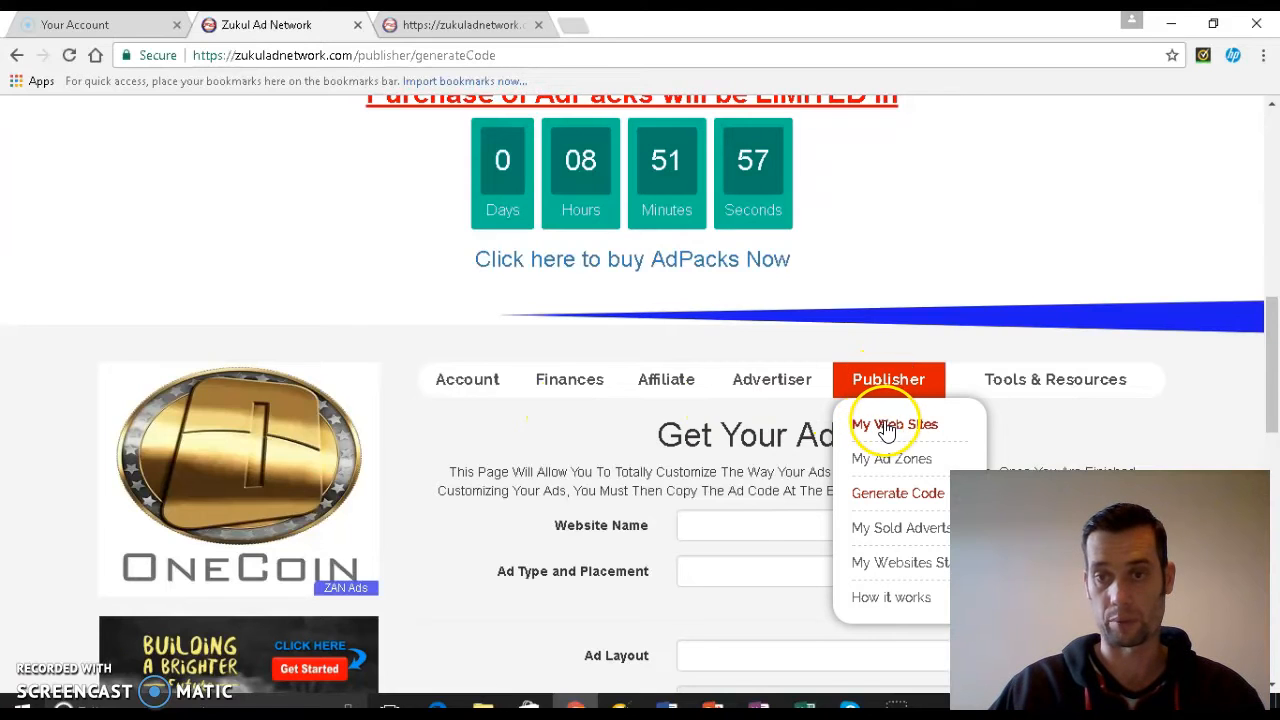
Open My Web Sites, start a new website entry, then cancel the editor
left_click(894, 424)
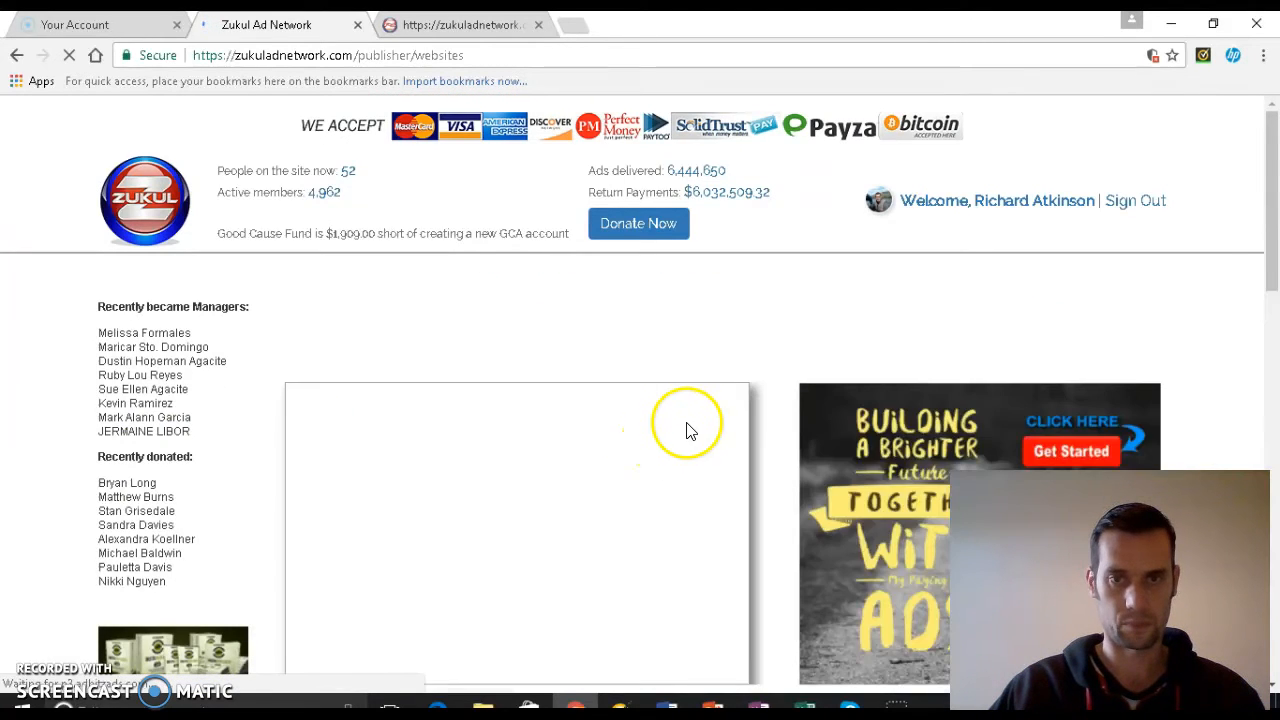
scroll("down", 3)
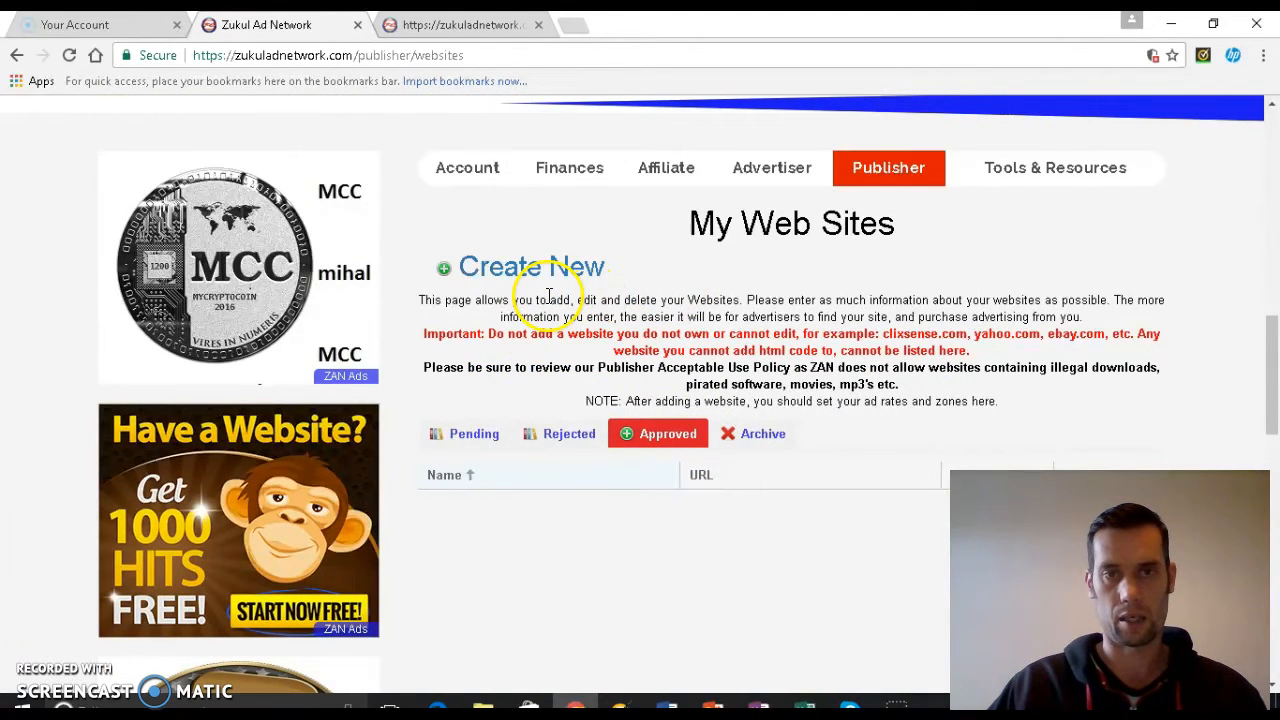
left_click(531, 267)
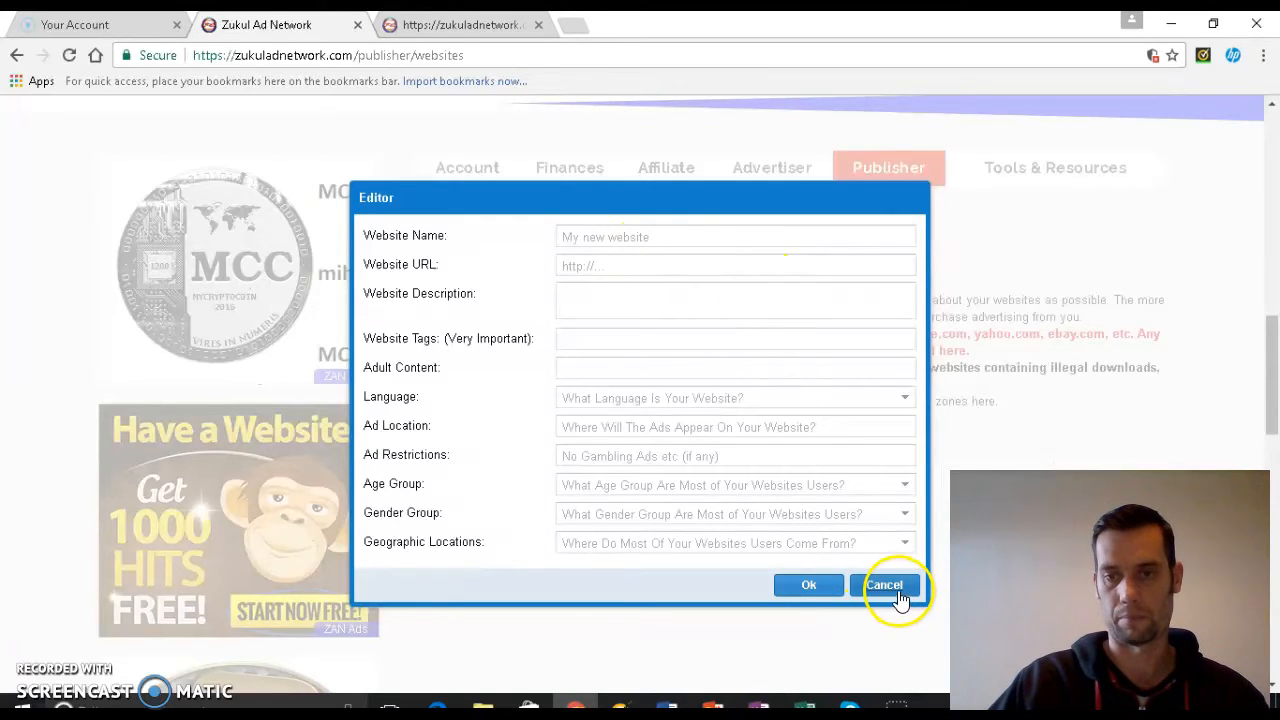
left_click(884, 585)
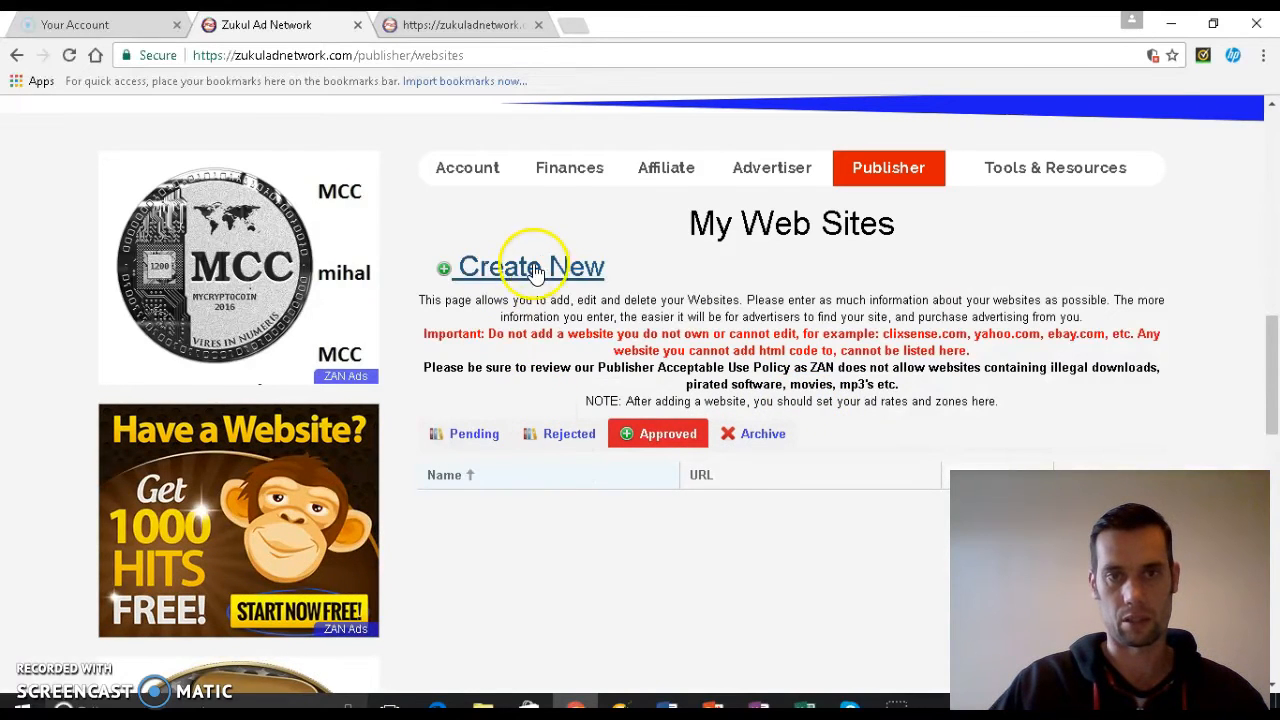
left_click(527, 267)
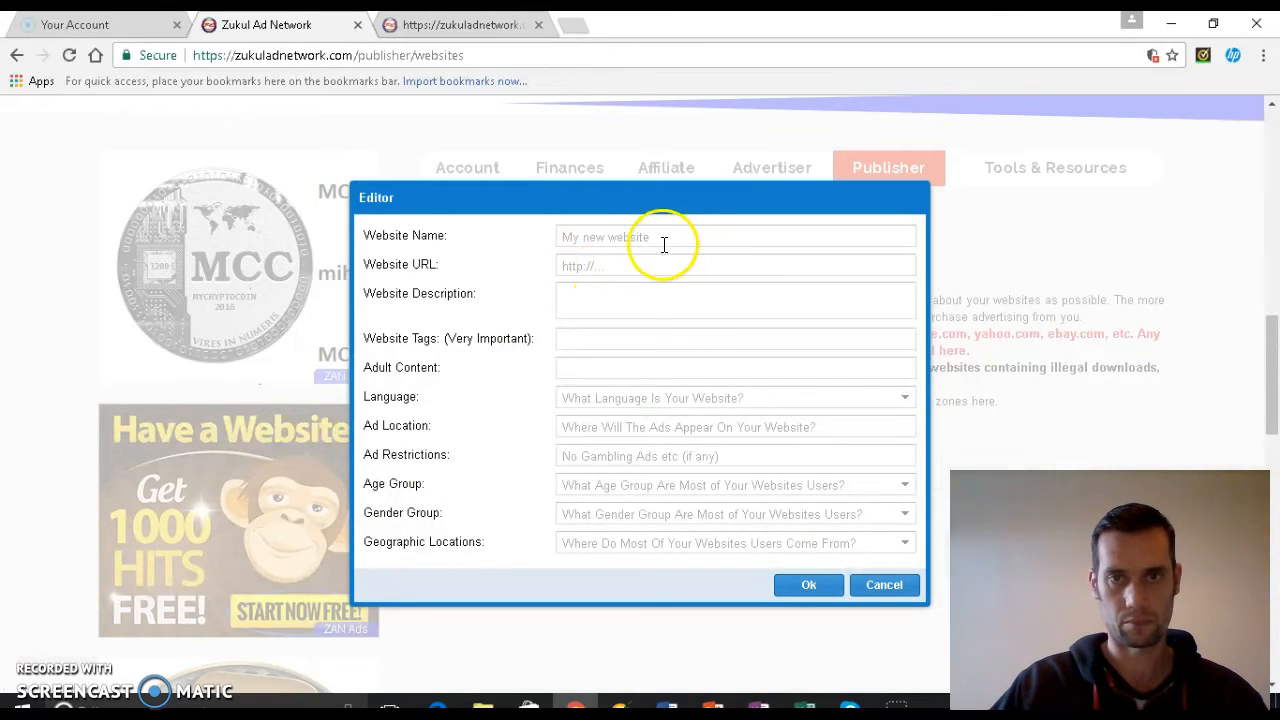
left_click(660, 237)
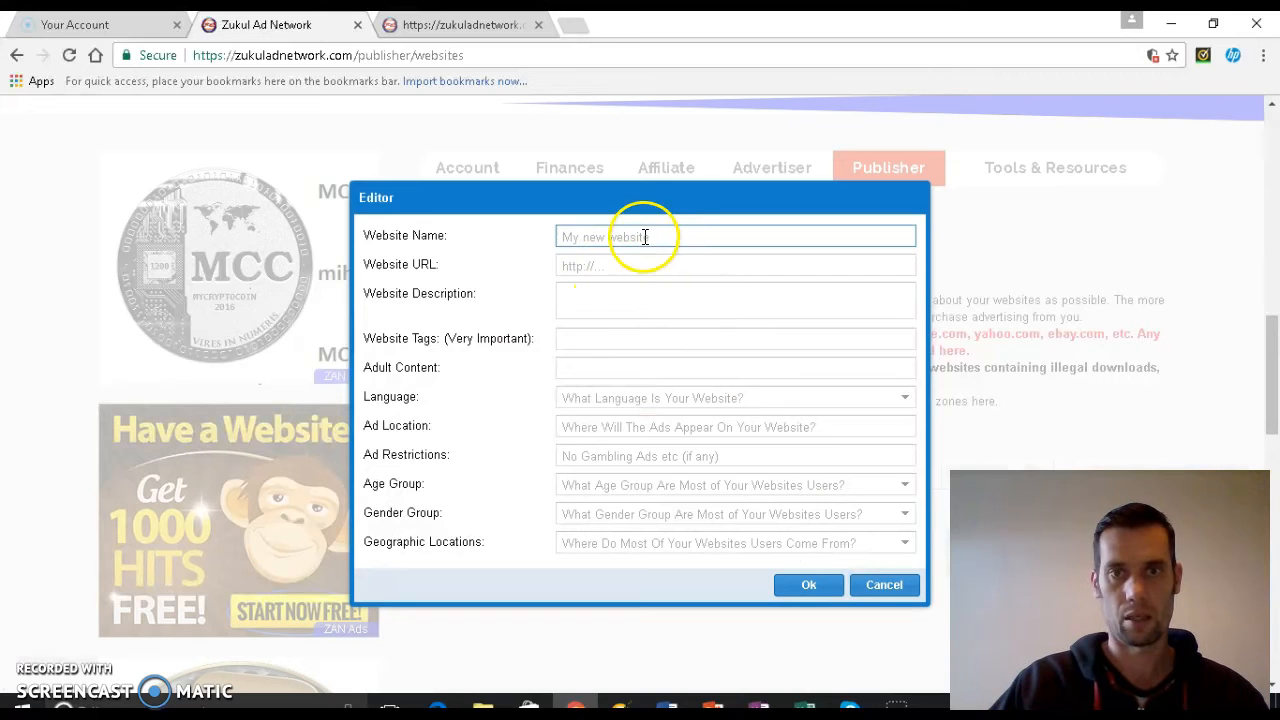
type("https://zukuladnetwork.com/rjatkinson")
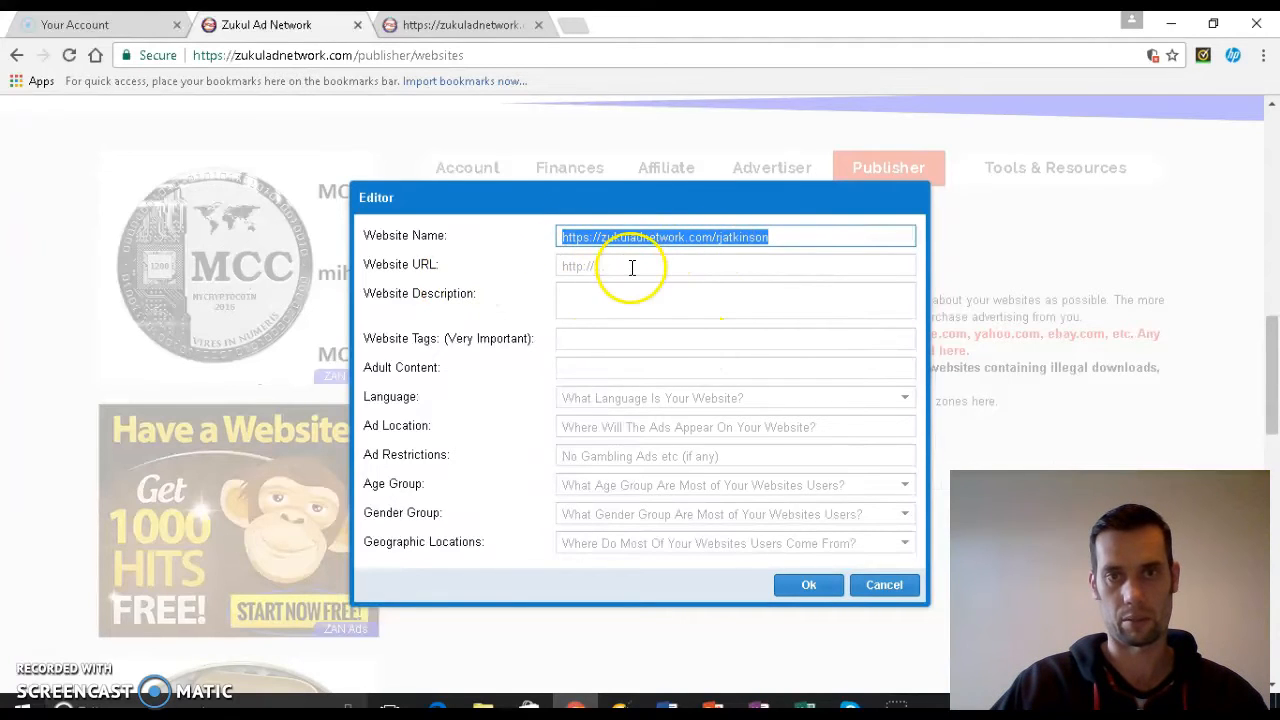
type("https://zukuladnetwork.com/rjatkinson")
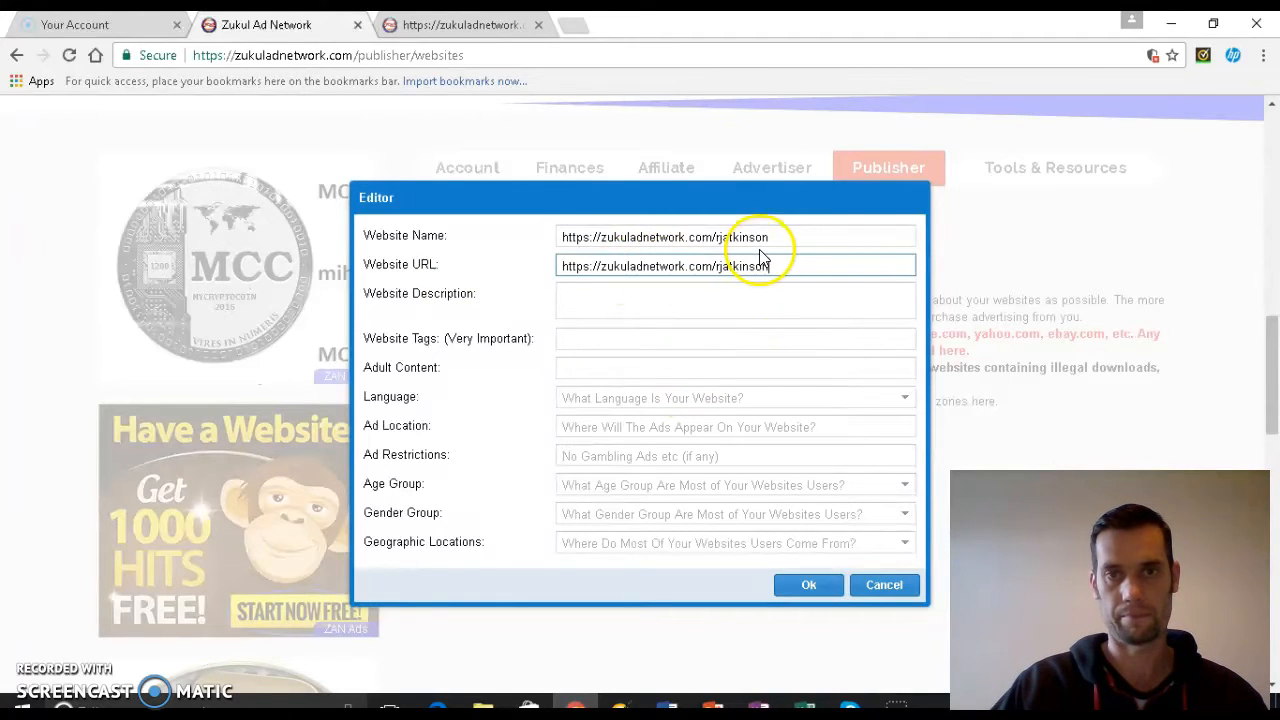
triple_click(680, 236)
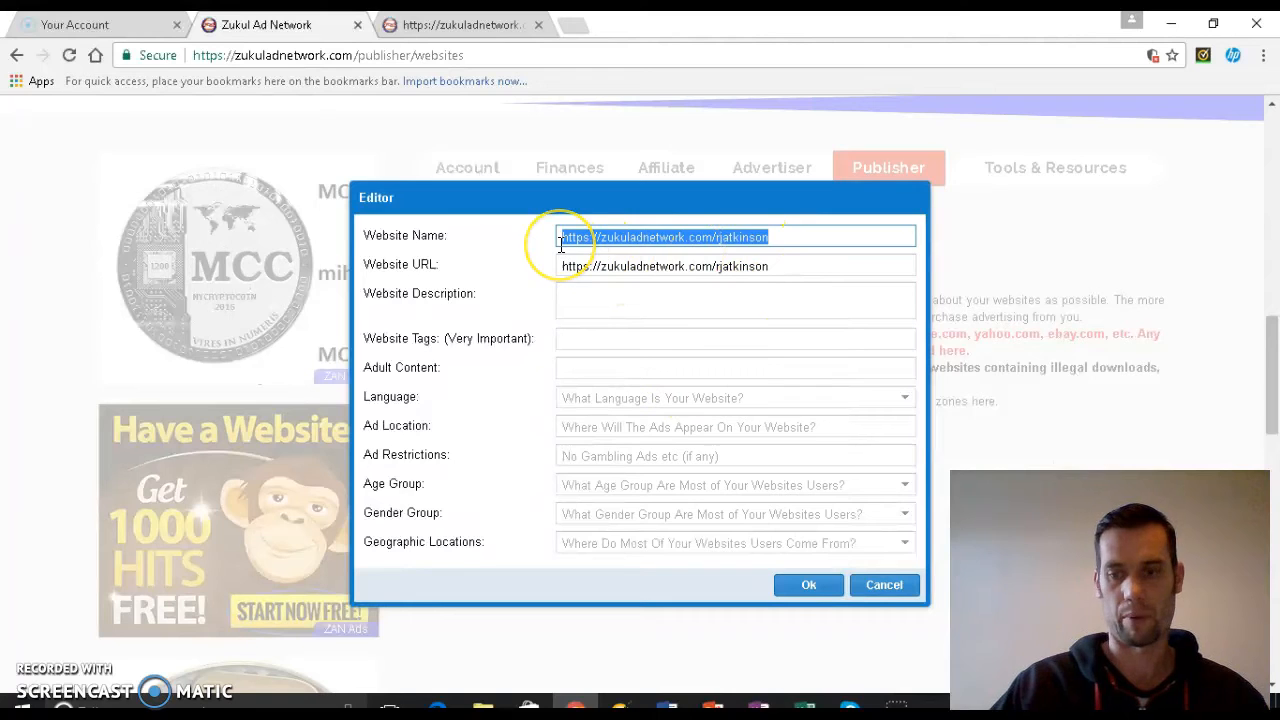
key("Delete")
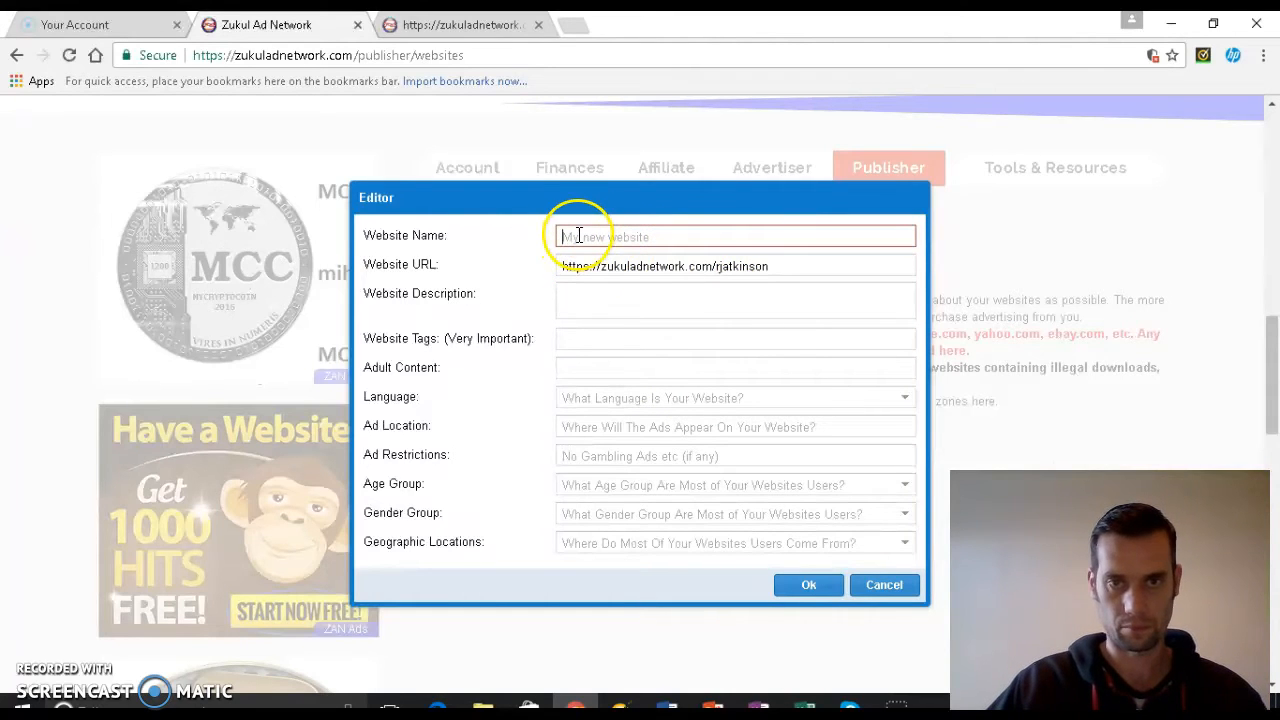
type("R")
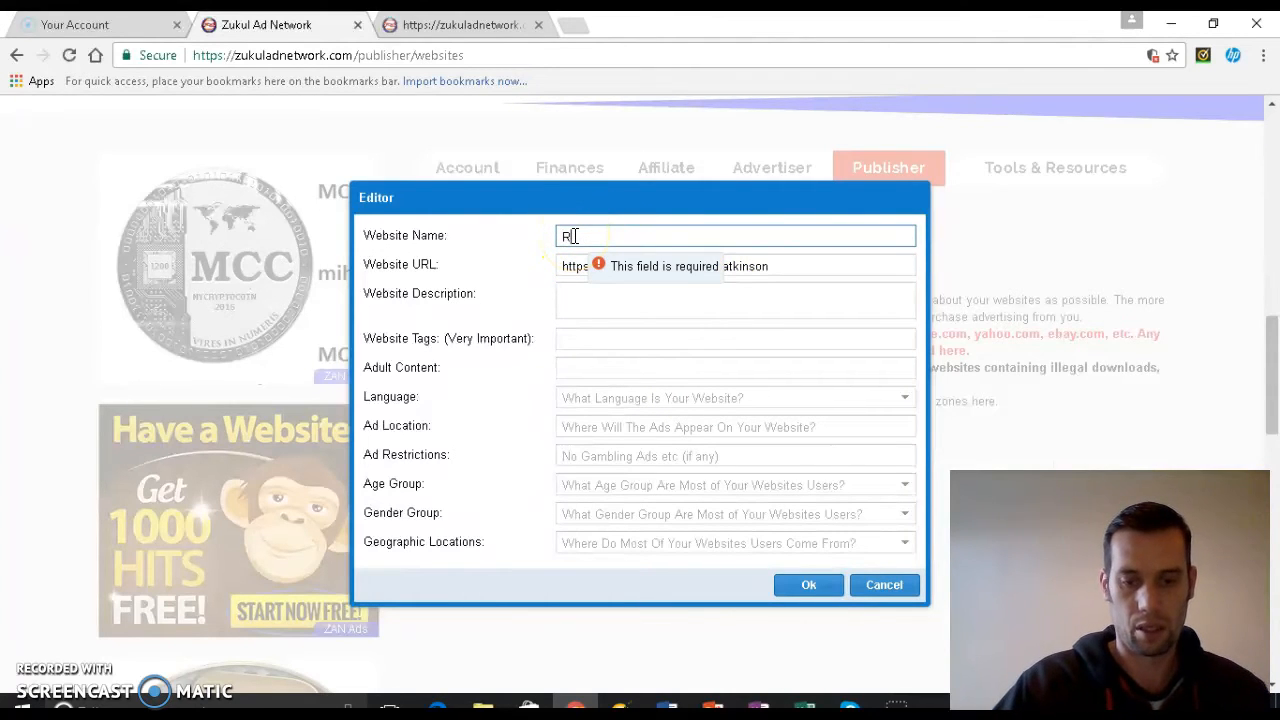
type("ichard")
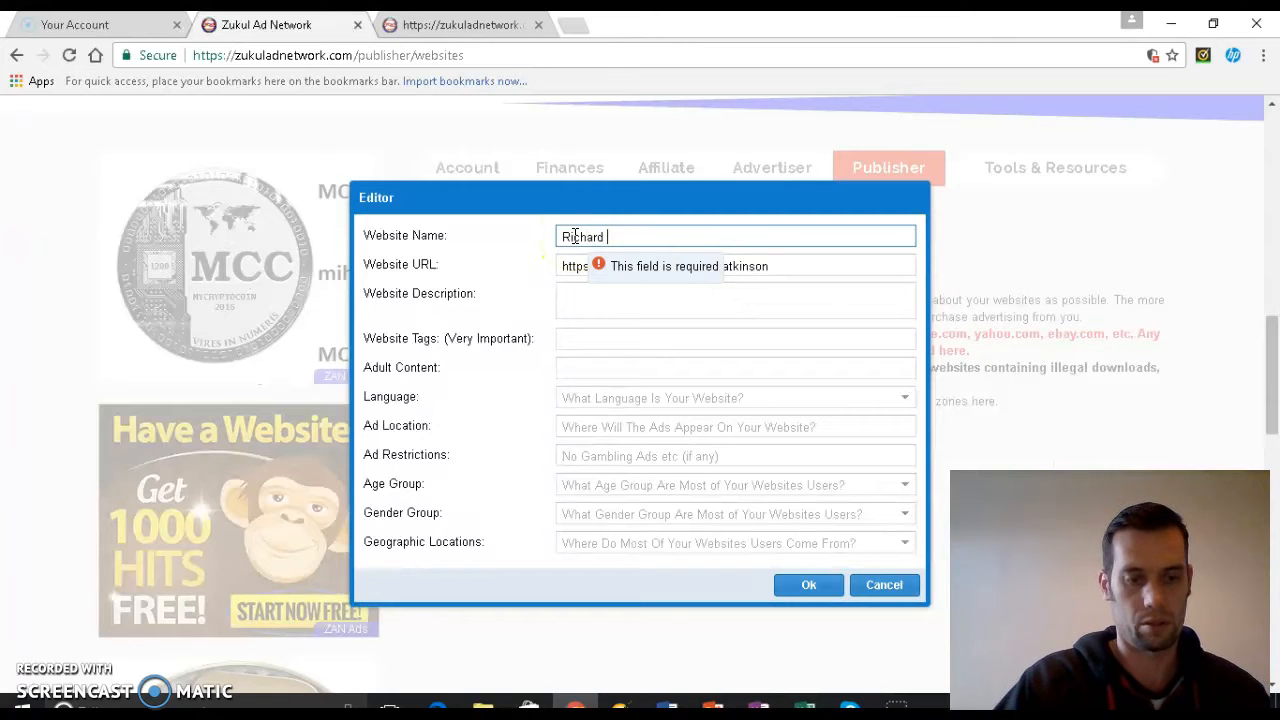
type("at")
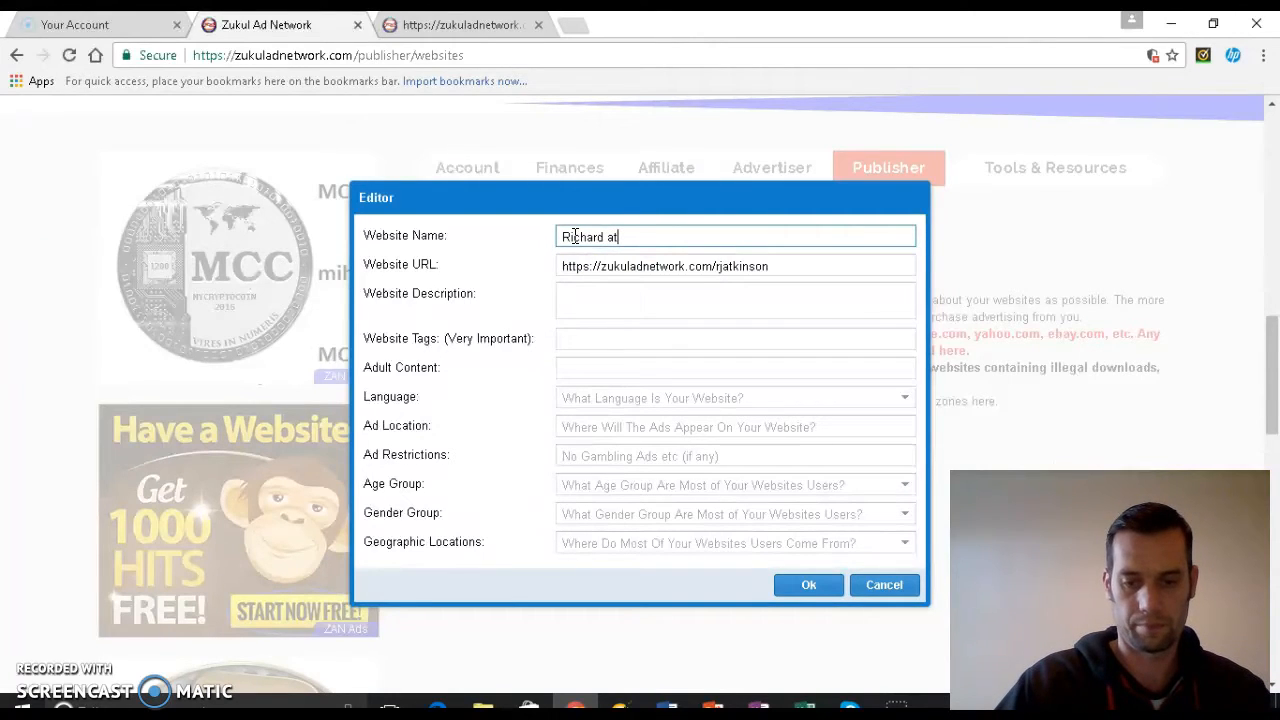
type("kinson")
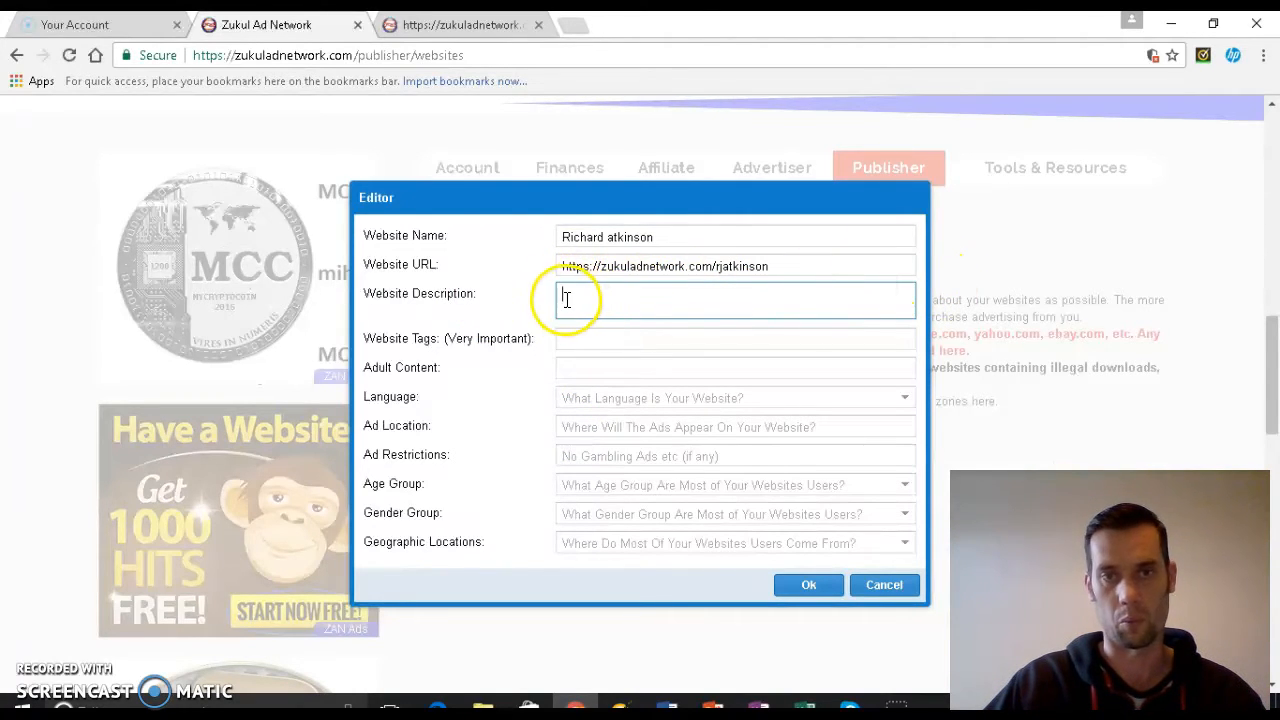
mouse_move(595, 294)
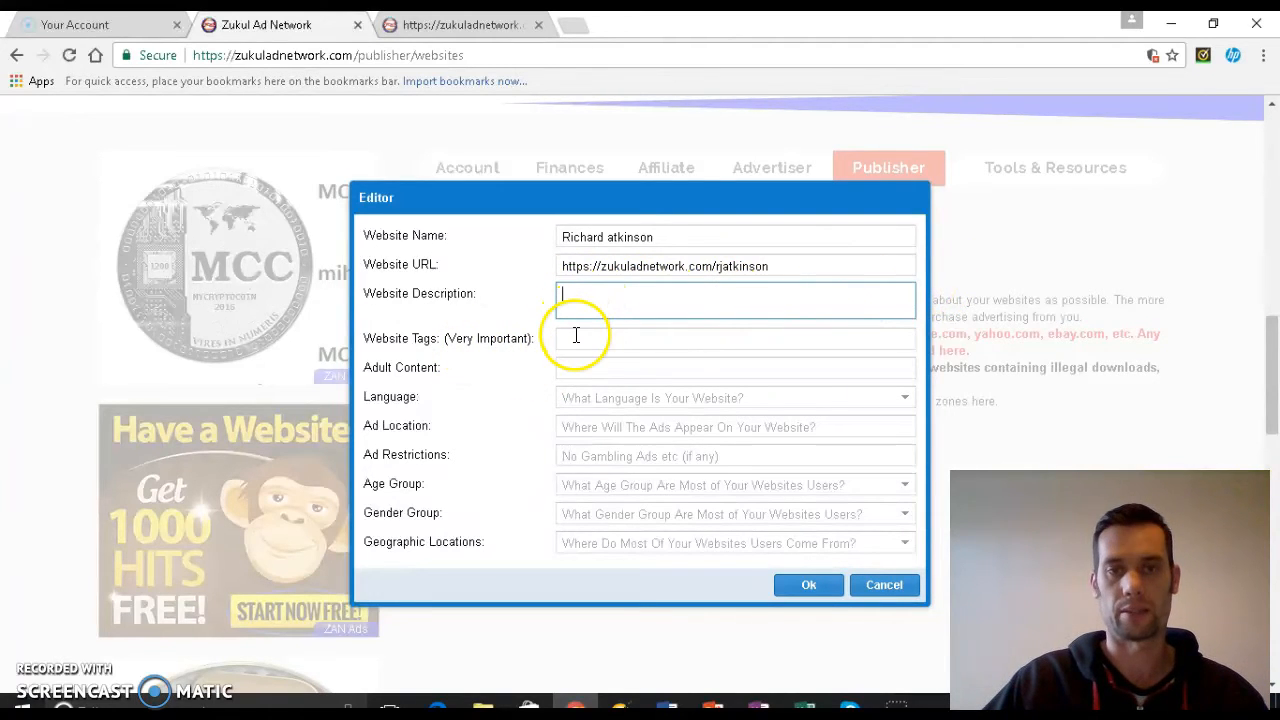
Enter website tag 'money,' and adult content 'no' in the website editor
left_click(735, 338)
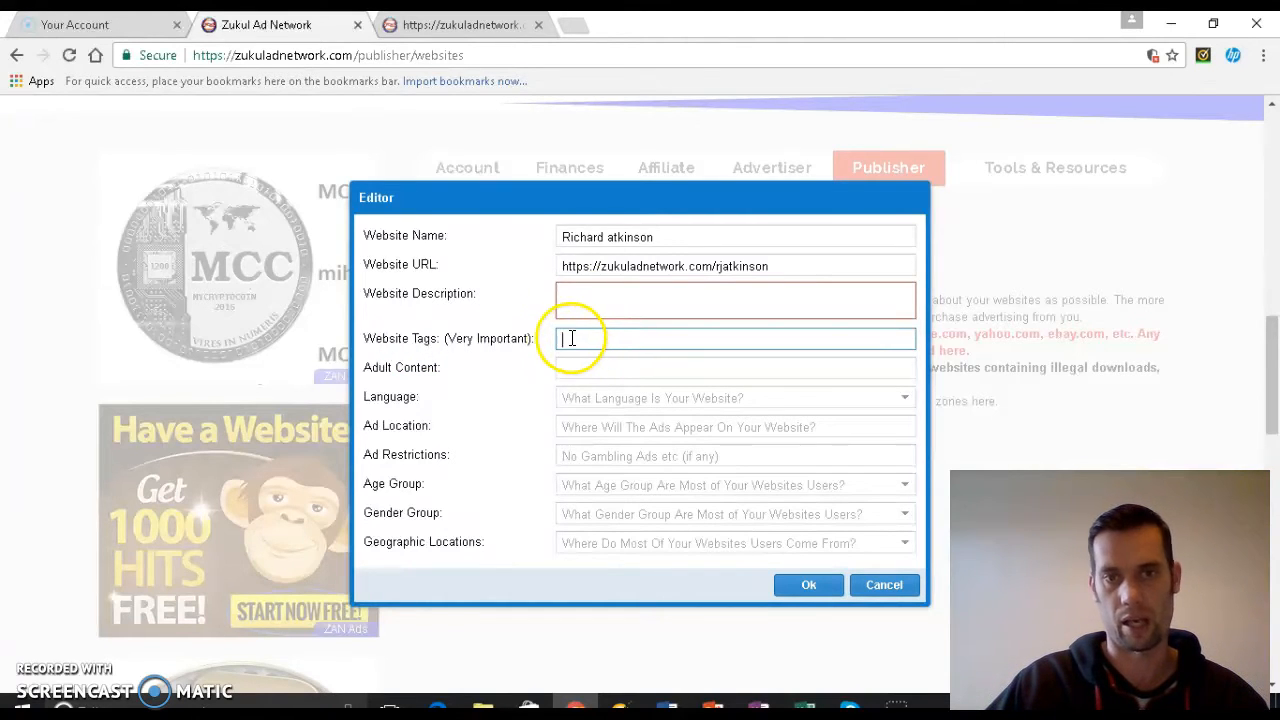
mouse_move(748, 343)
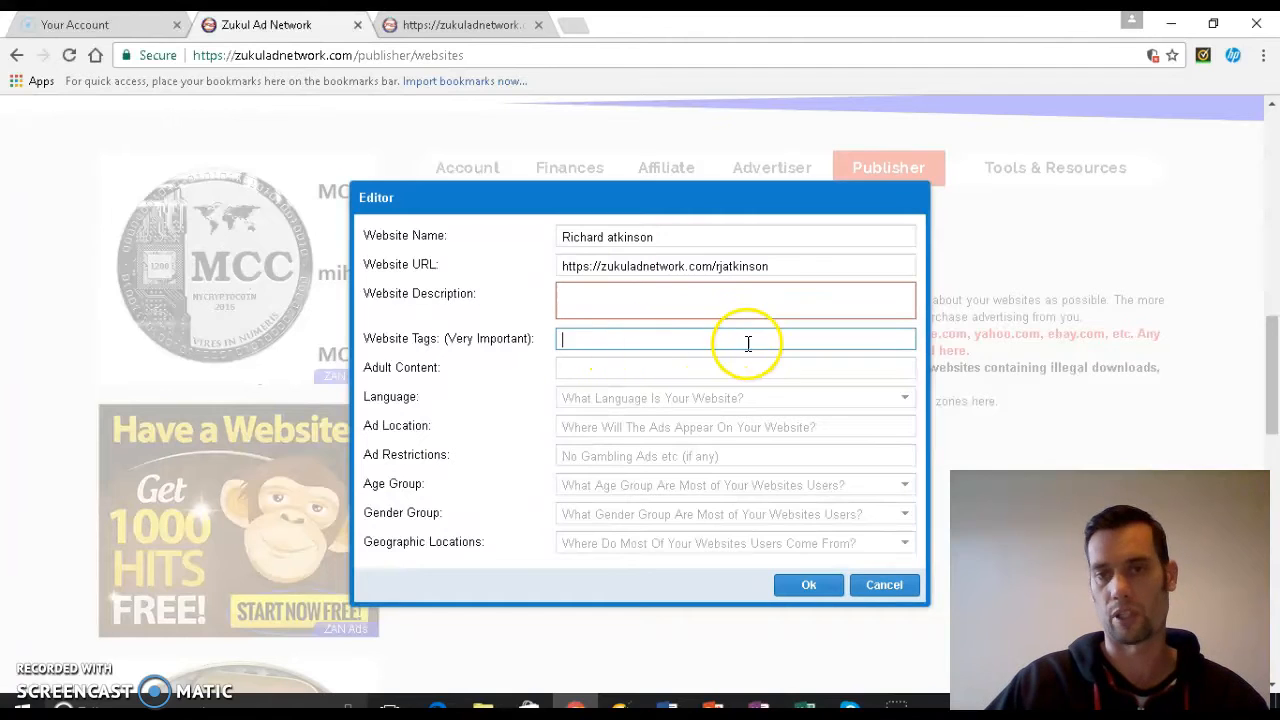
mouse_move(920, 328)
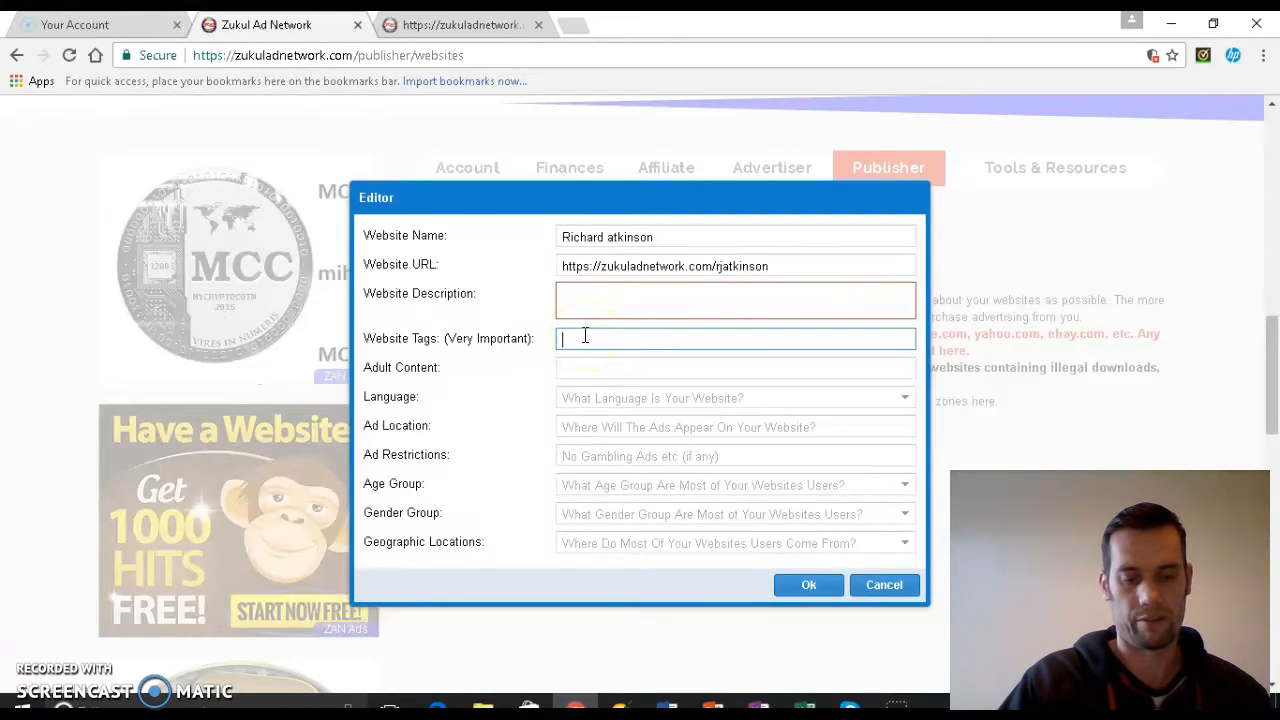
type("money")
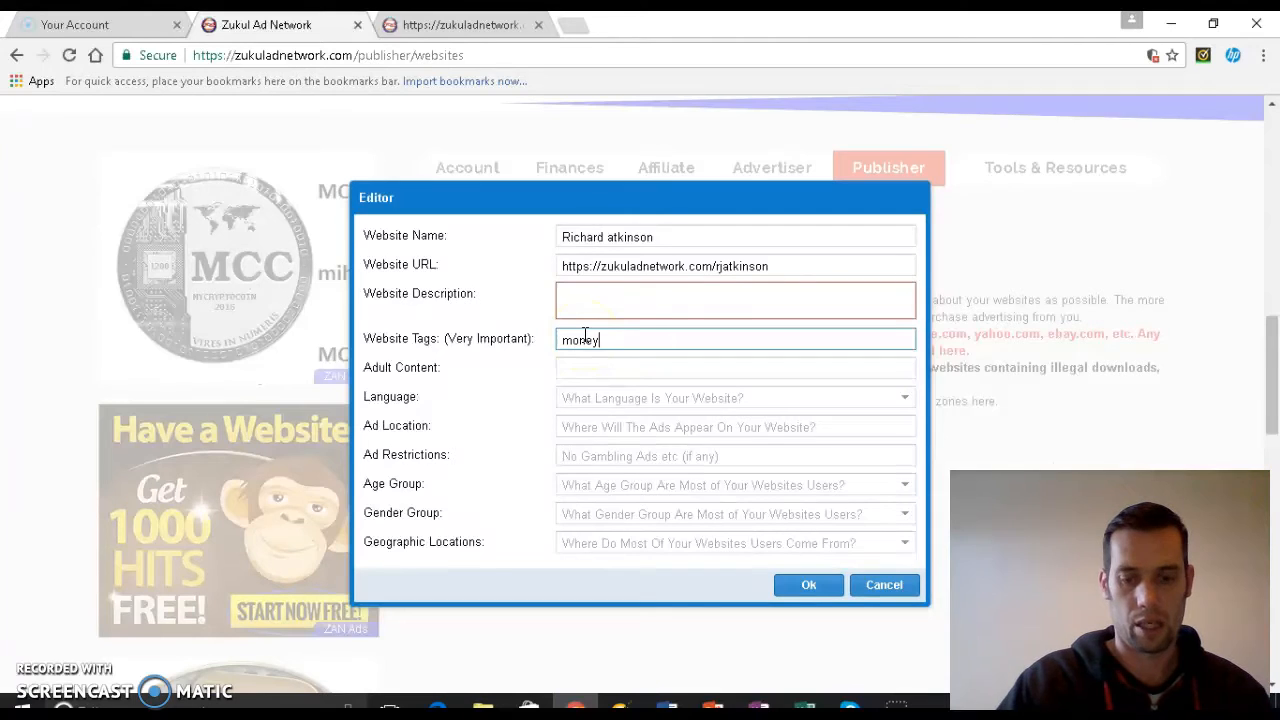
type(",")
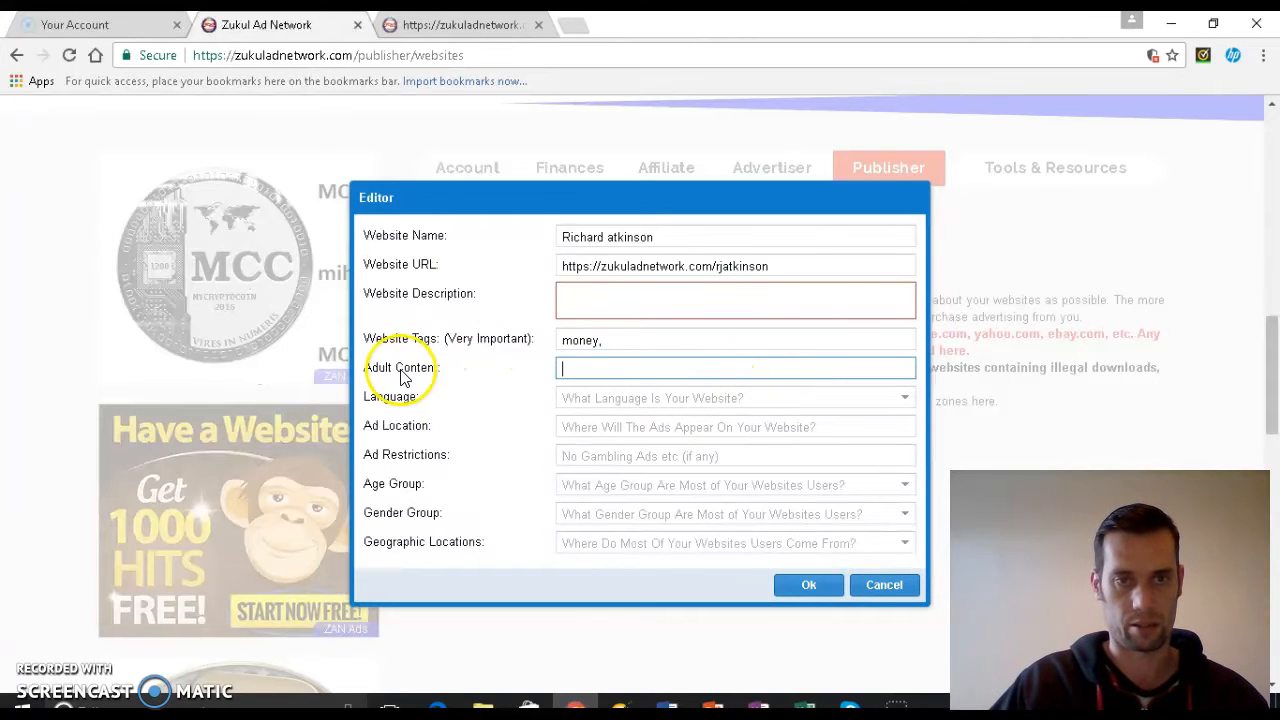
type("no")
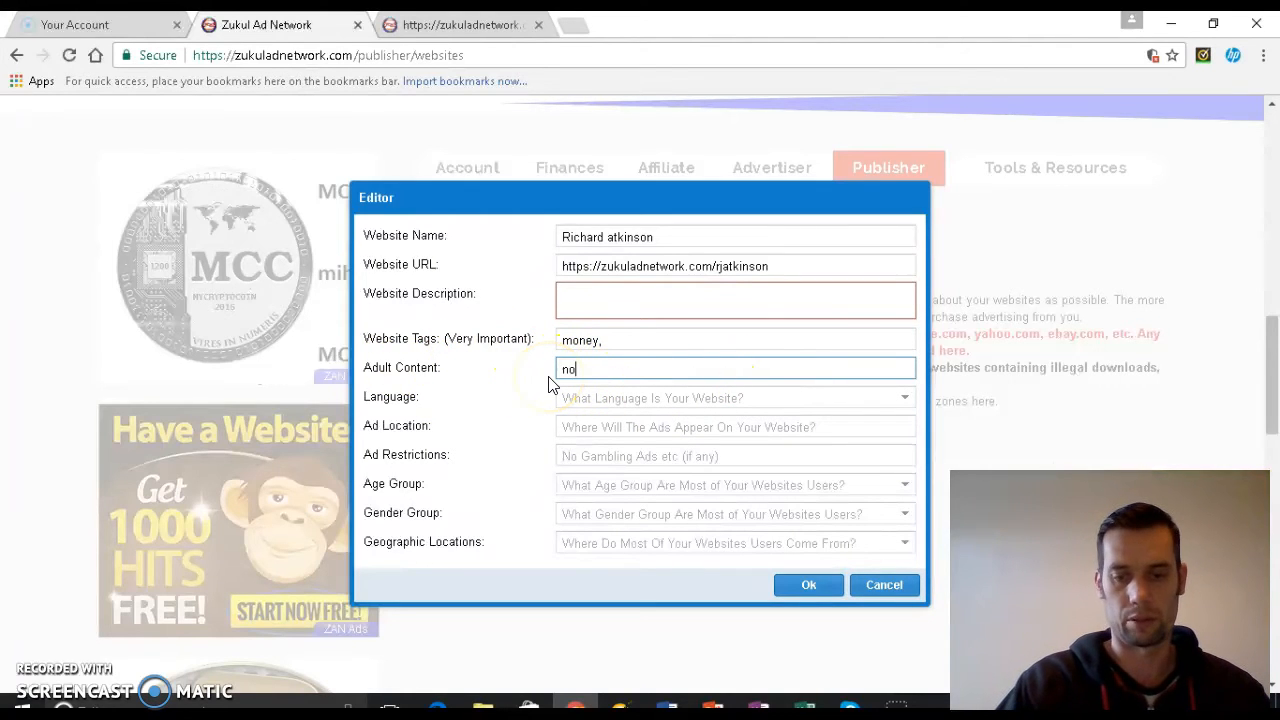
mouse_move(800, 407)
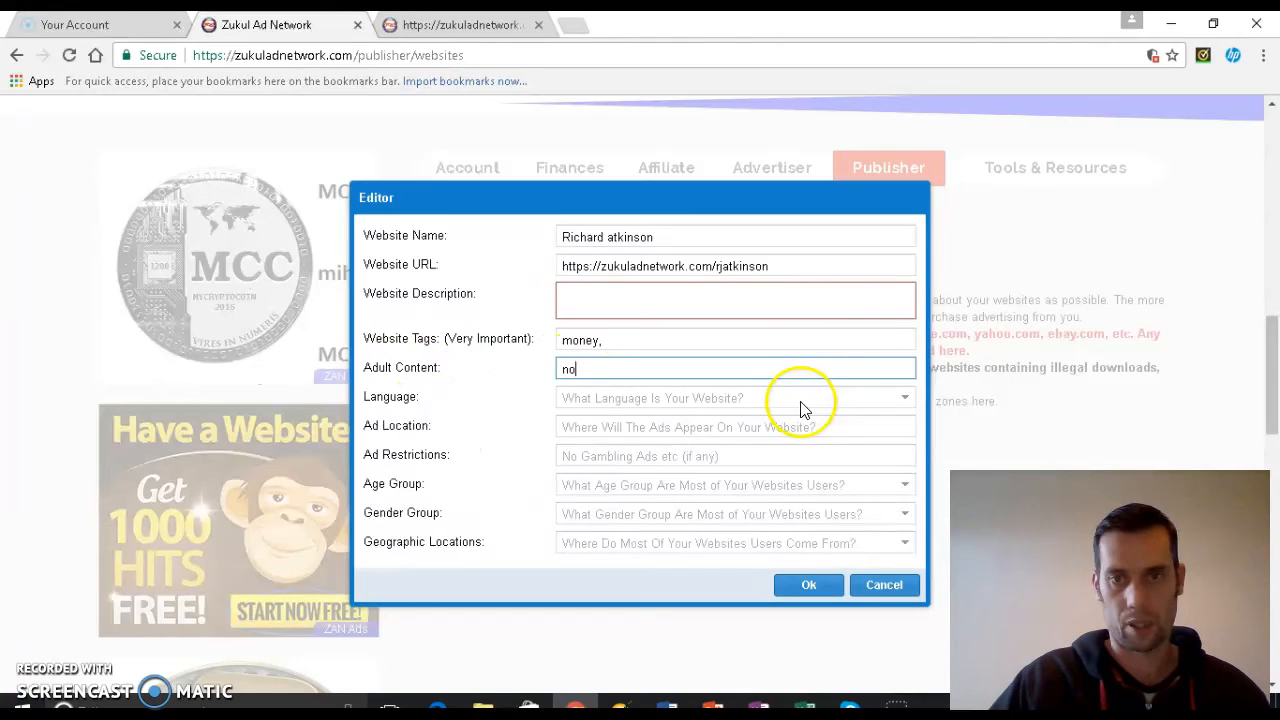
left_click(735, 397)
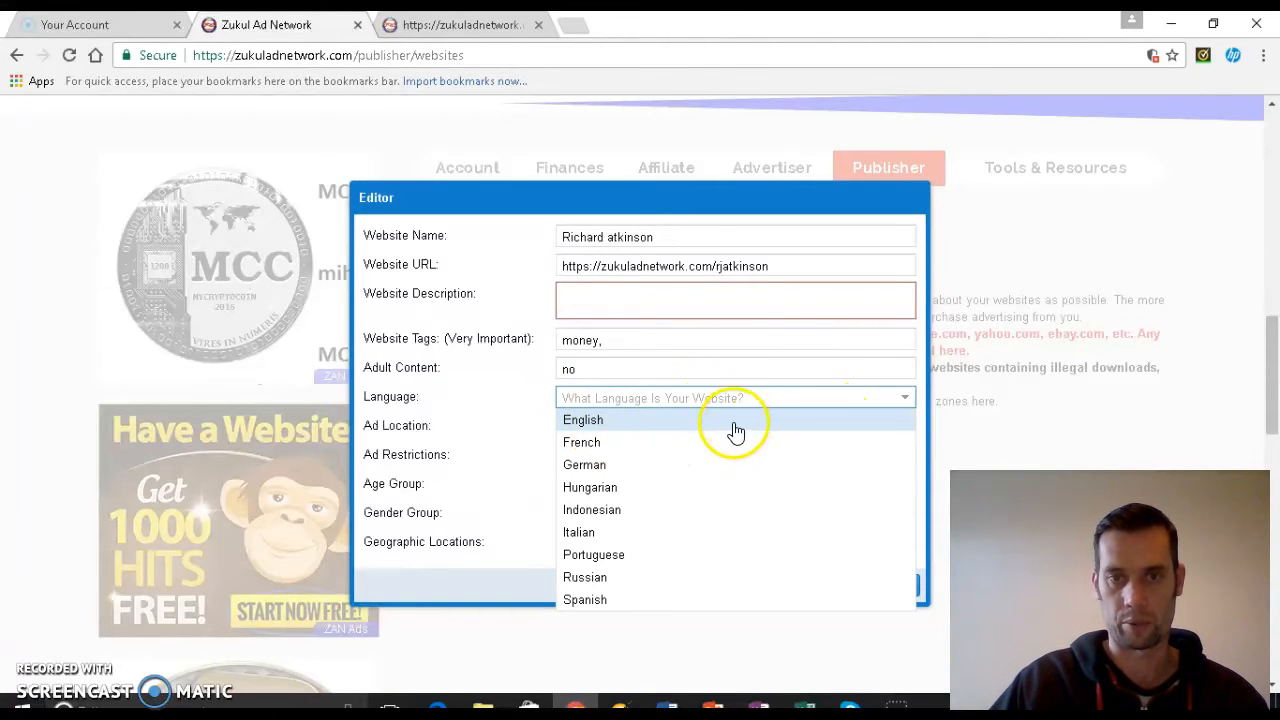
mouse_move(585, 430)
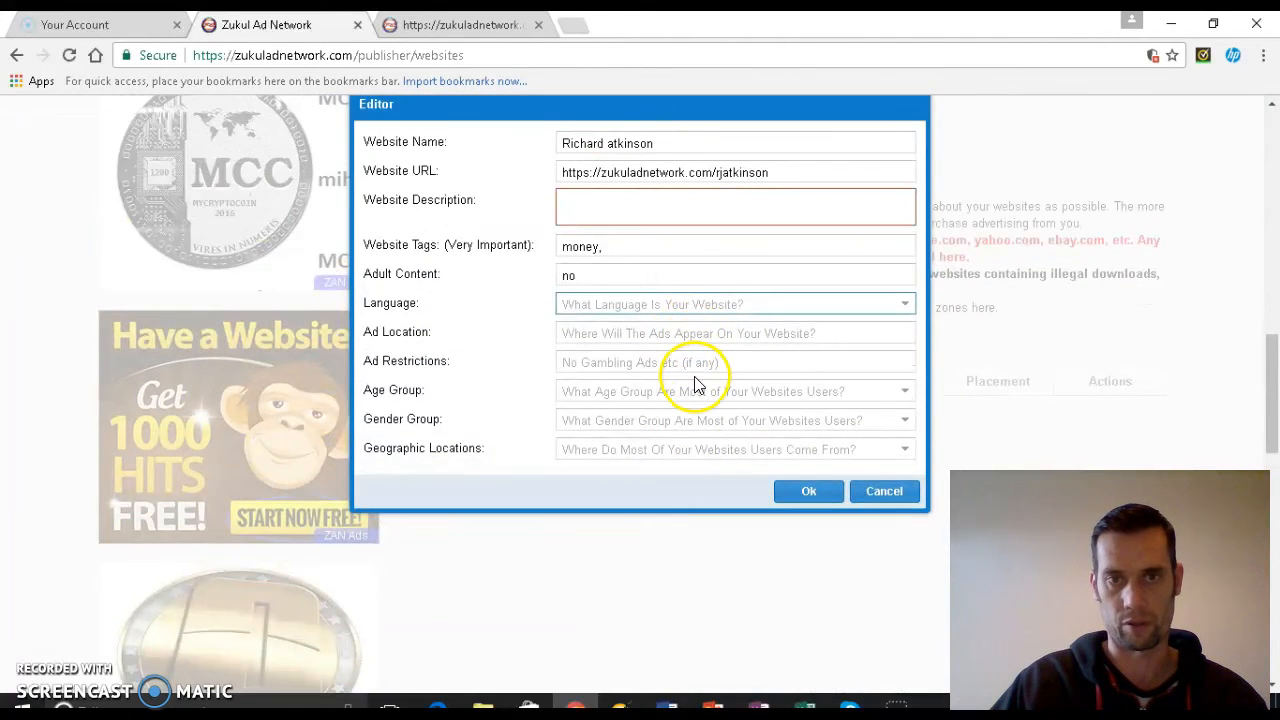
Choose English as the website language and enter 'home page' as ad location
left_click(735, 303)
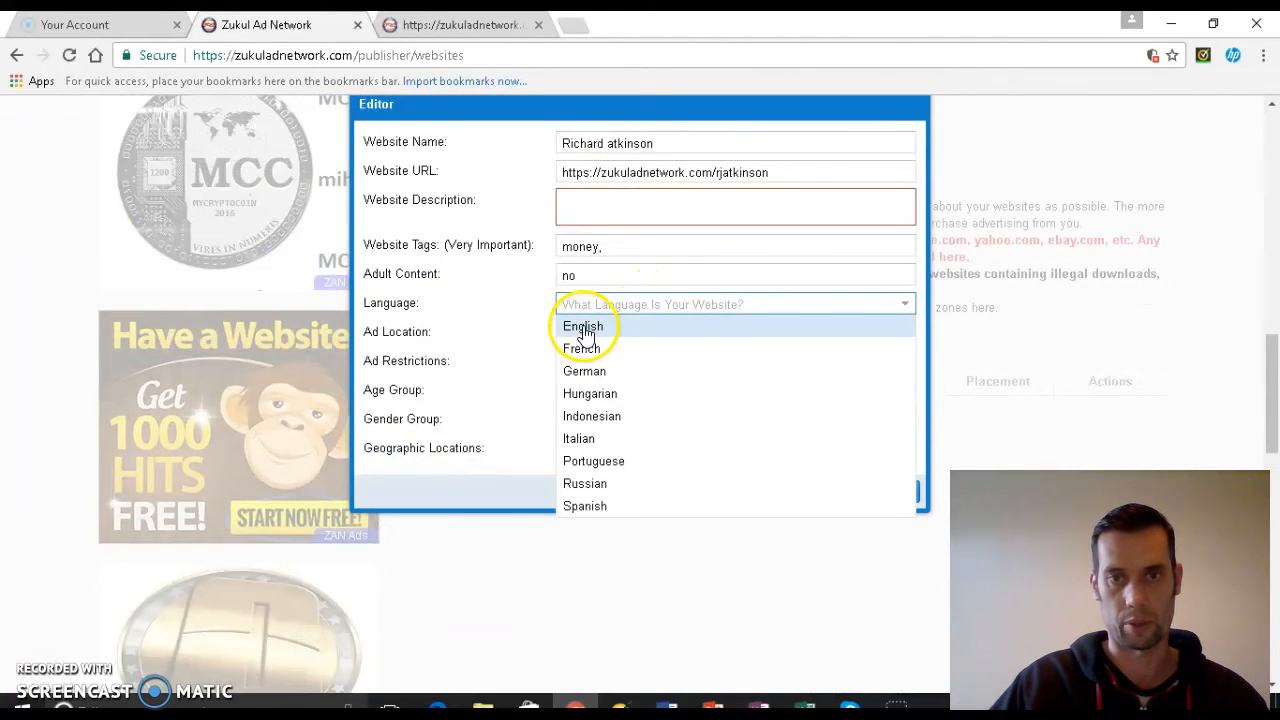
left_click(582, 326)
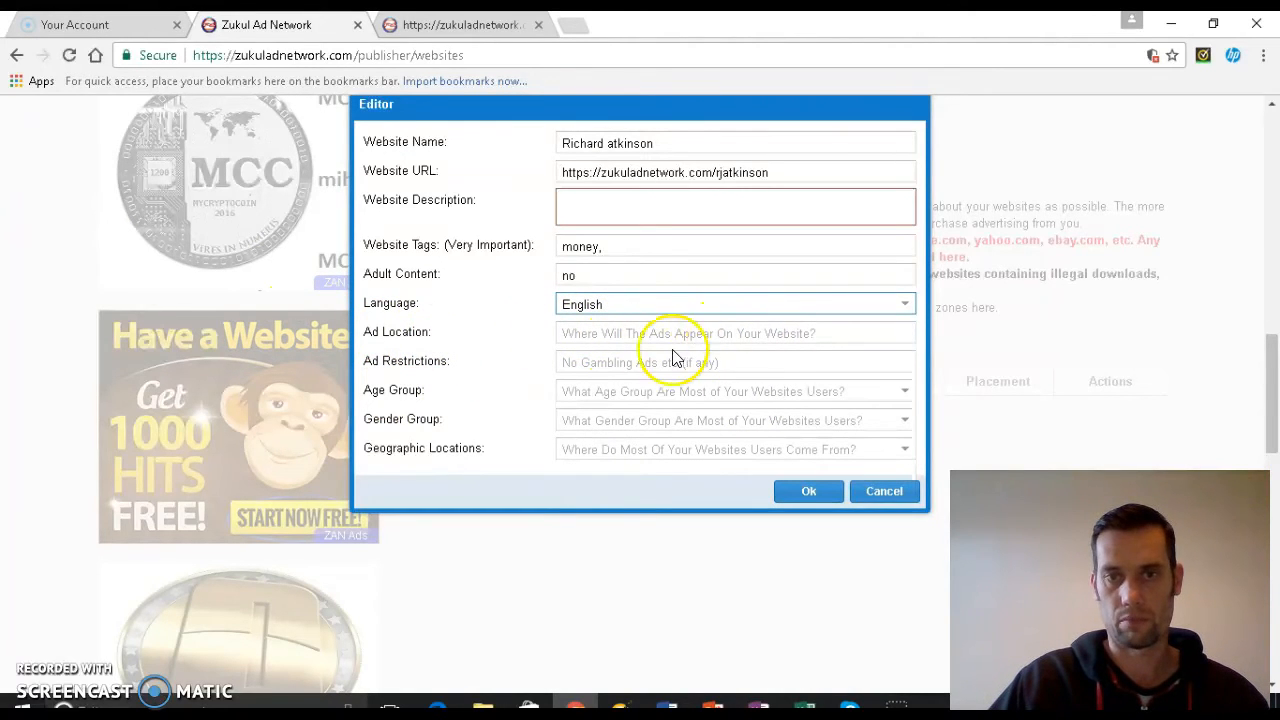
left_click(735, 333)
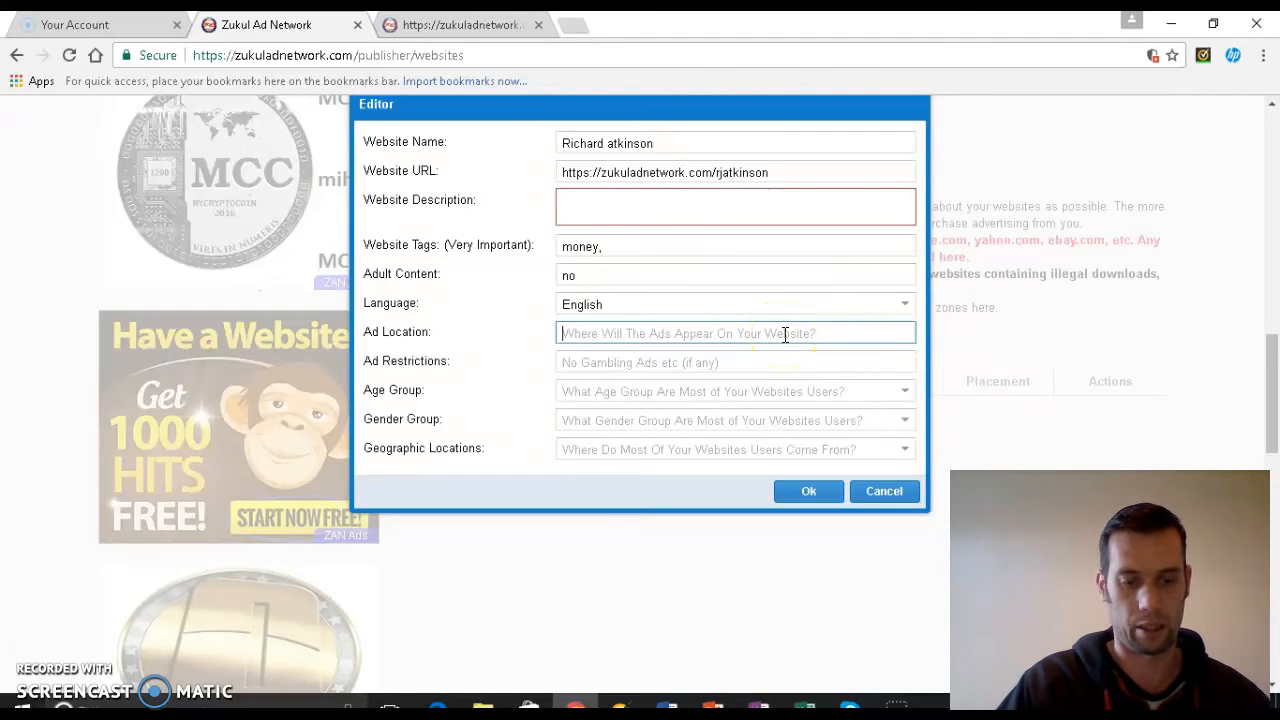
type("home")
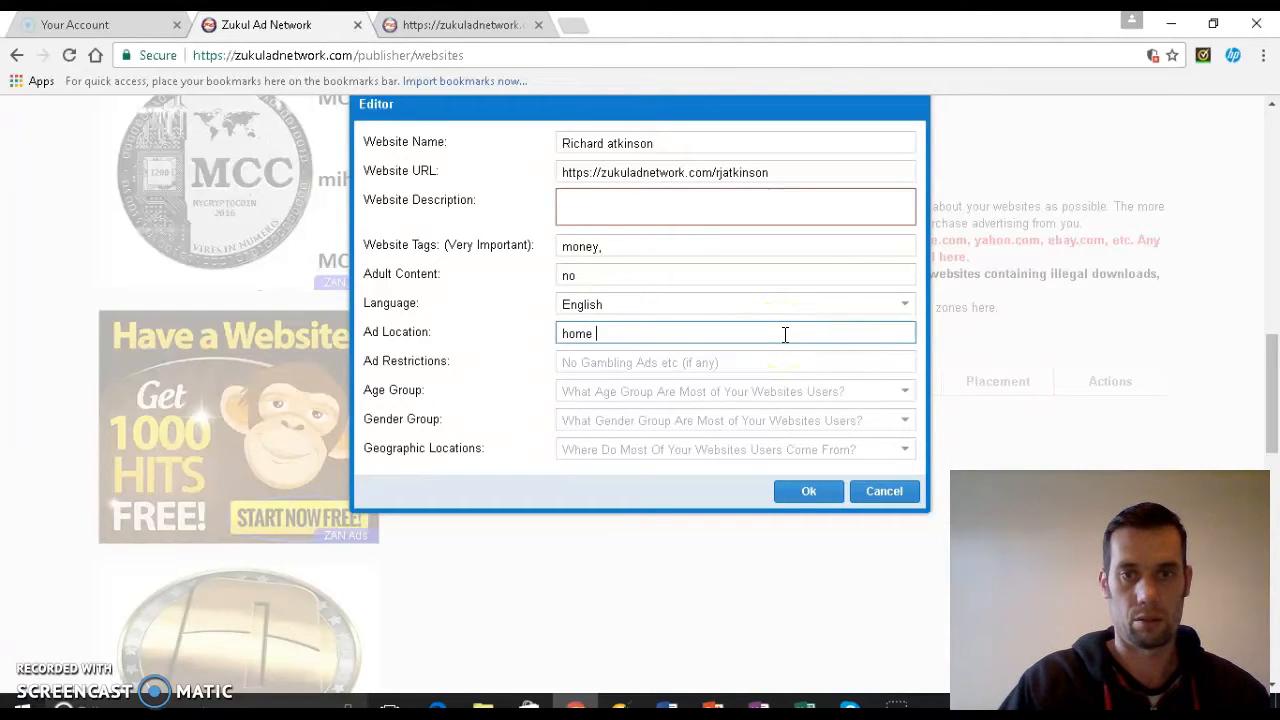
type("p")
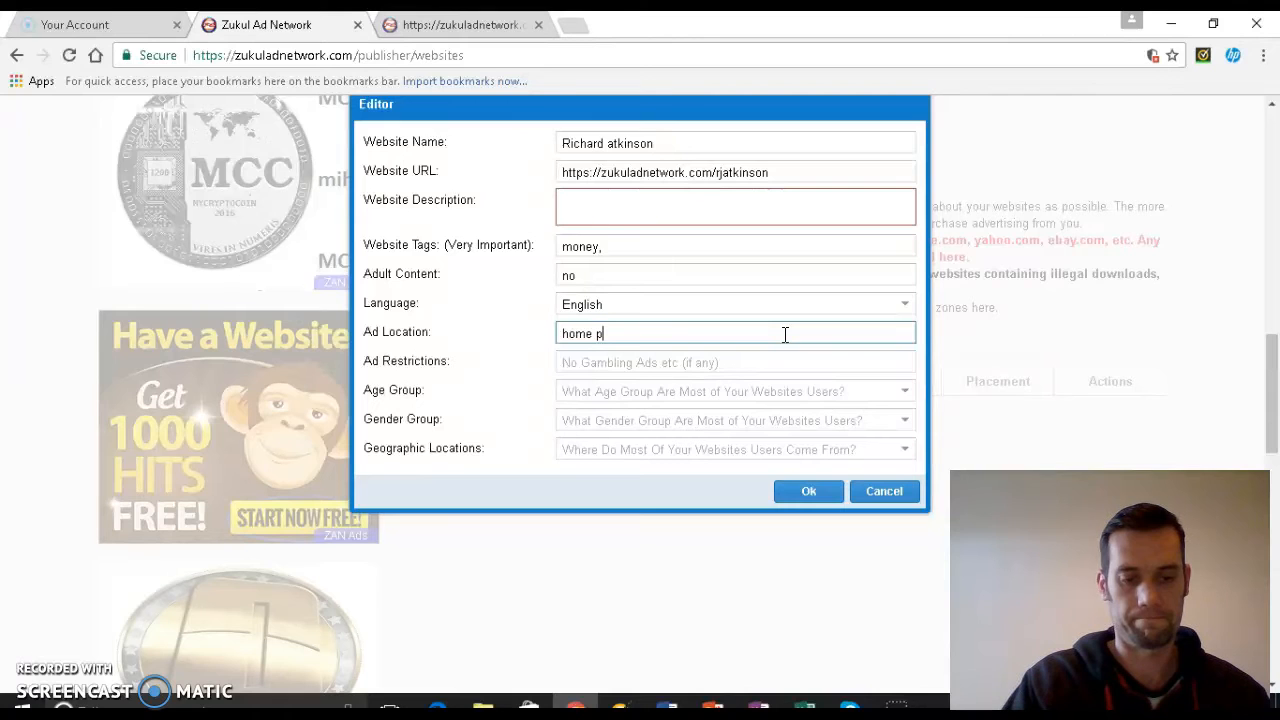
type("age")
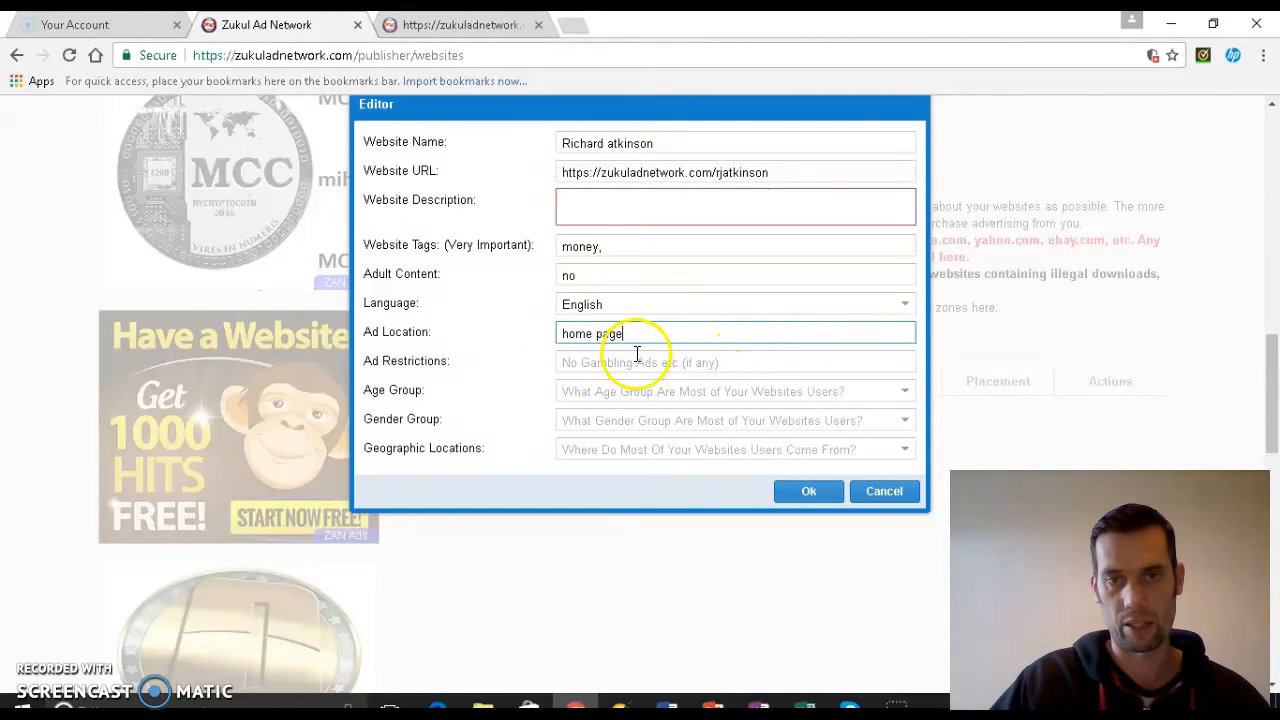
left_click(735, 361)
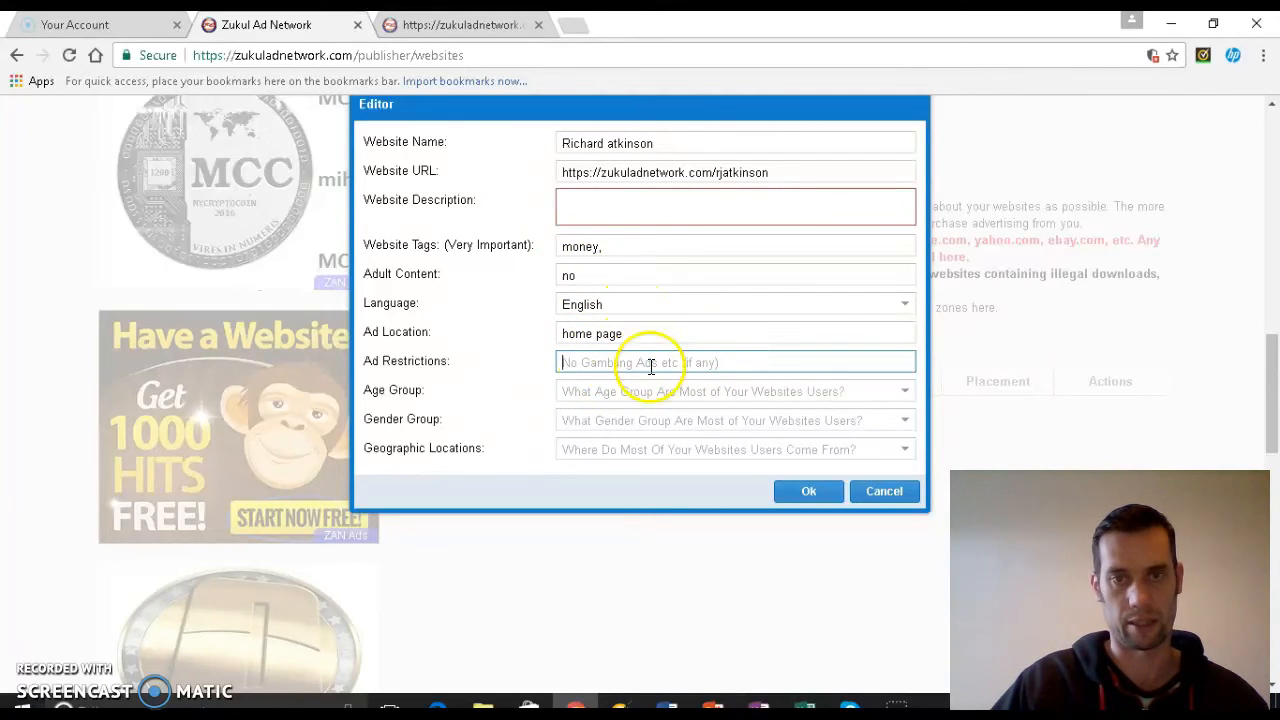
Set audience age group All Ages, gender group Mixed, and geographic location Worldwide
left_click(735, 390)
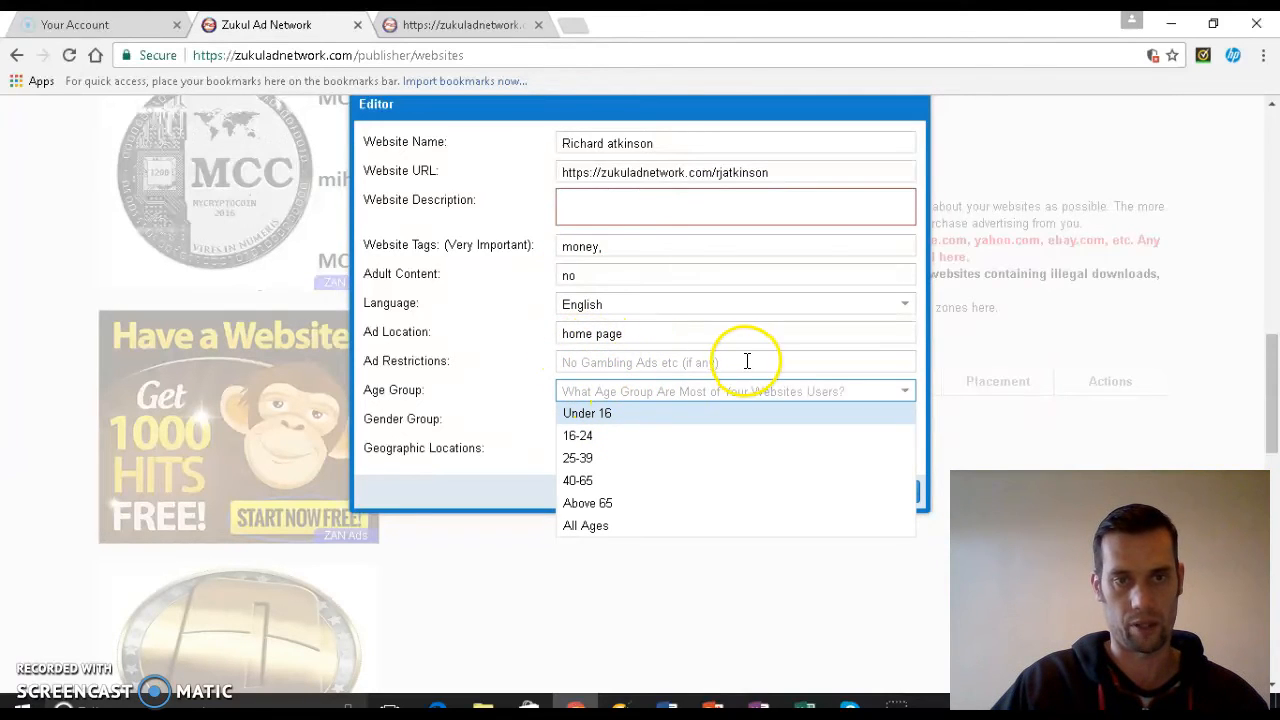
mouse_move(520, 378)
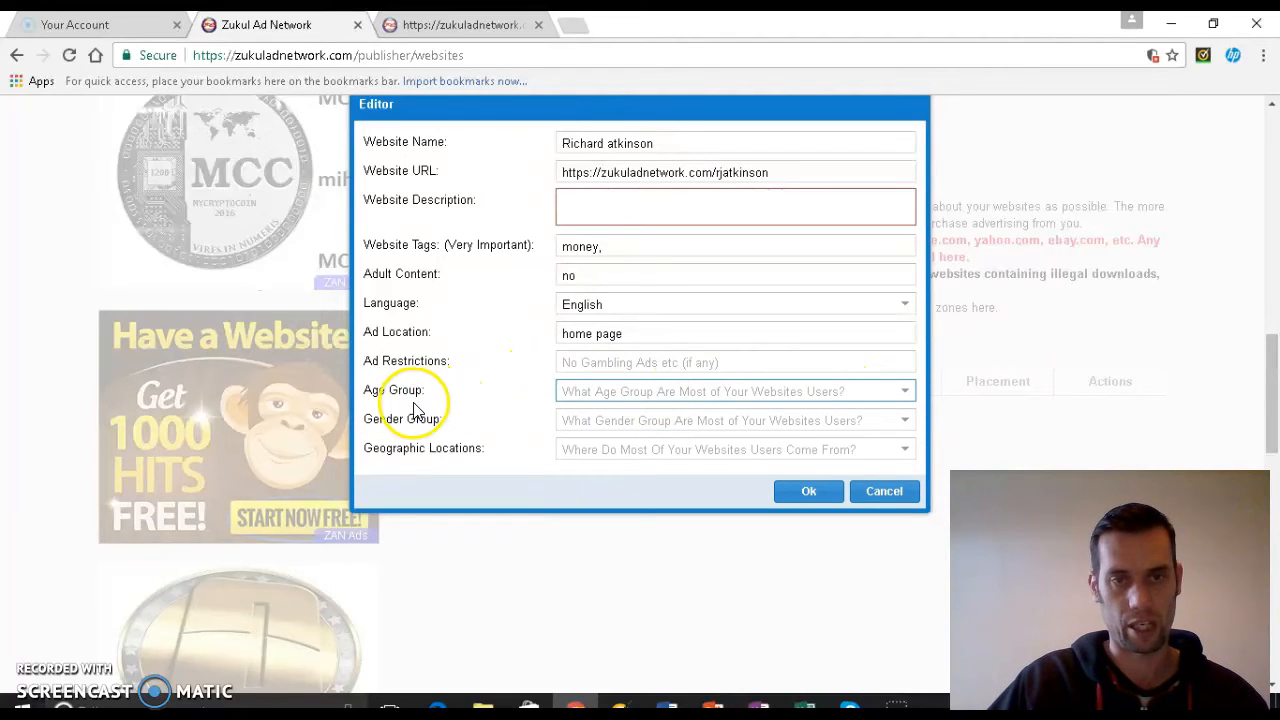
mouse_move(825, 408)
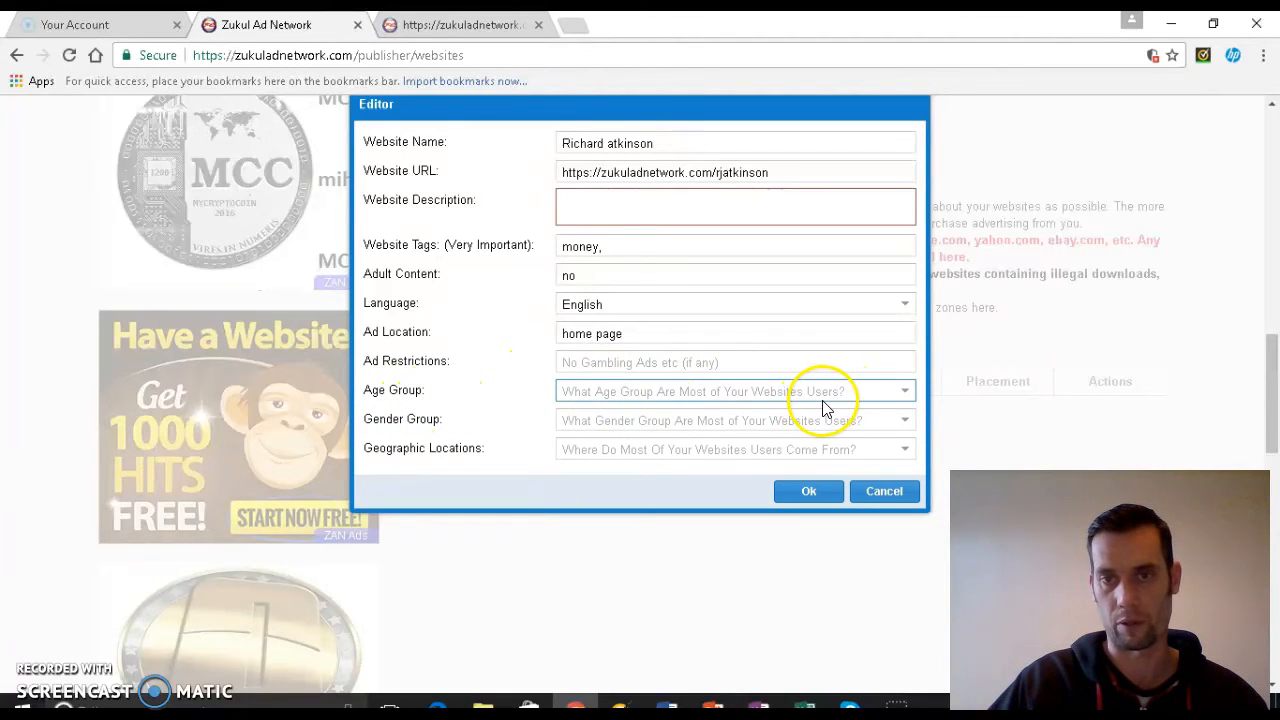
left_click(735, 390)
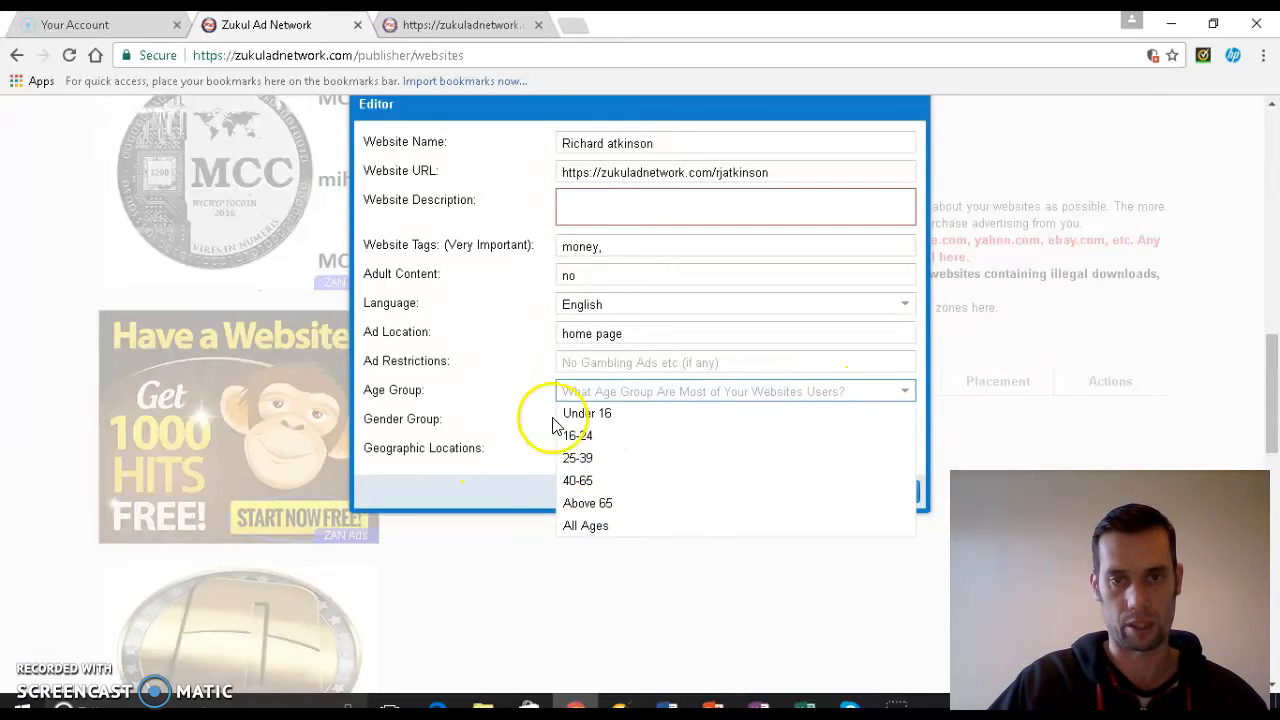
left_click(585, 525)
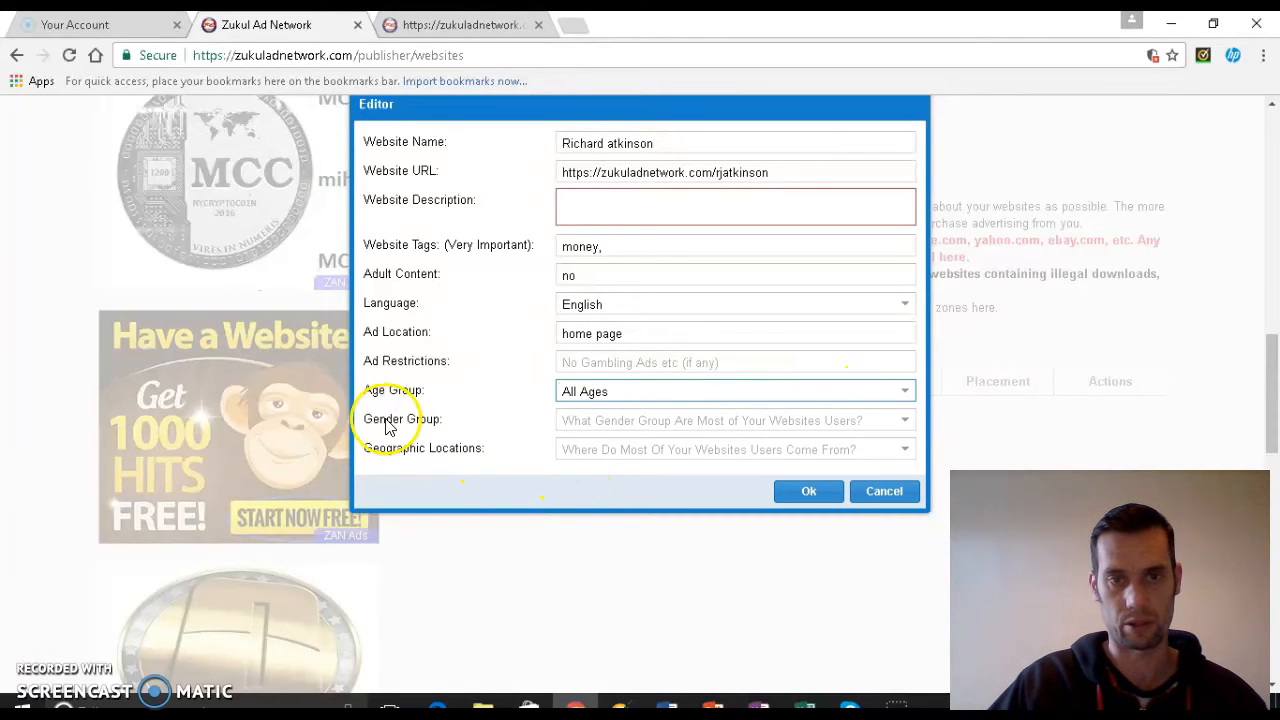
left_click(735, 419)
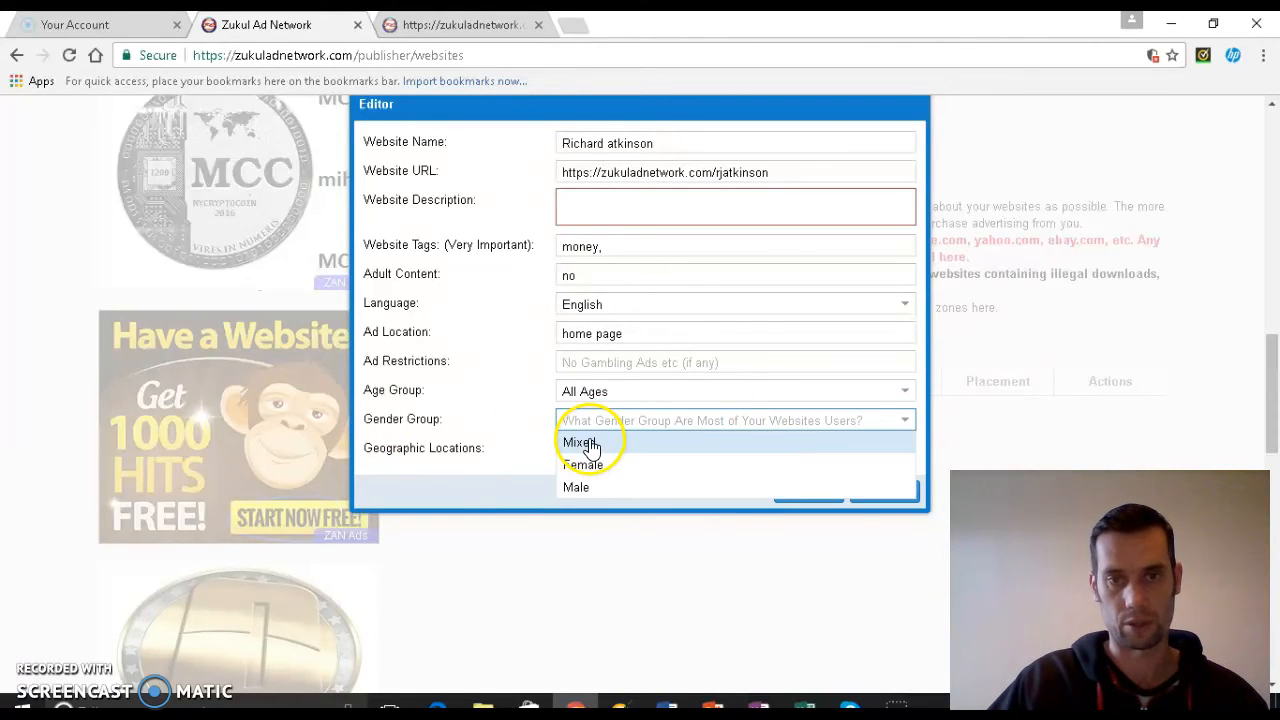
left_click(580, 442)
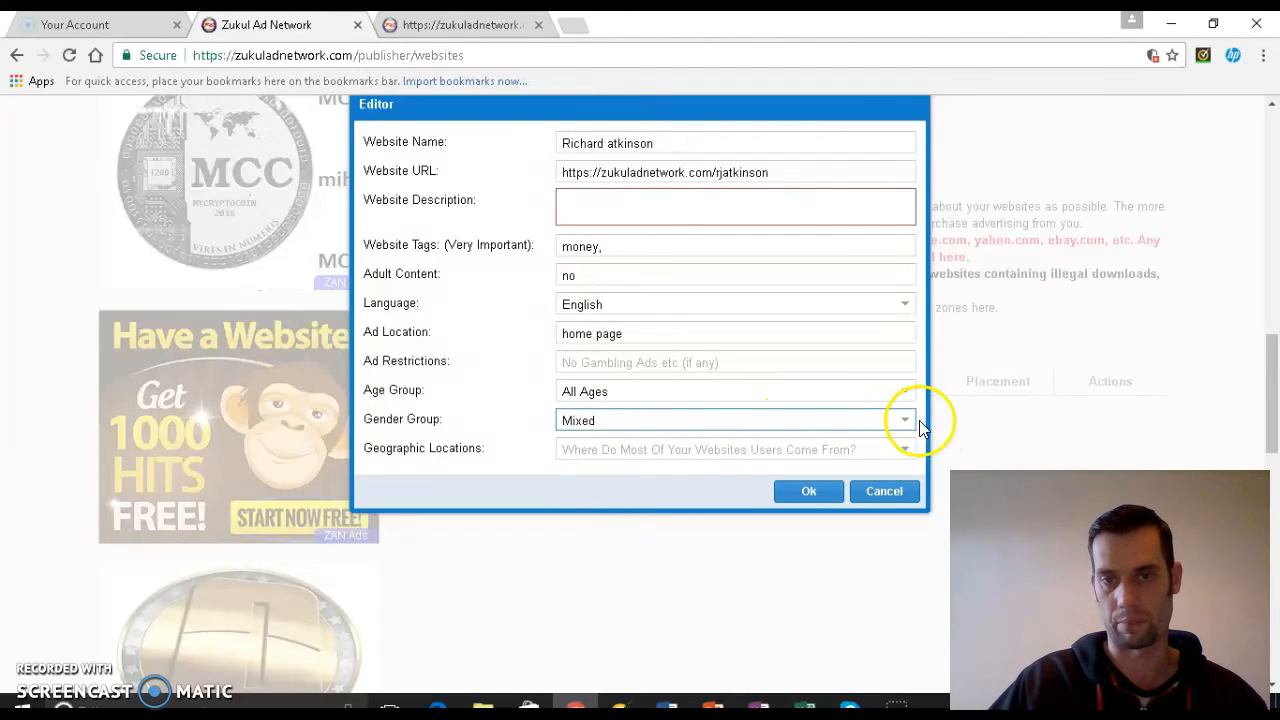
mouse_move(868, 430)
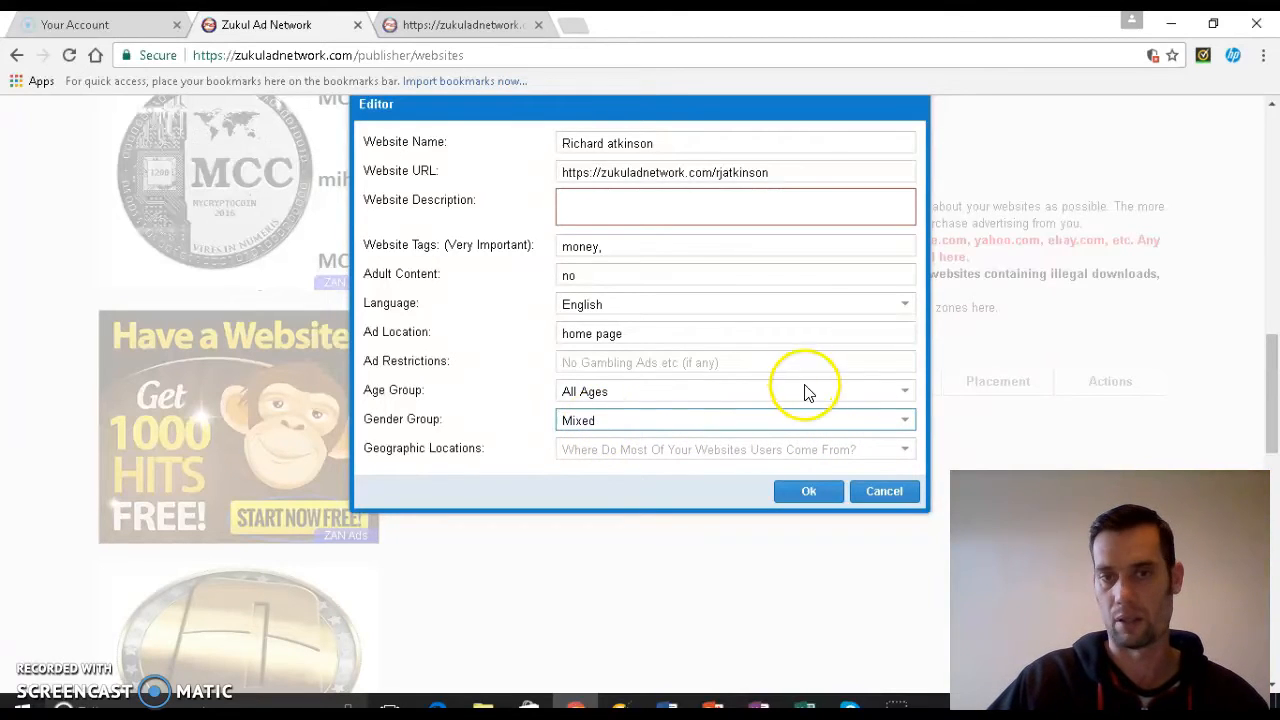
mouse_move(510, 430)
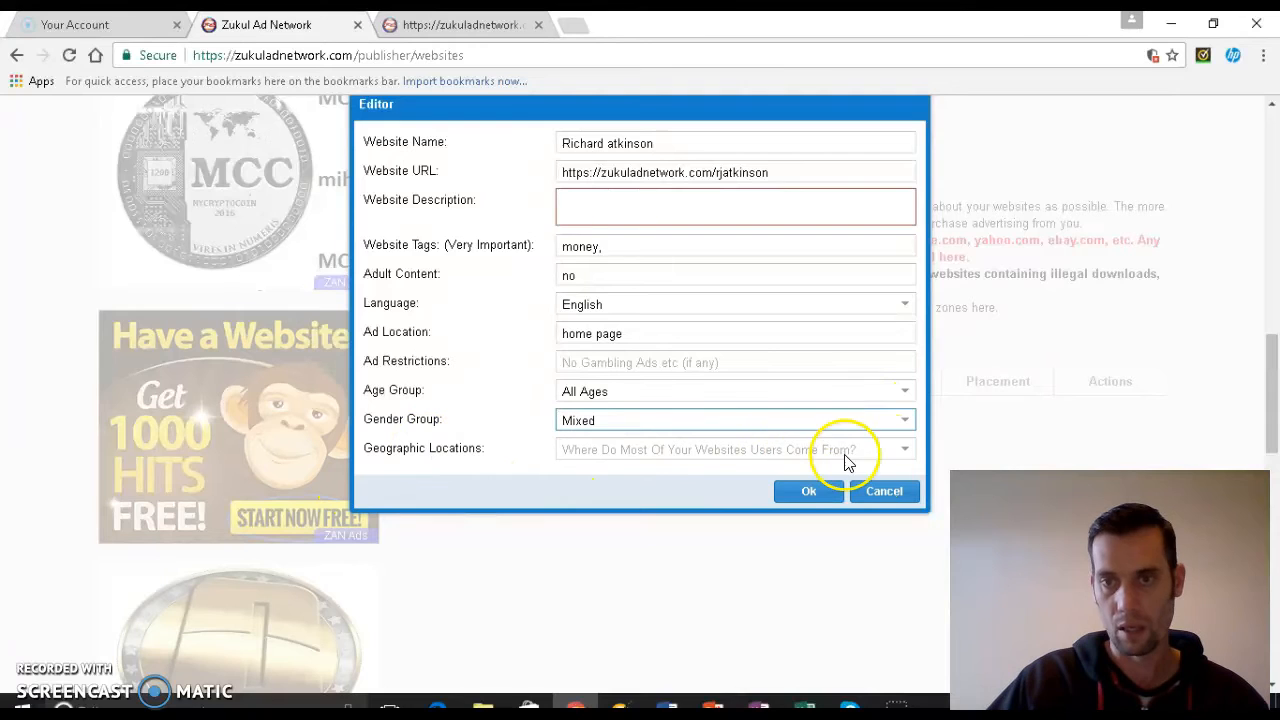
left_click(735, 448)
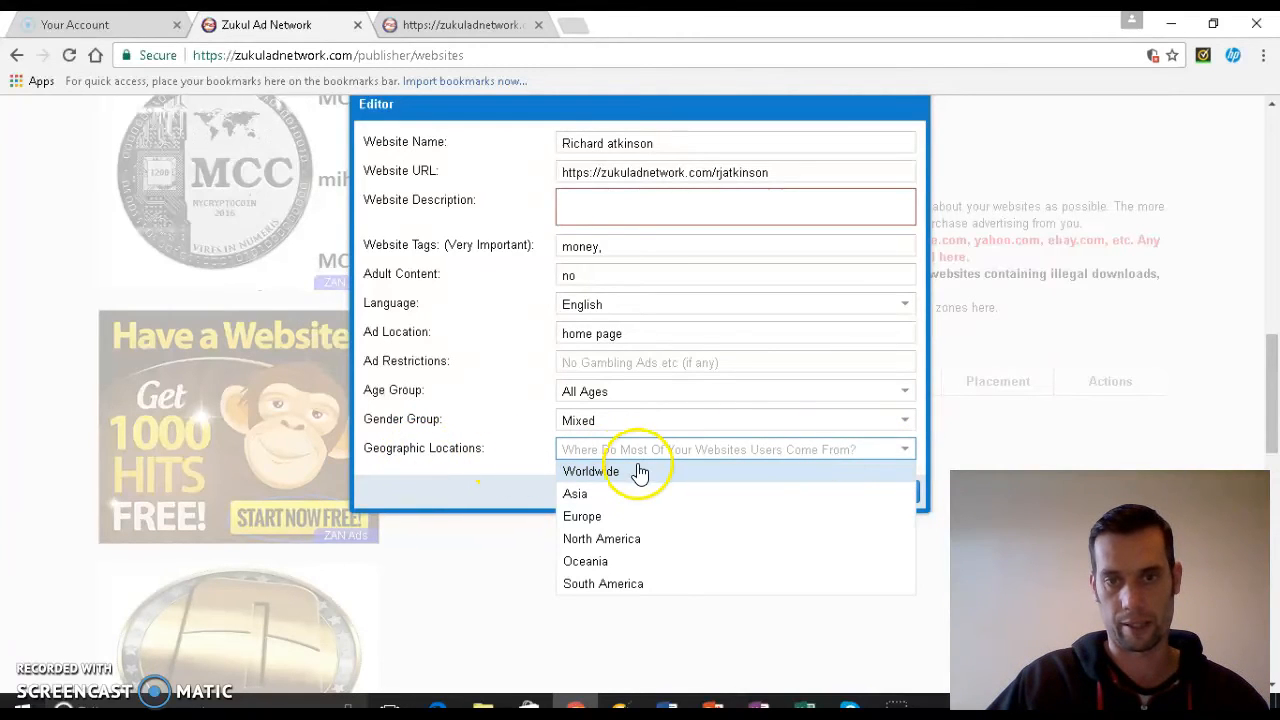
mouse_move(765, 455)
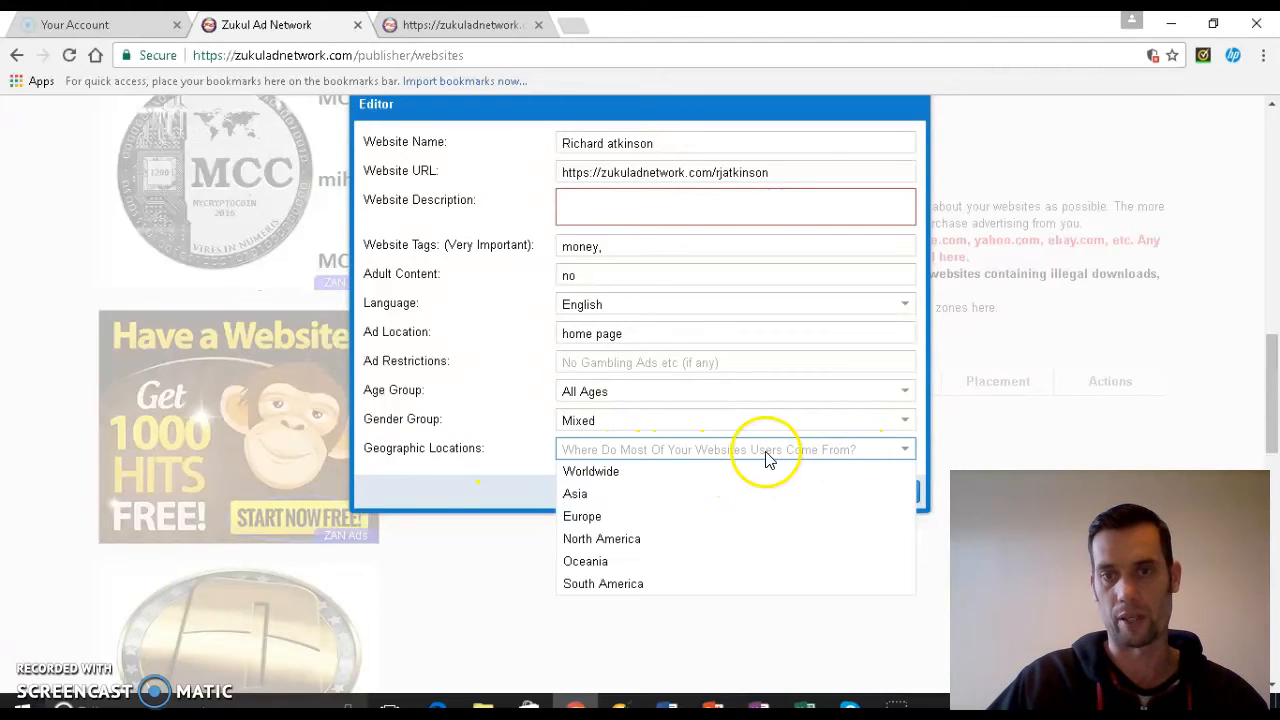
mouse_move(750, 462)
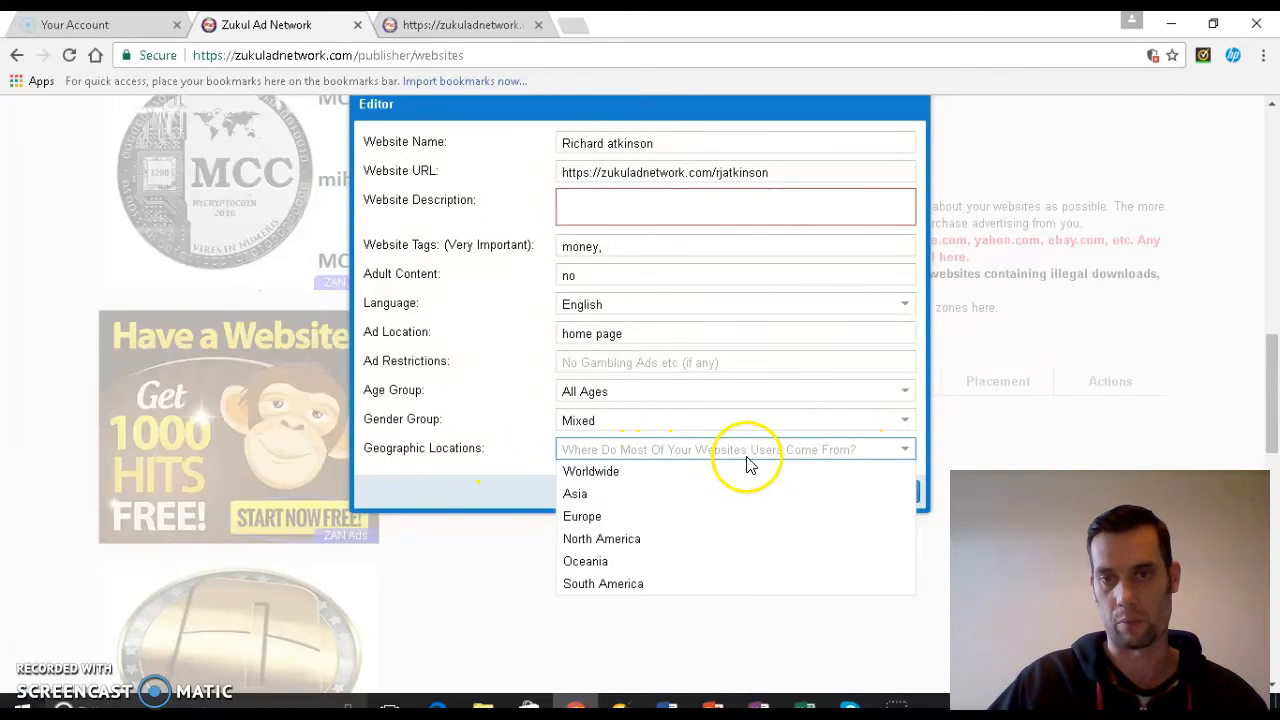
mouse_move(848, 458)
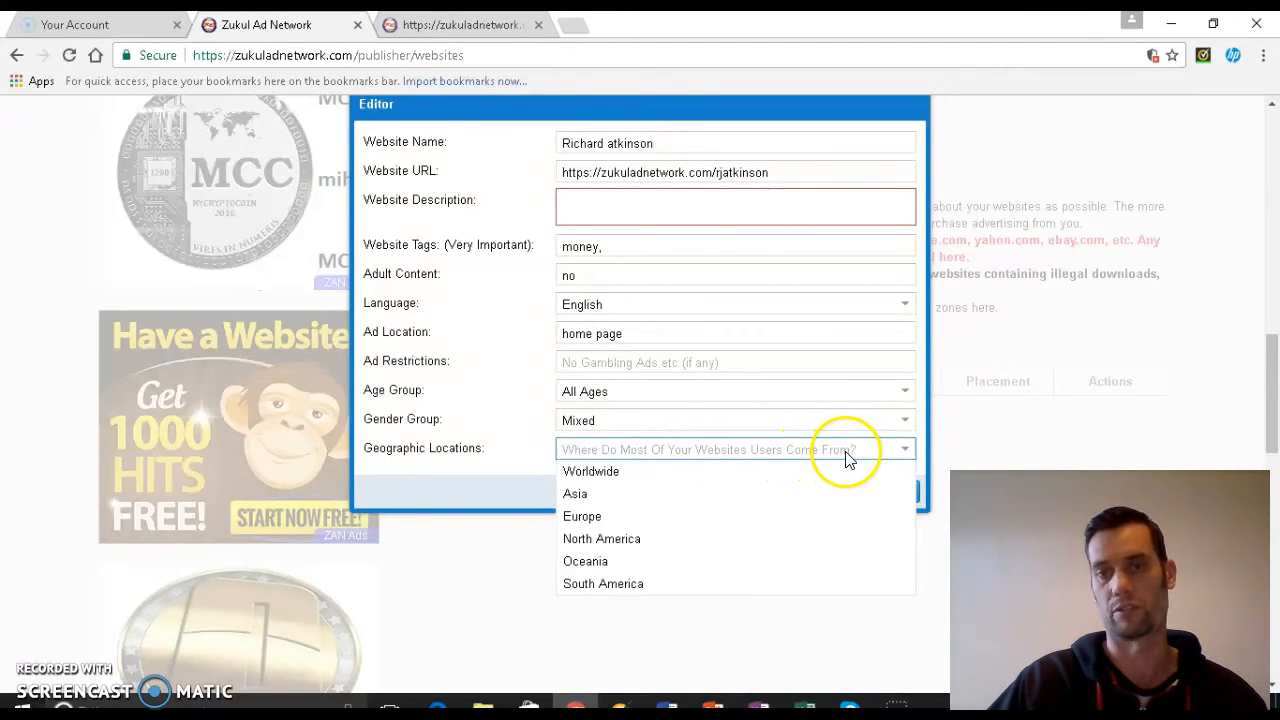
mouse_move(615, 471)
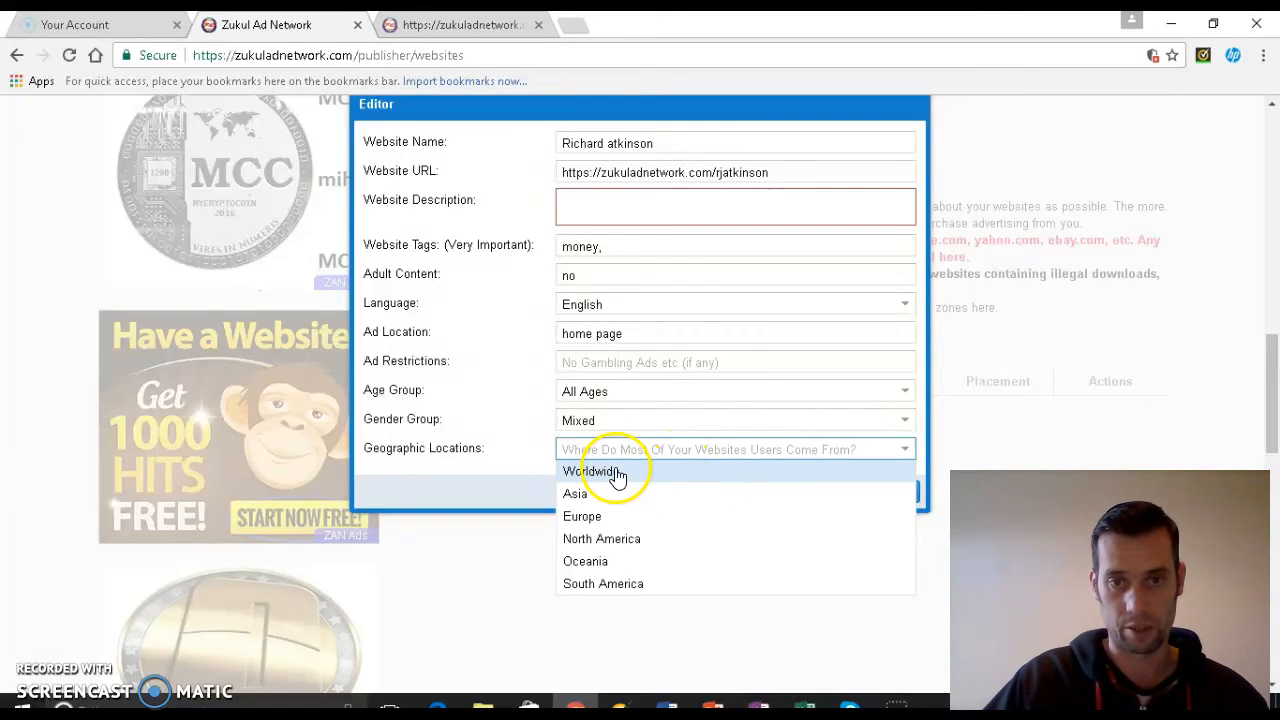
mouse_move(598, 518)
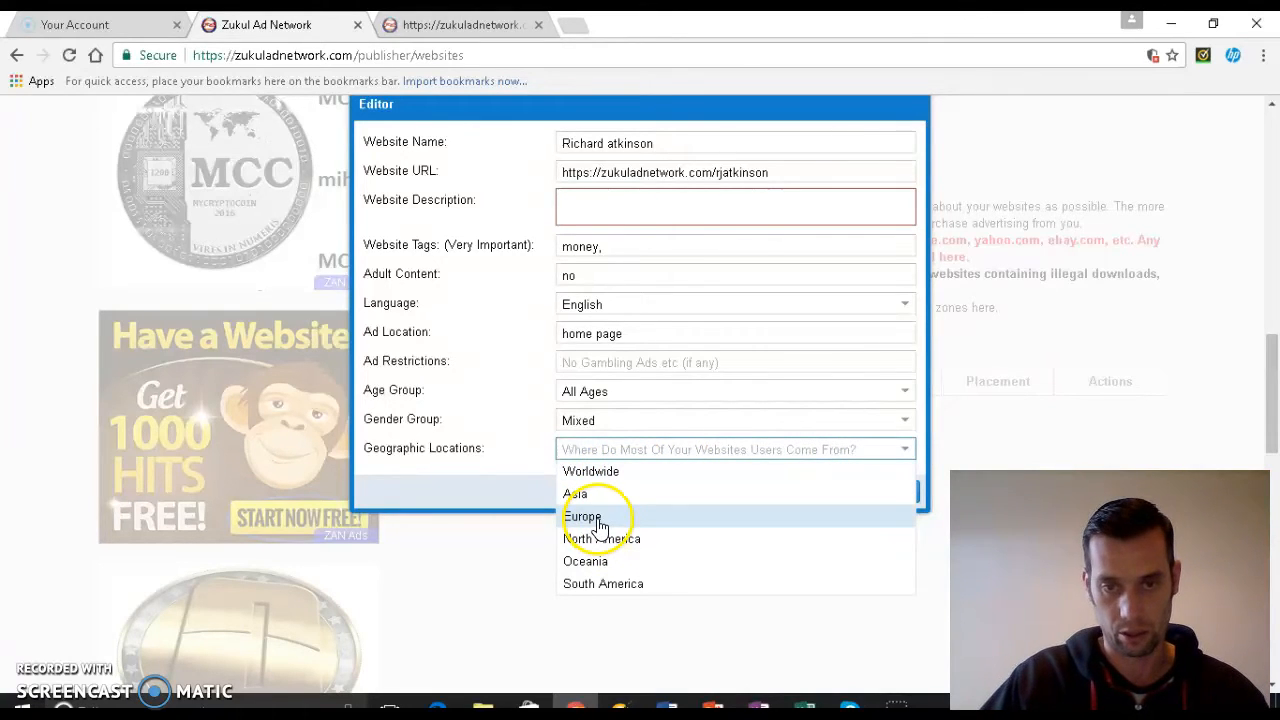
left_click(590, 471)
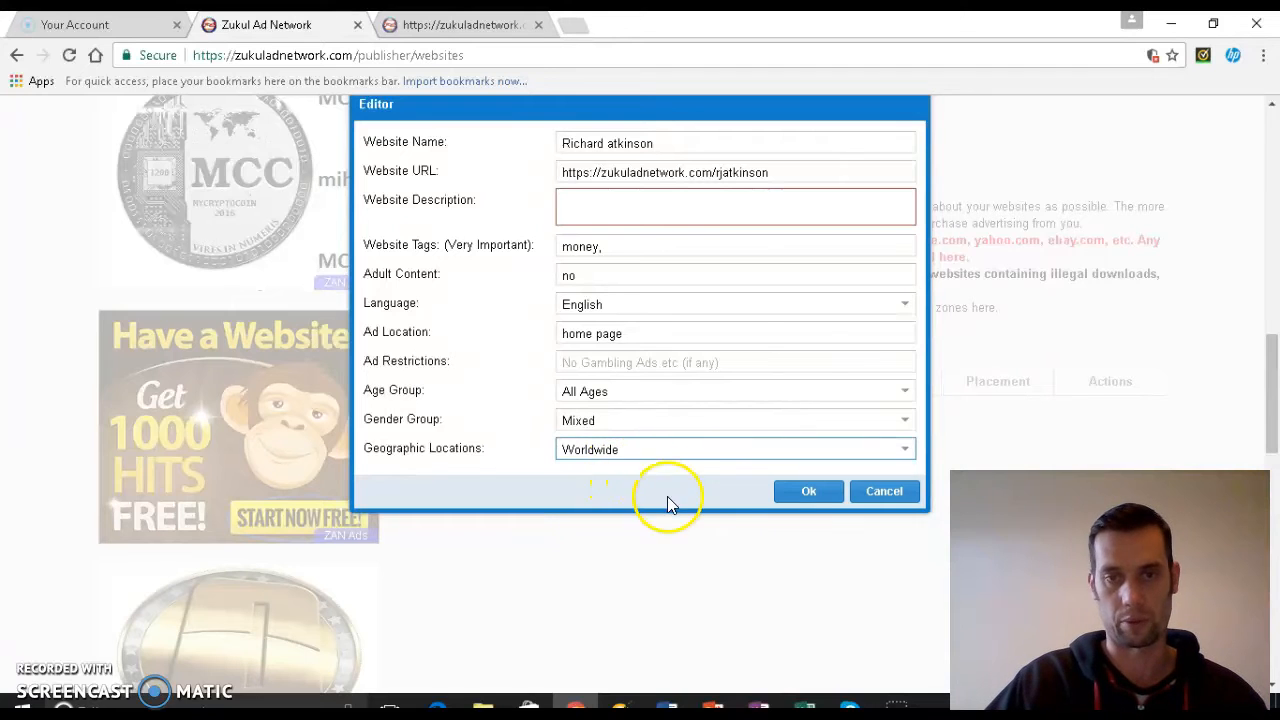
mouse_move(809, 491)
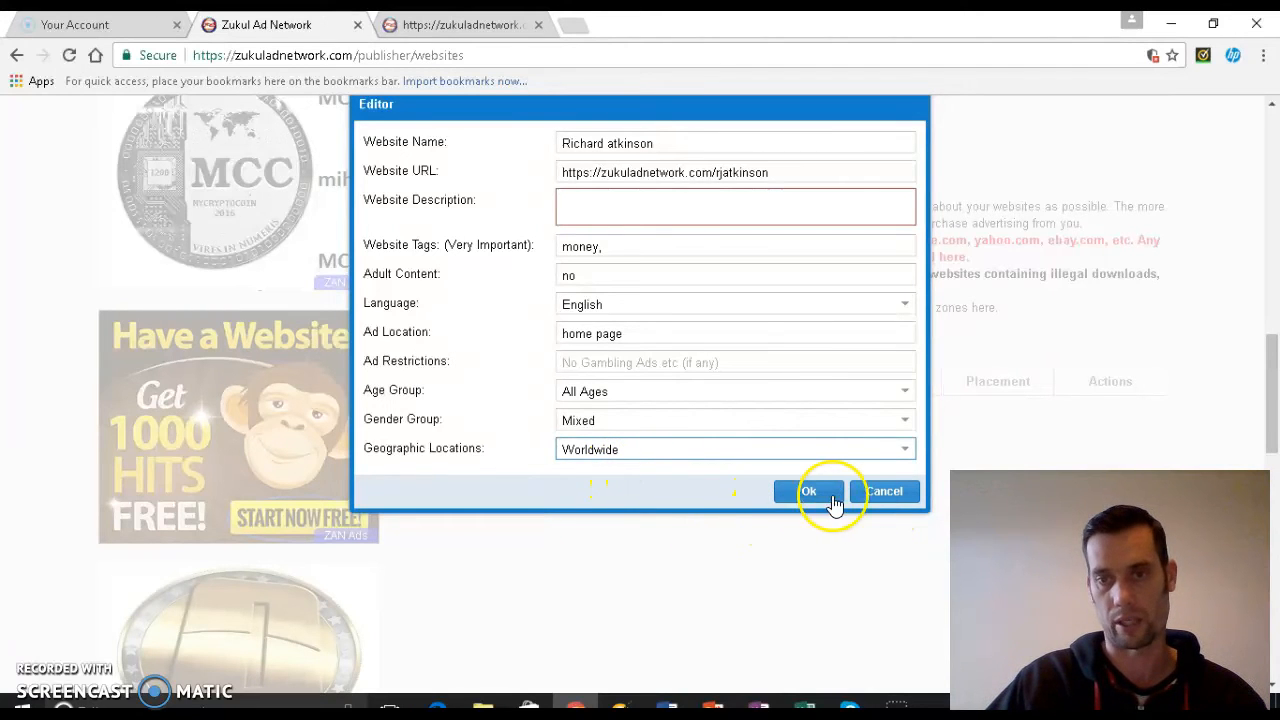
Confirm the website editor with Ok and return to the My Web Sites list
left_click(808, 491)
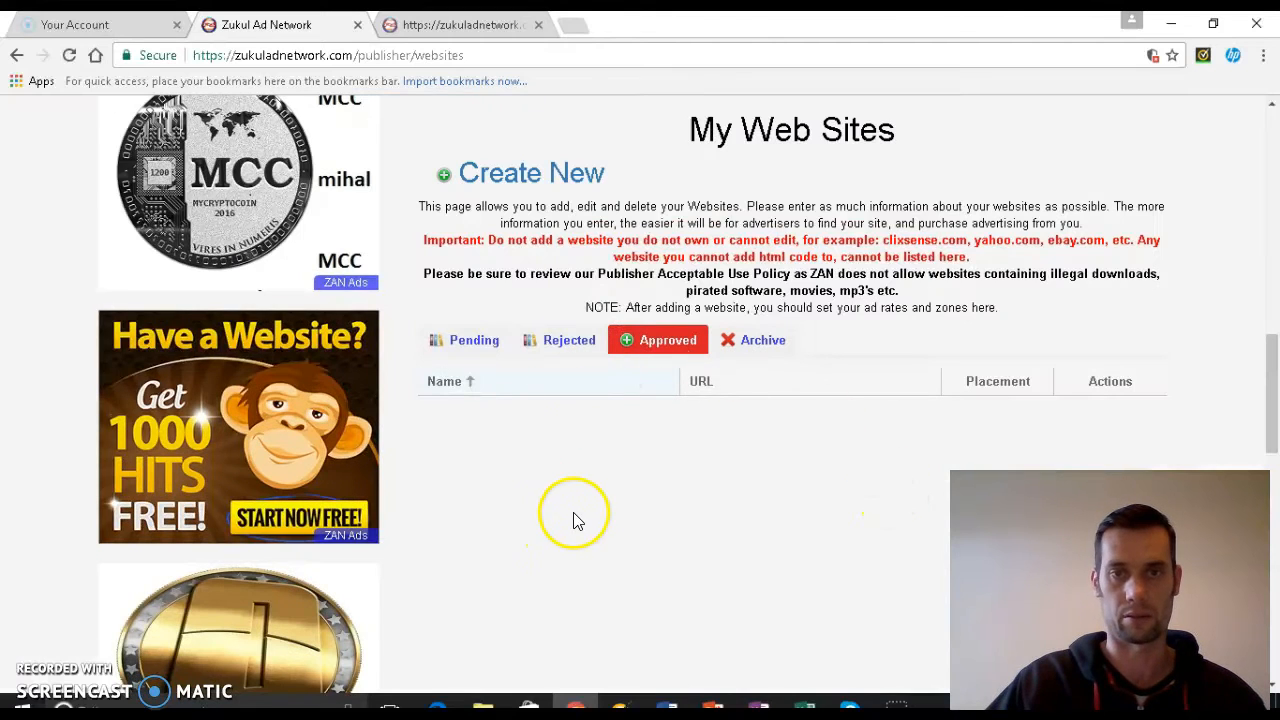
mouse_move(800, 360)
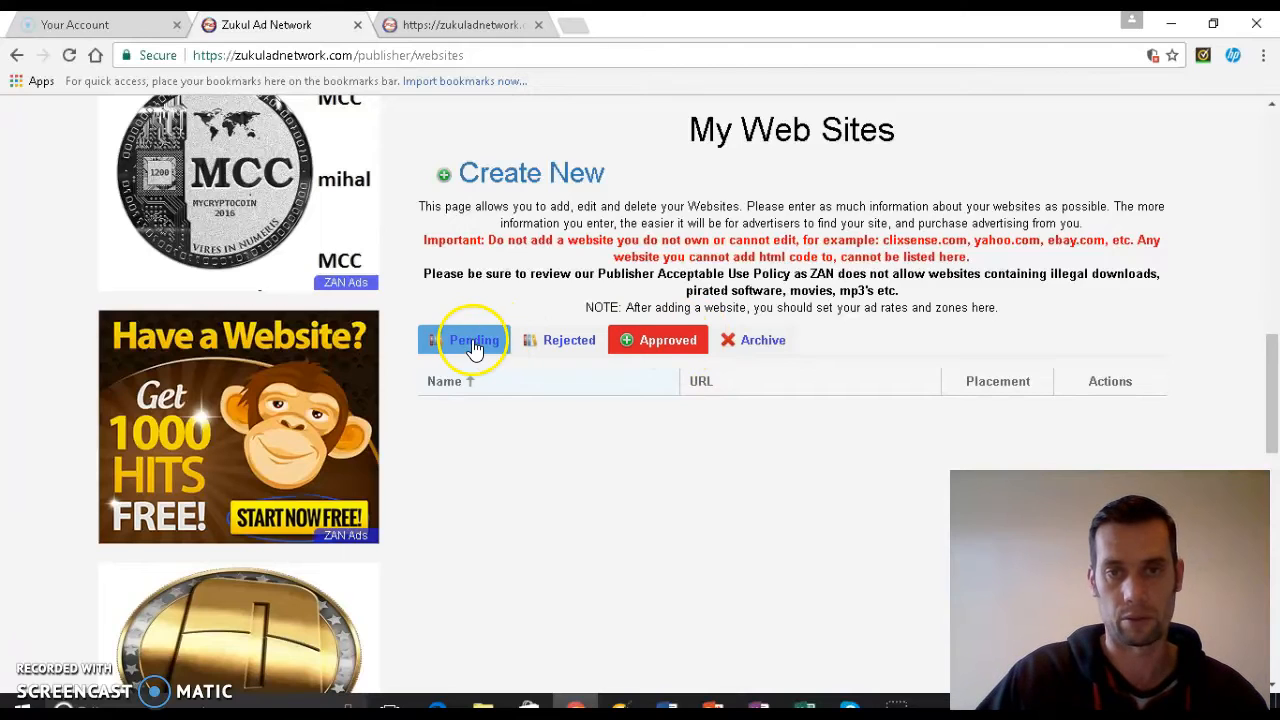
mouse_move(614, 350)
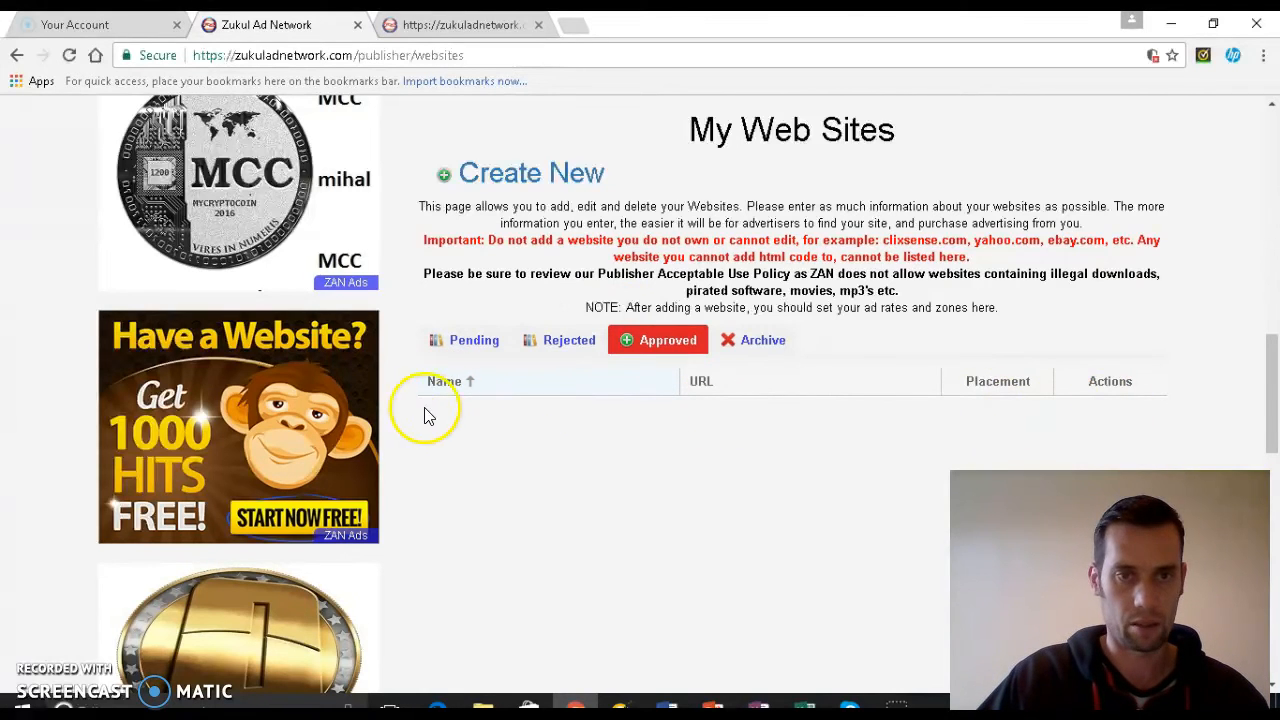
mouse_move(440, 428)
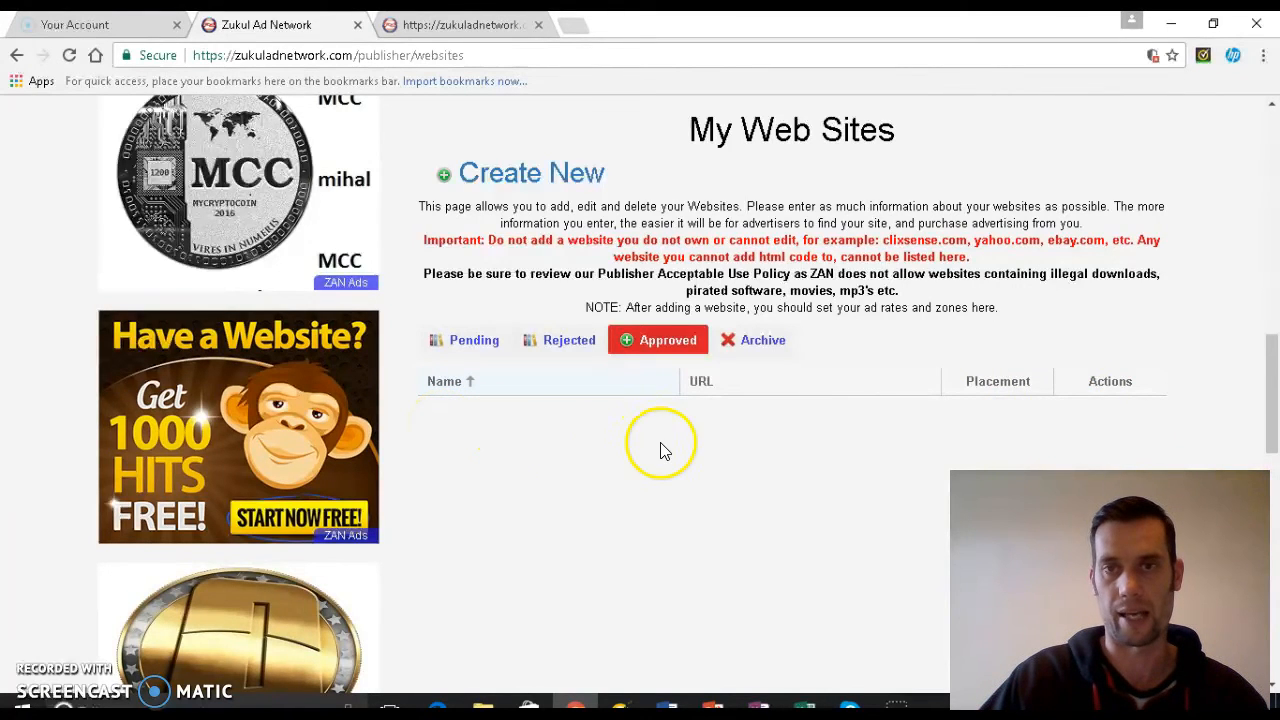
Open My Ad Zones and set a new zone's source type to Image Ad
left_click(889, 261)
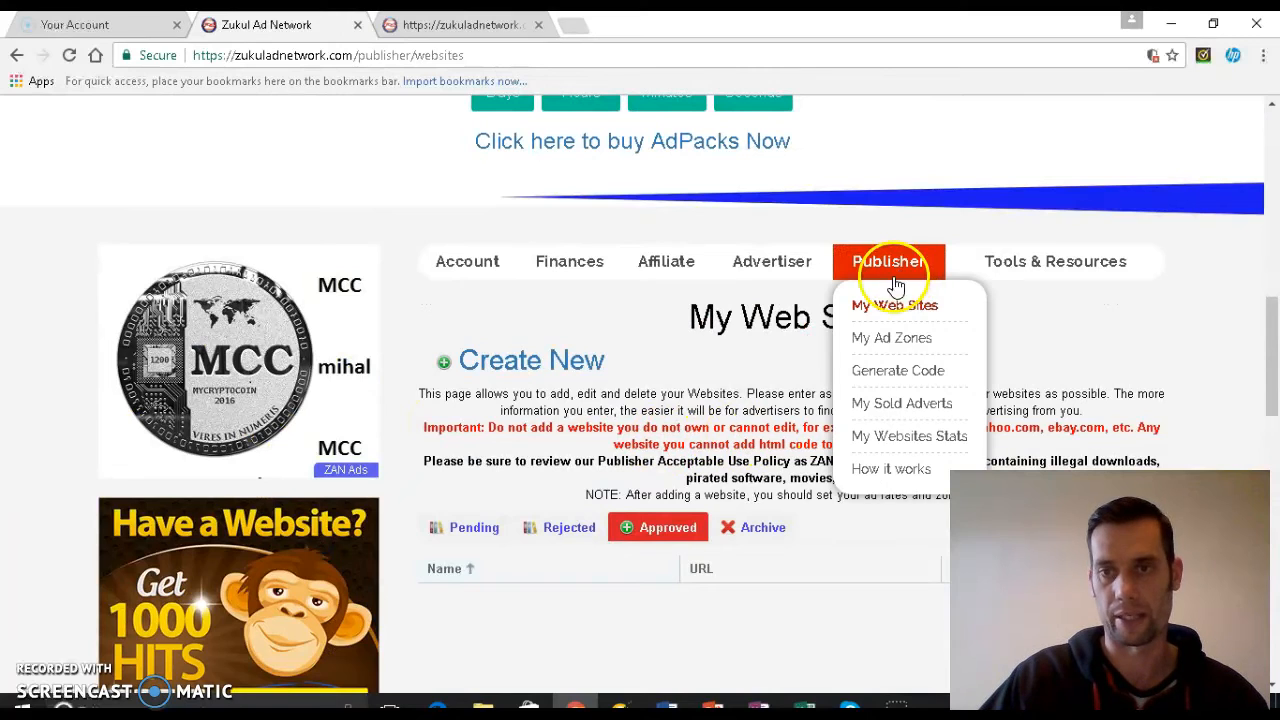
left_click(891, 337)
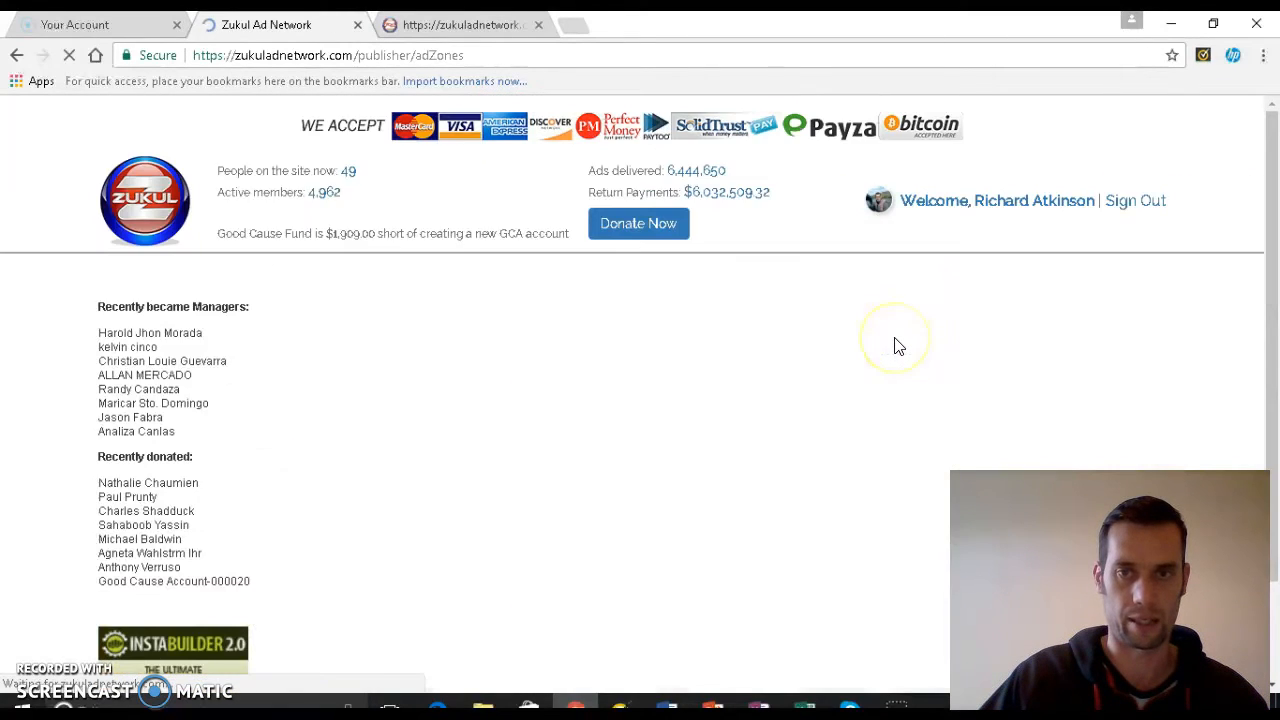
scroll("down", 3)
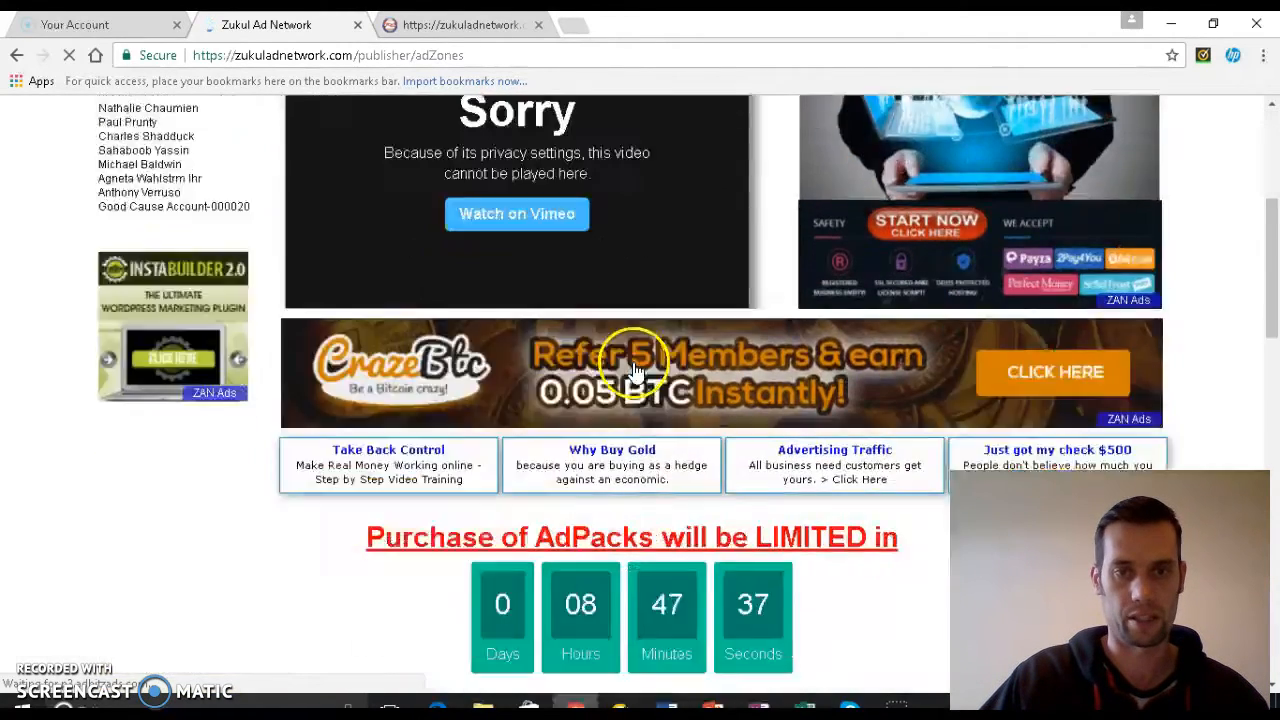
scroll("down", 3)
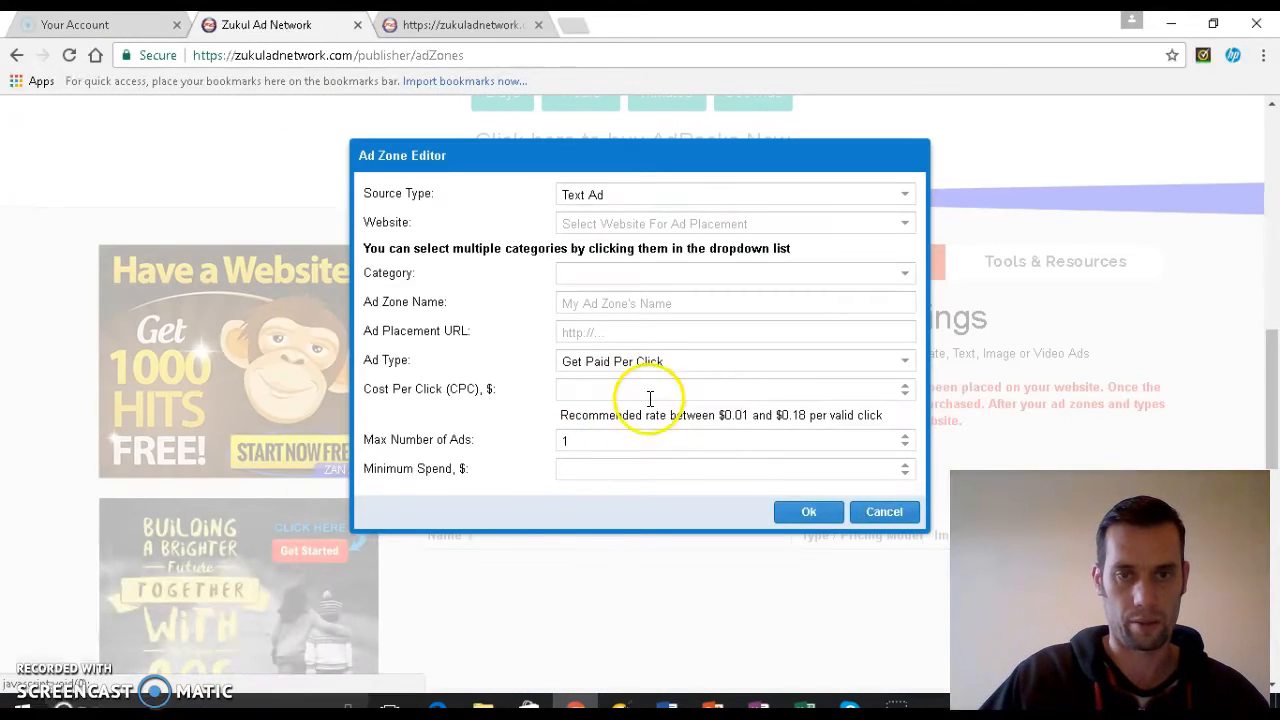
mouse_move(420, 210)
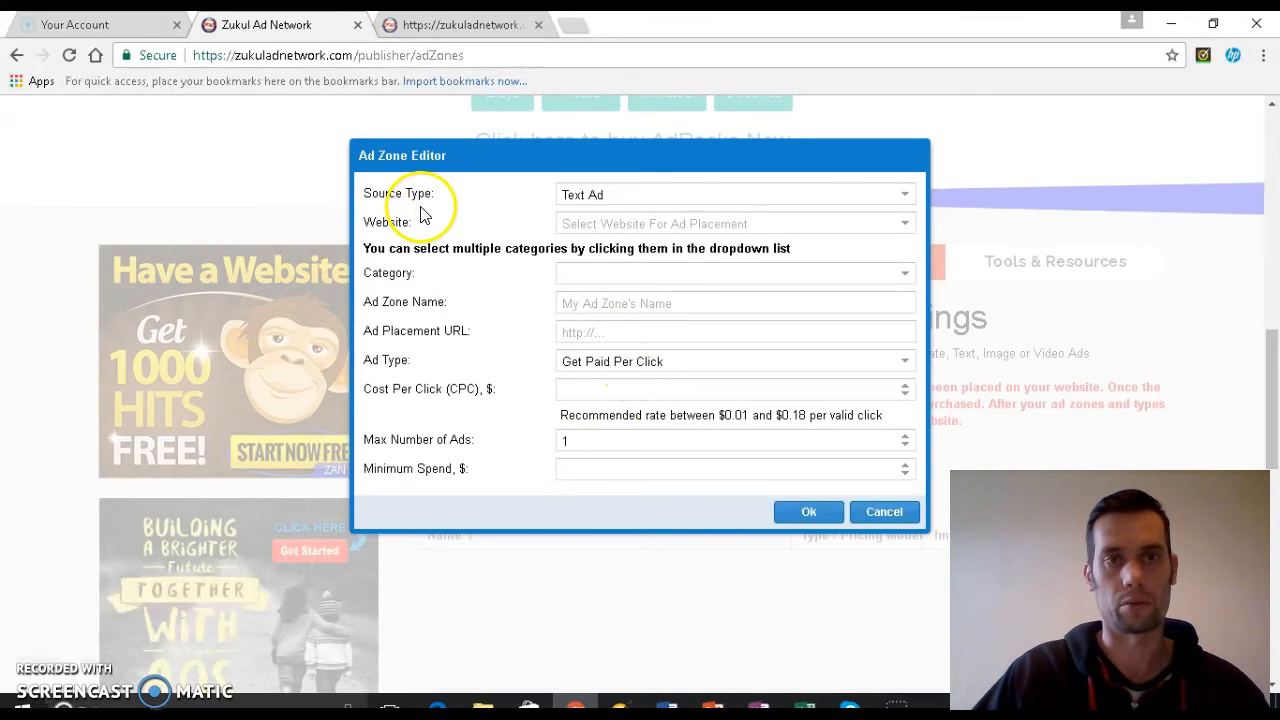
mouse_move(878, 207)
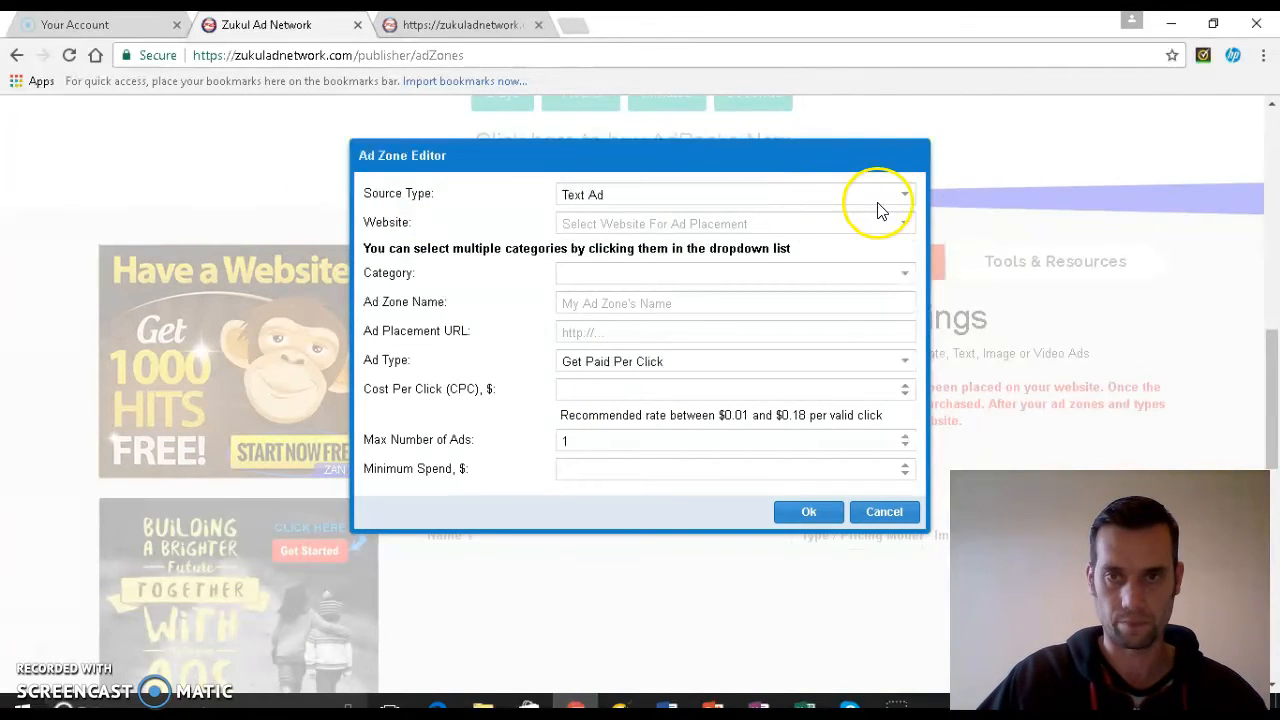
left_click(903, 194)
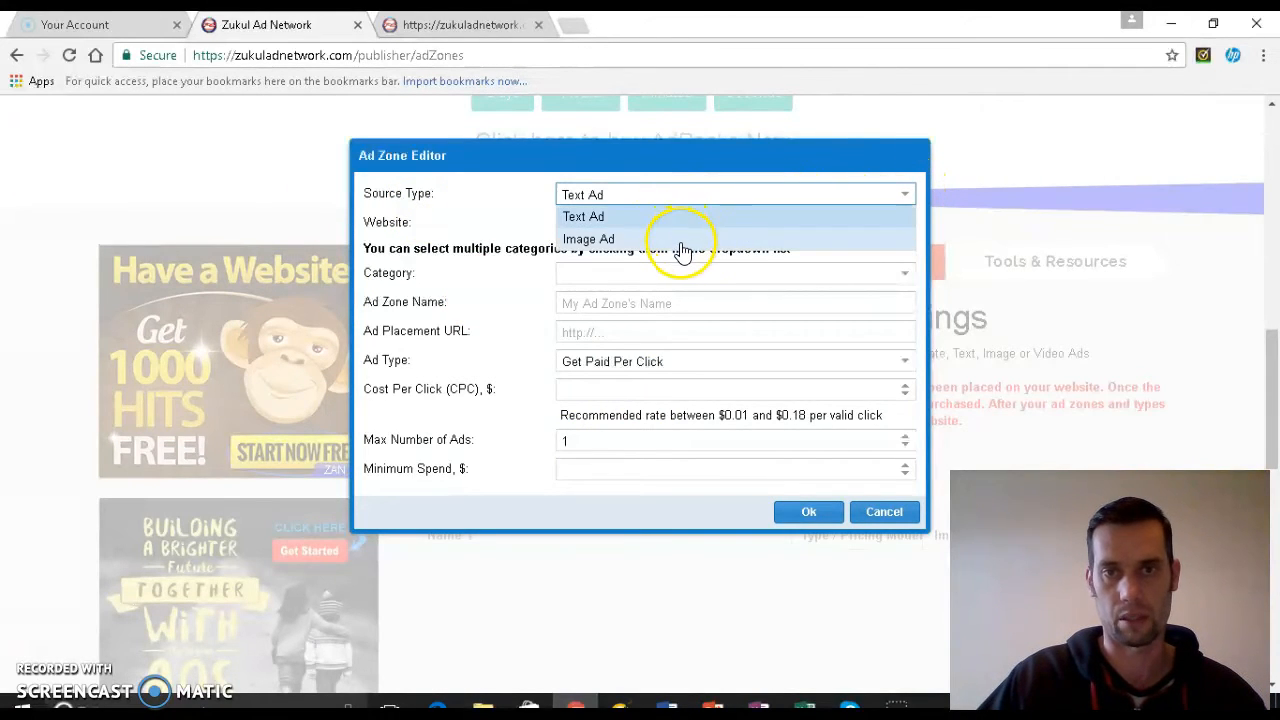
left_click(588, 238)
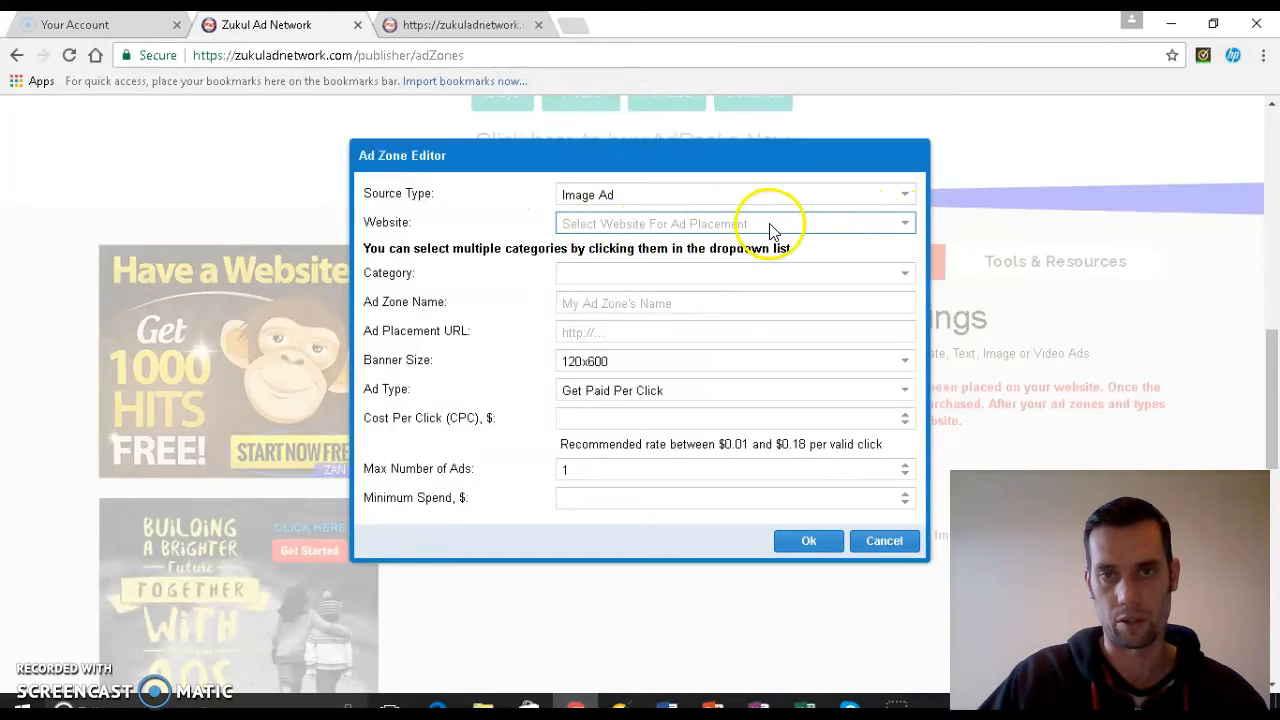
mouse_move(805, 235)
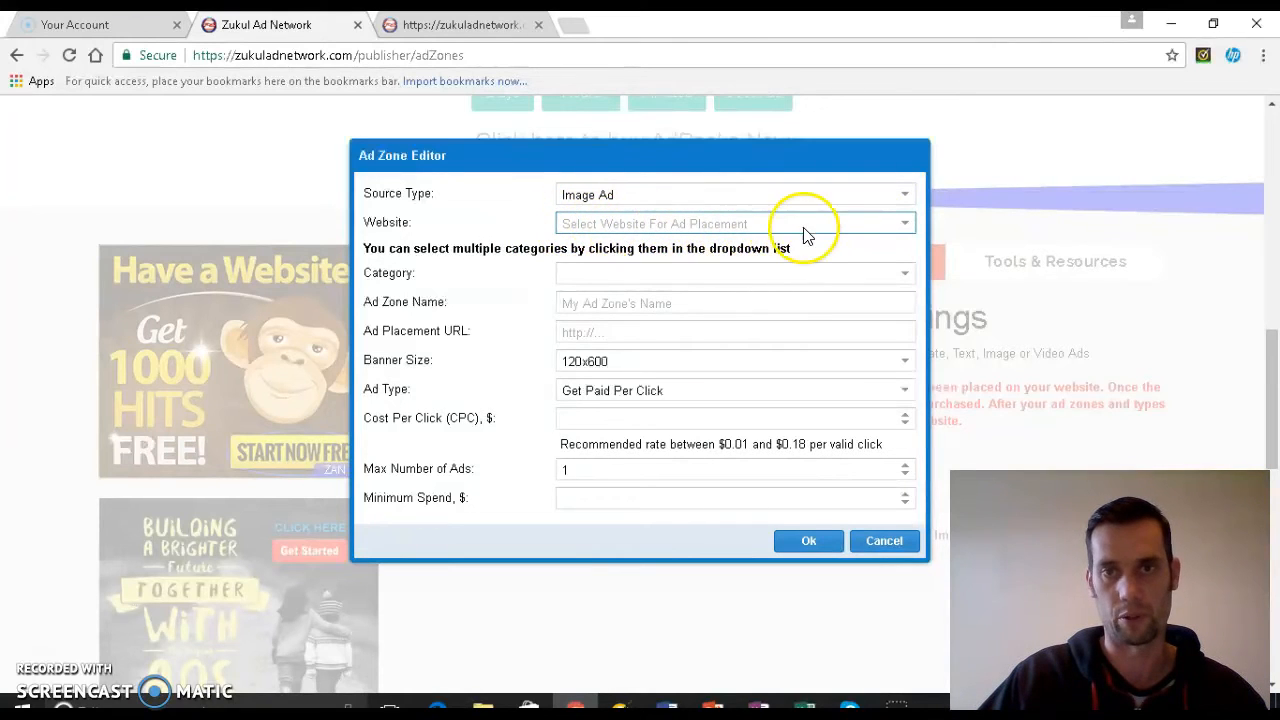
mouse_move(745, 228)
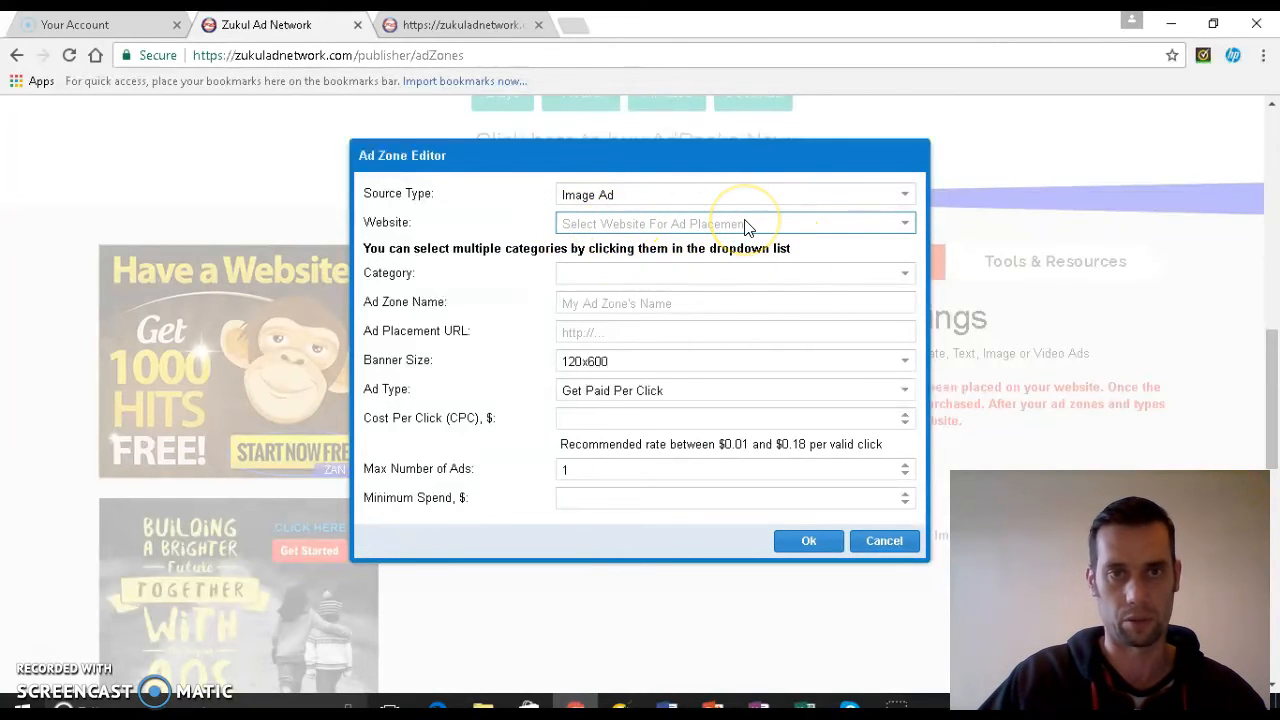
mouse_move(810, 295)
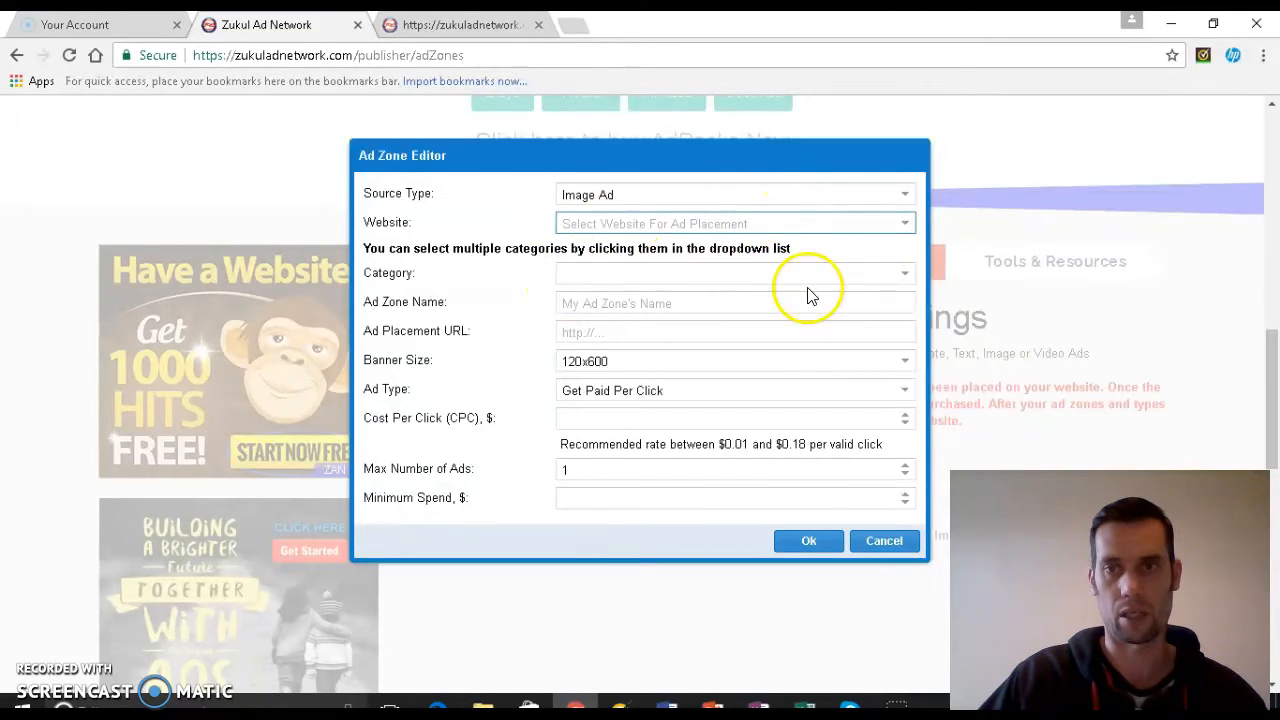
Select all 25 ad categories for the new image ad zone
left_click(733, 272)
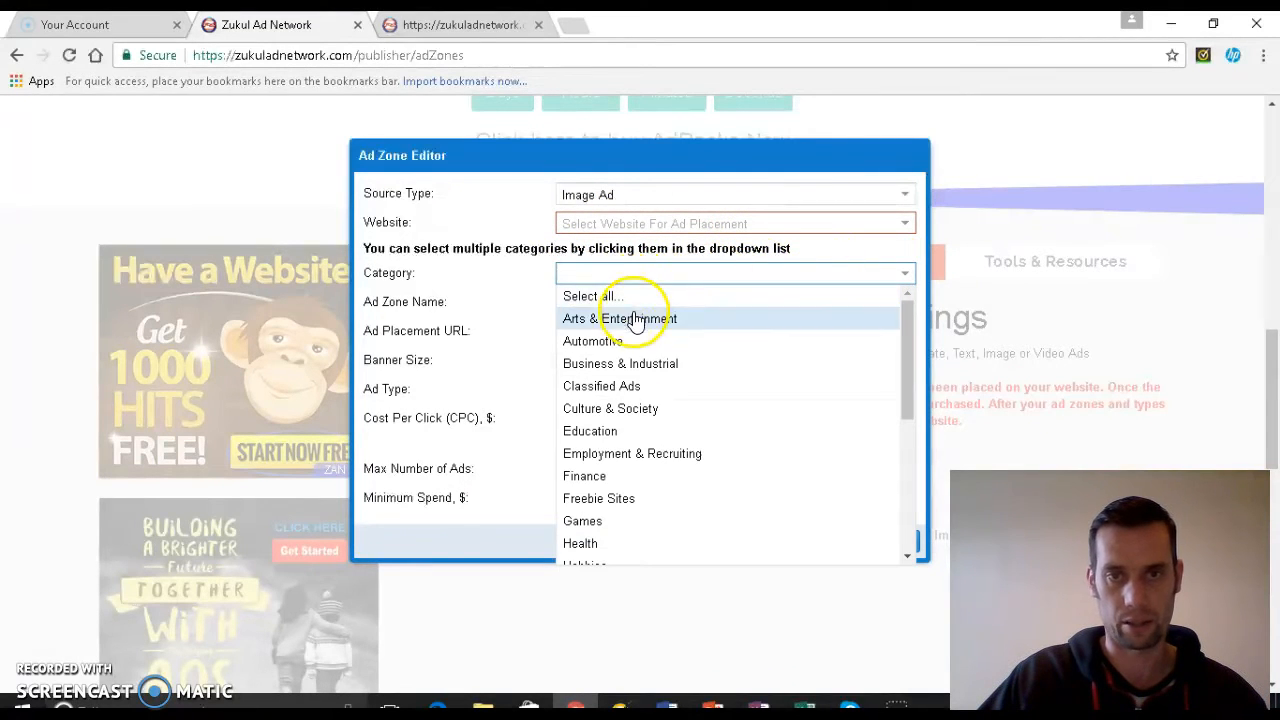
scroll("down", 3)
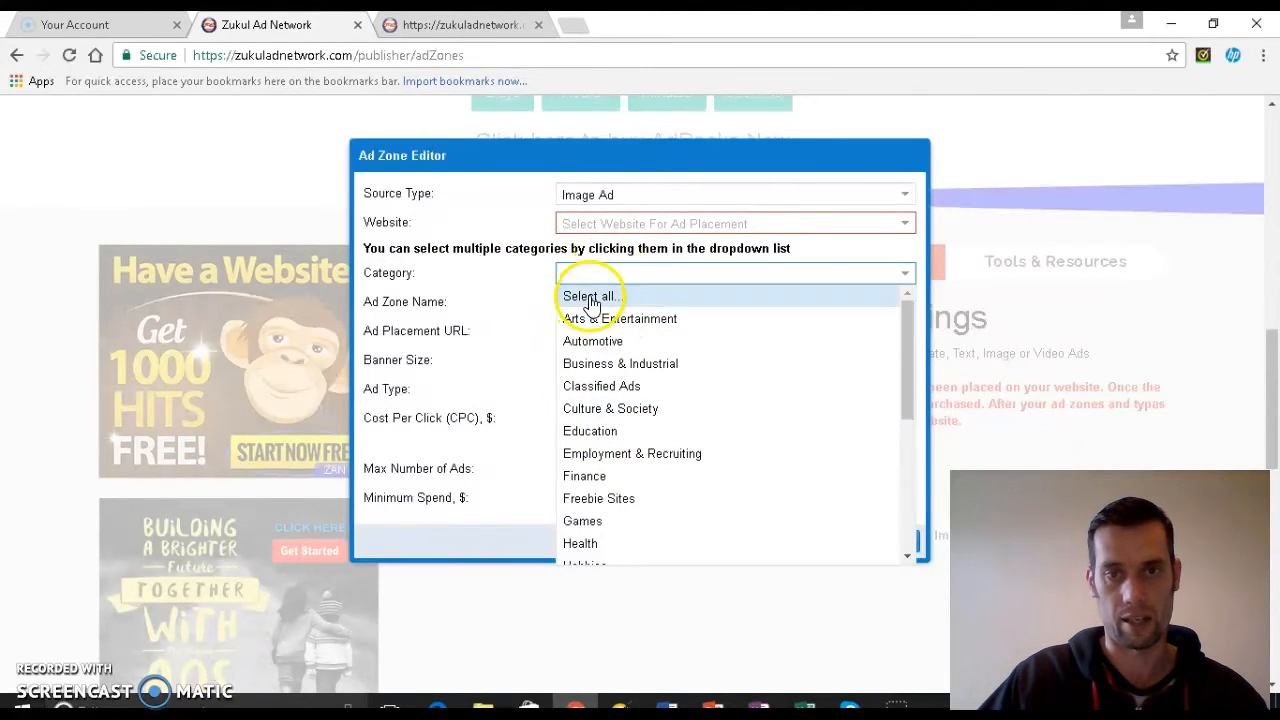
left_click(588, 295)
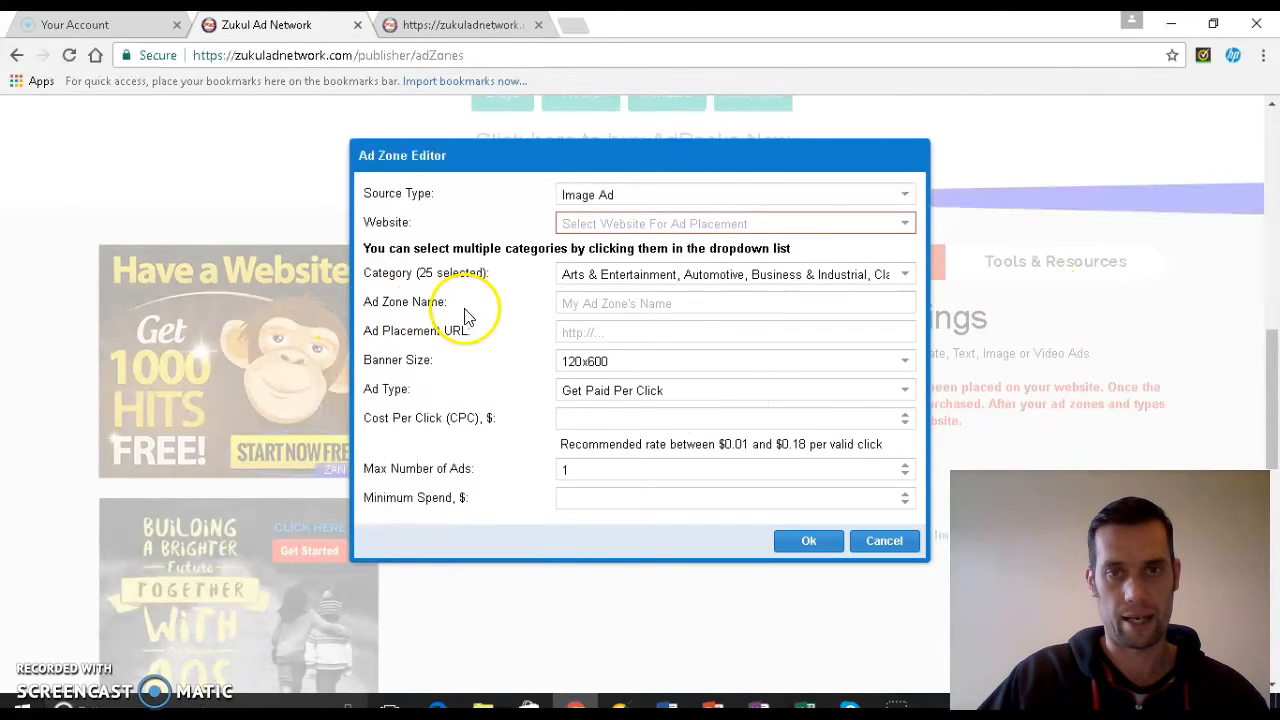
left_click(735, 303)
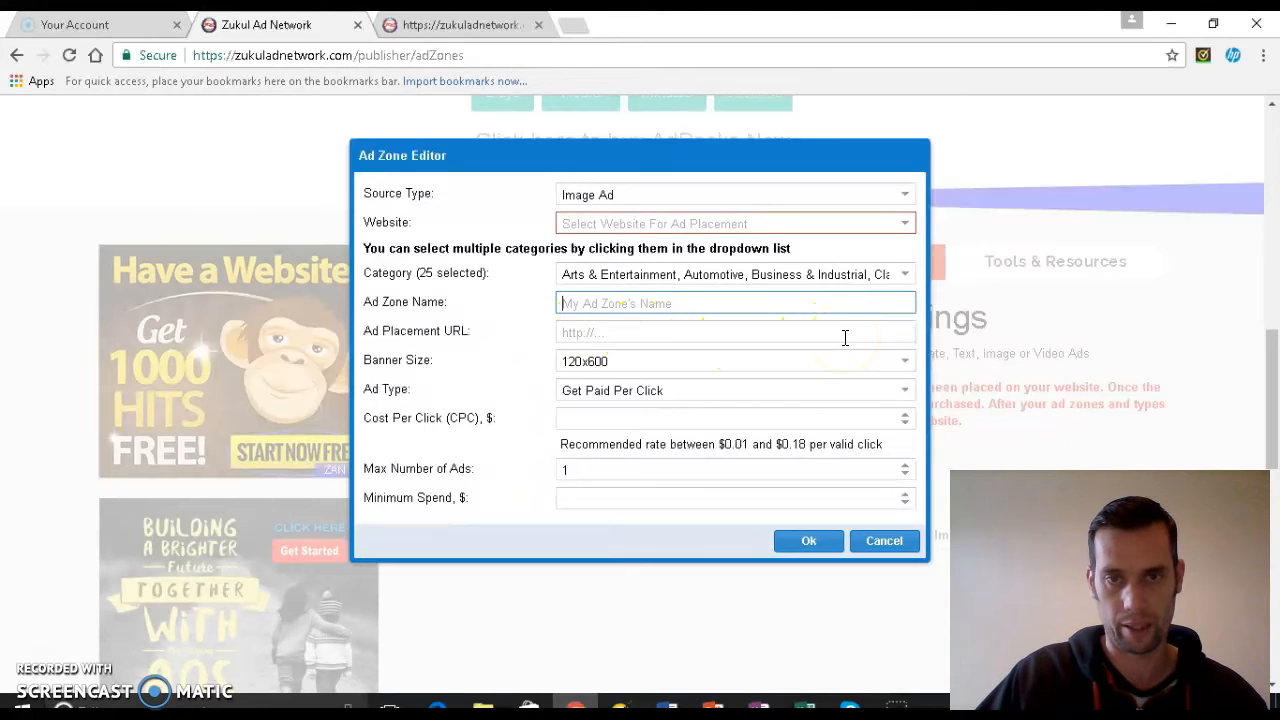
left_click(903, 360)
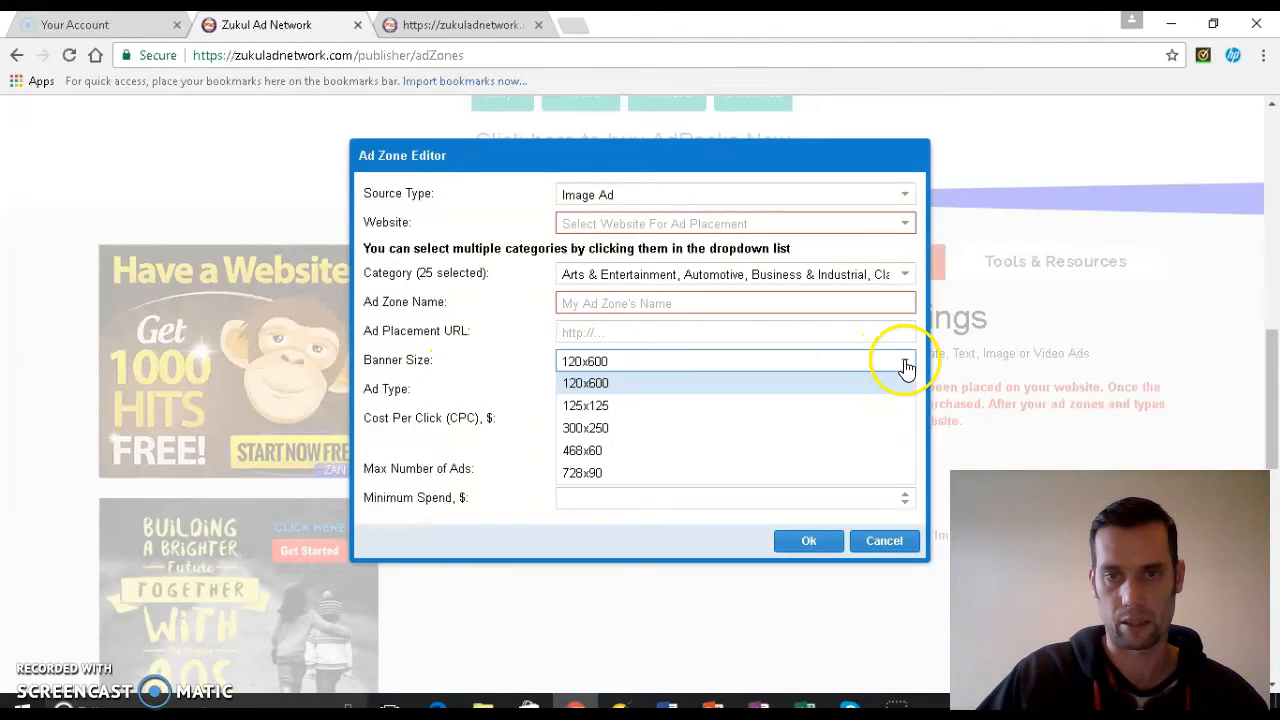
left_click(583, 450)
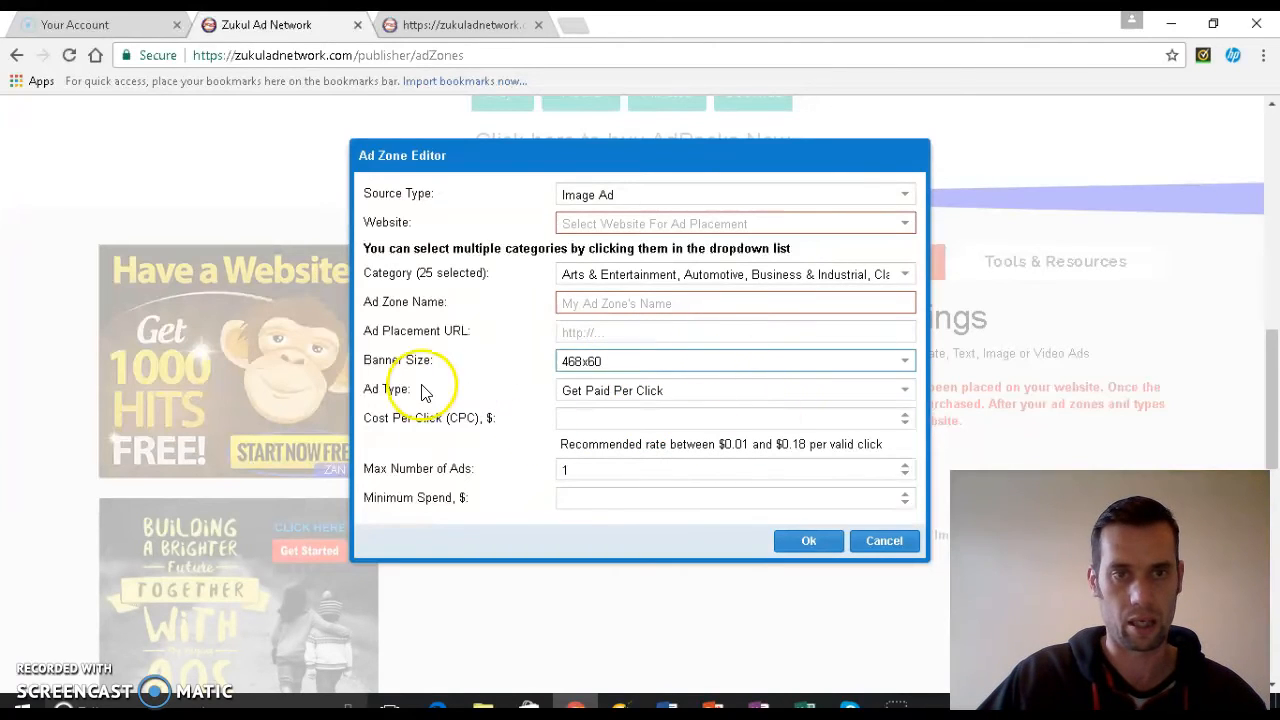
mouse_move(870, 400)
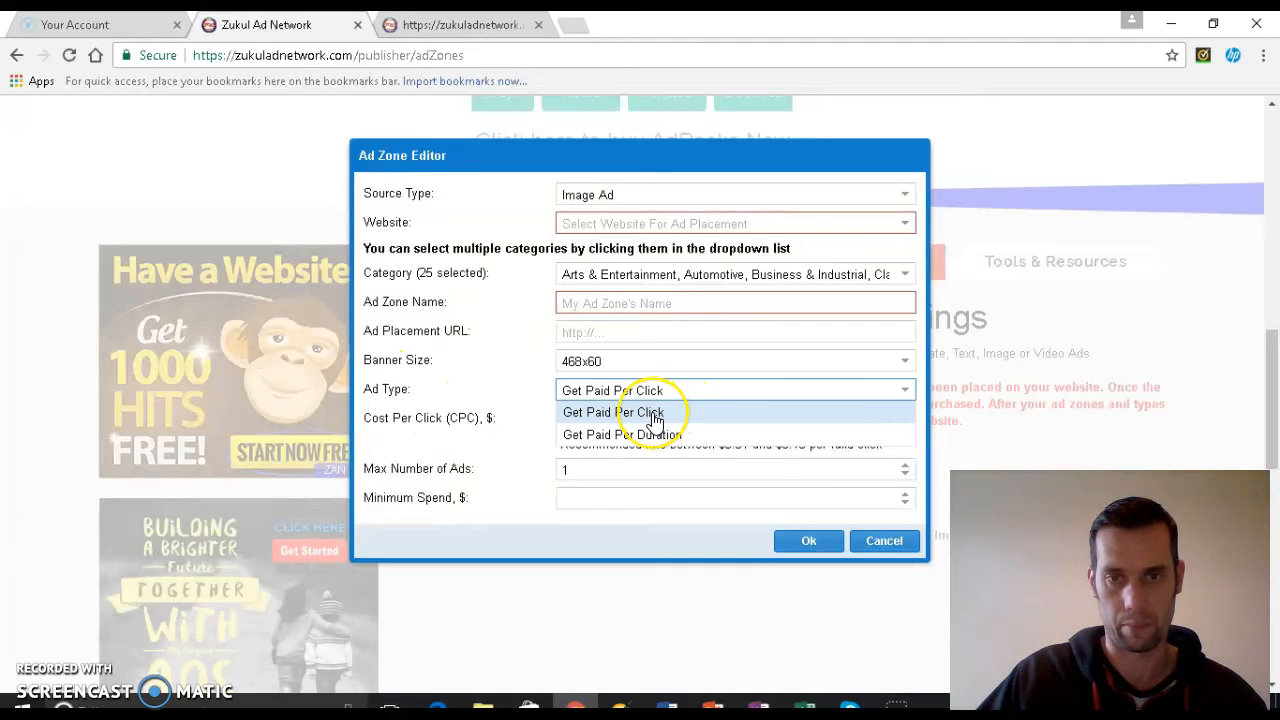
left_click(613, 412)
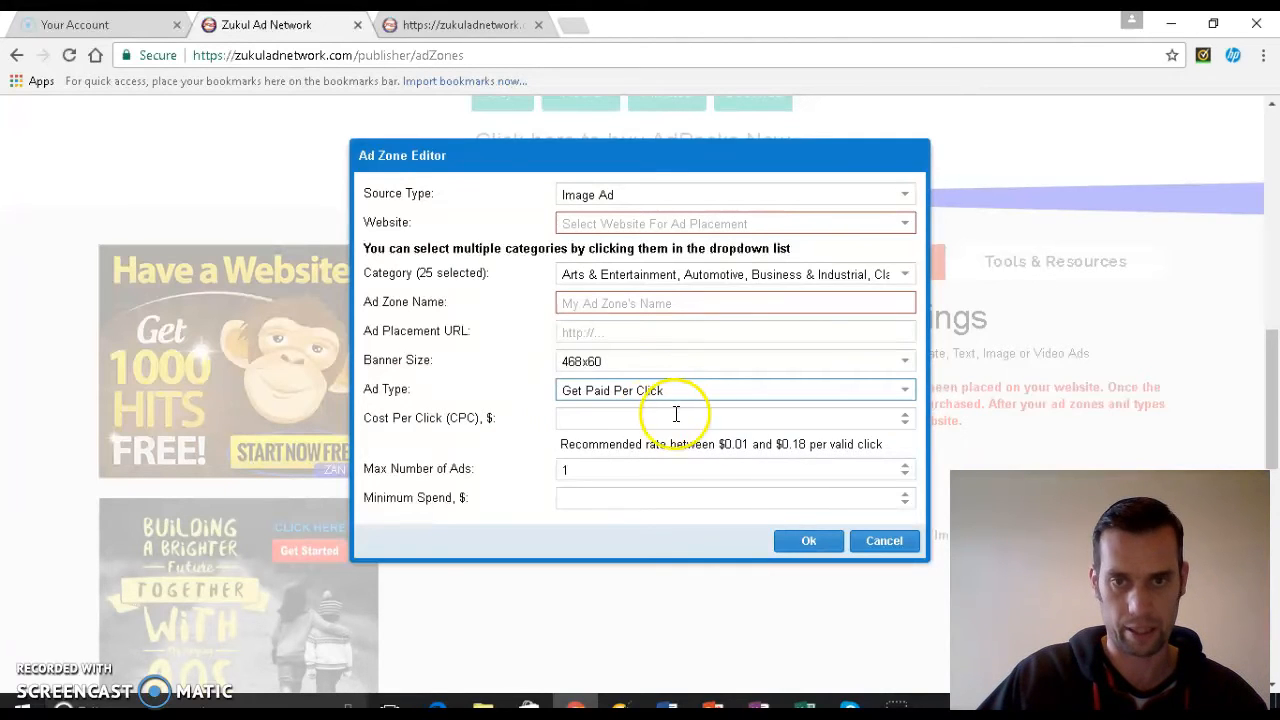
mouse_move(378, 442)
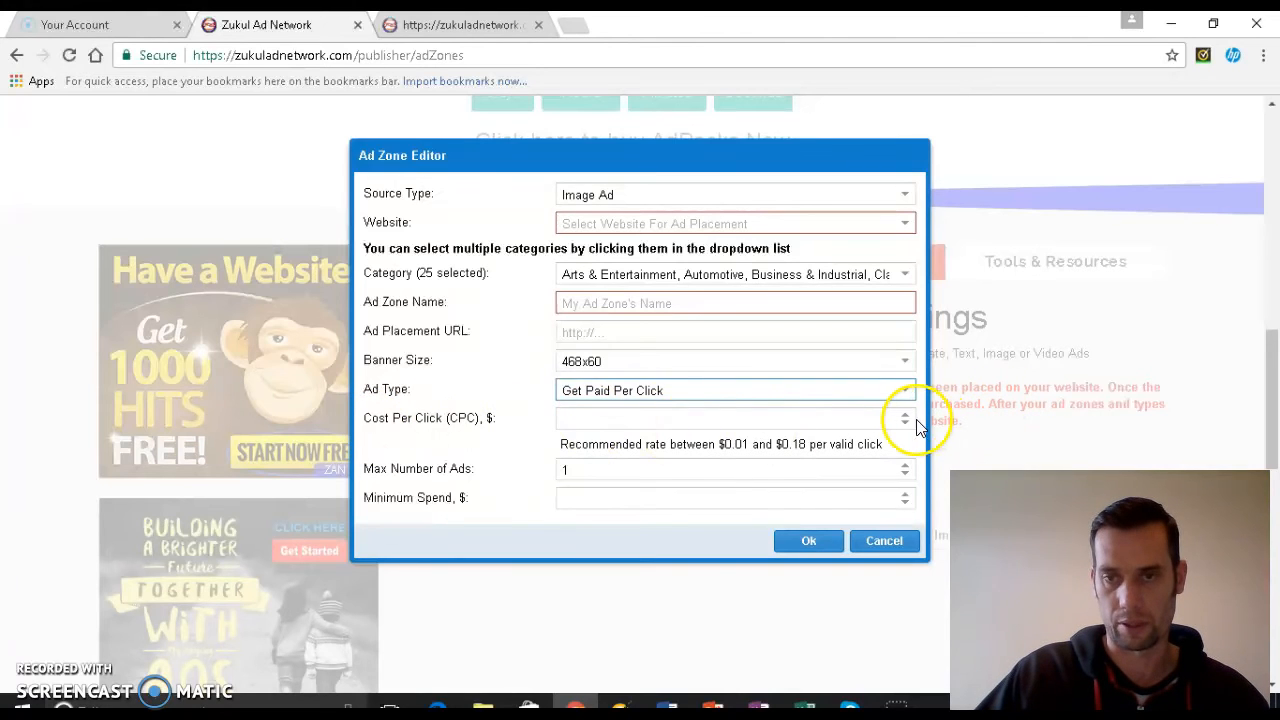
type("-1")
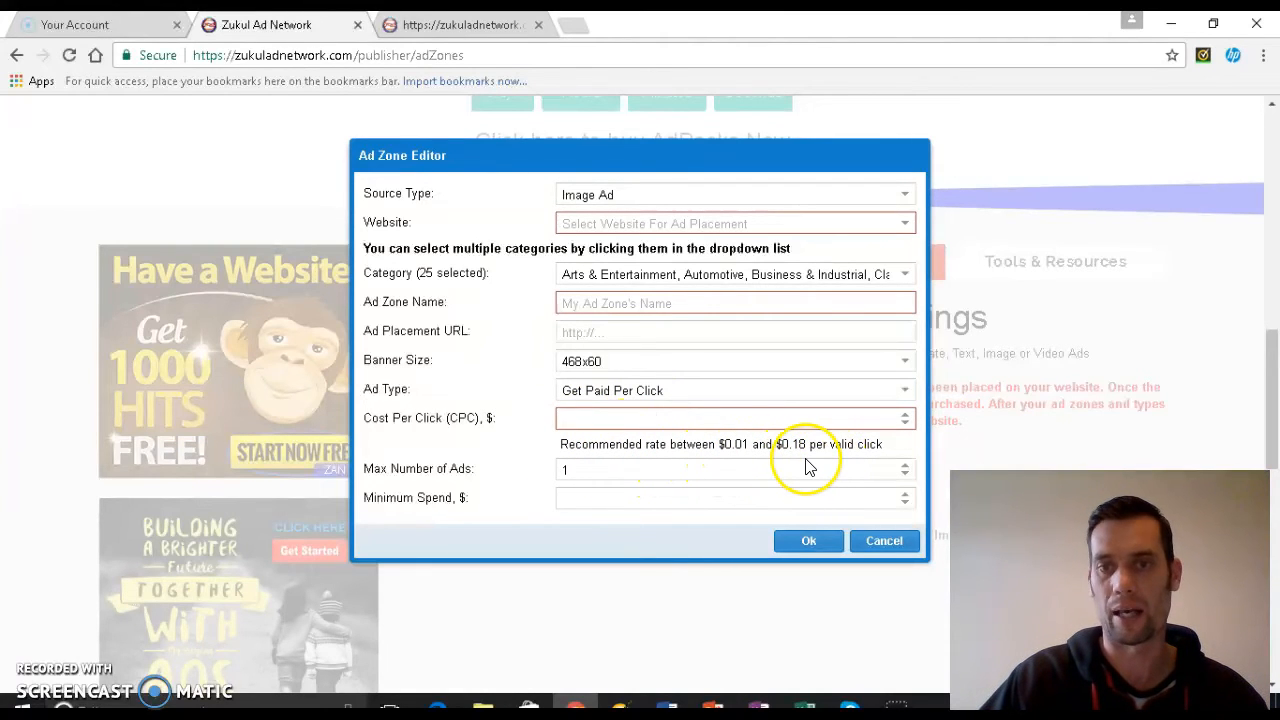
mouse_move(825, 462)
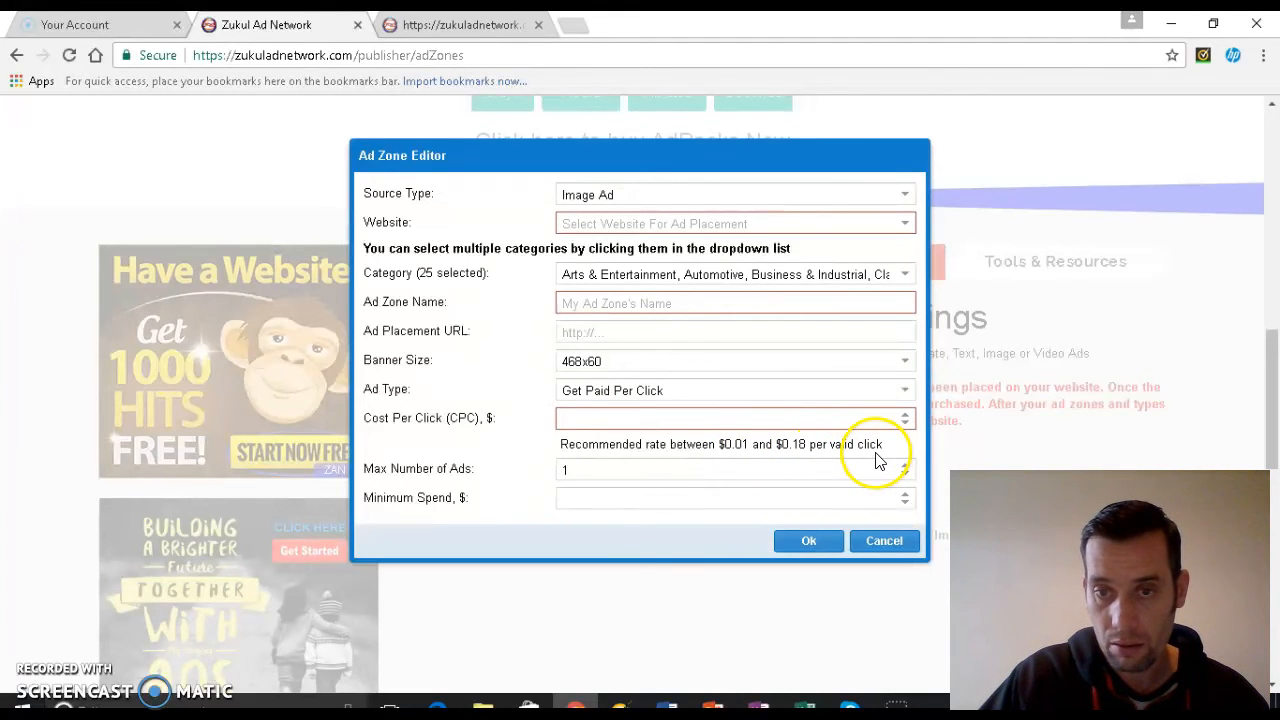
left_click(700, 417)
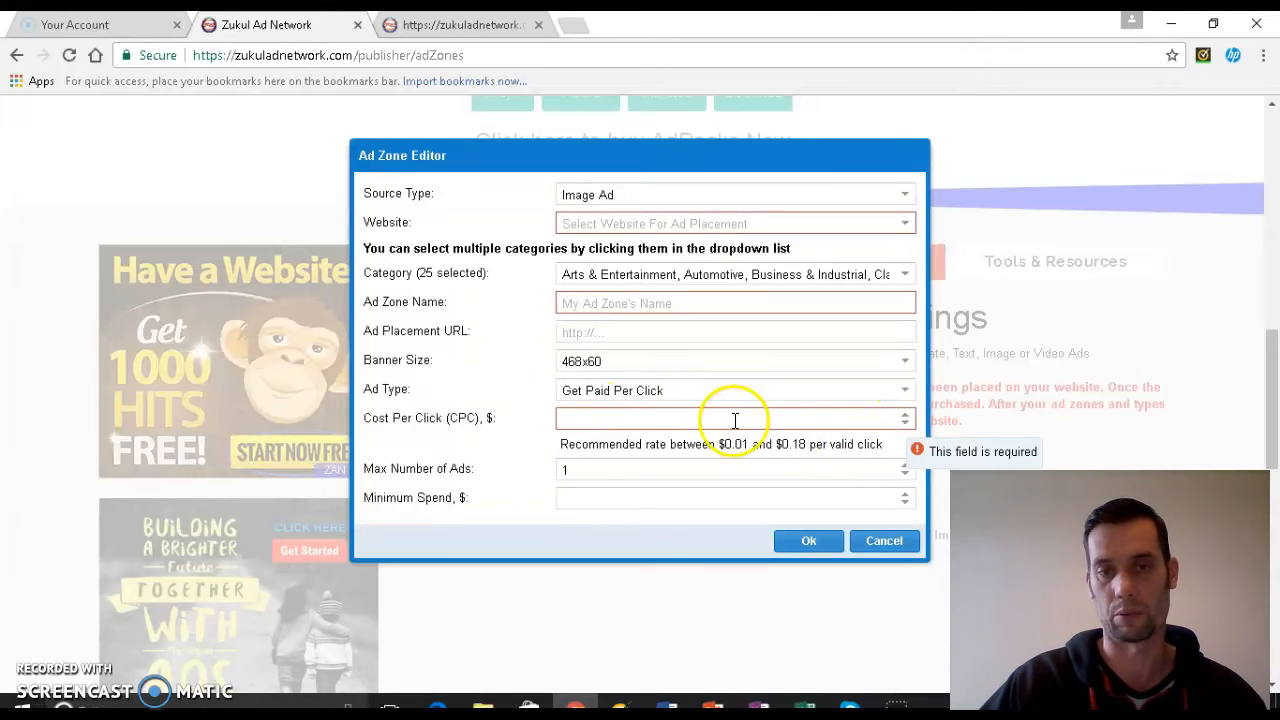
Enter 0.1 as the cost per click and 5 as the maximum number of ads
left_click(700, 418)
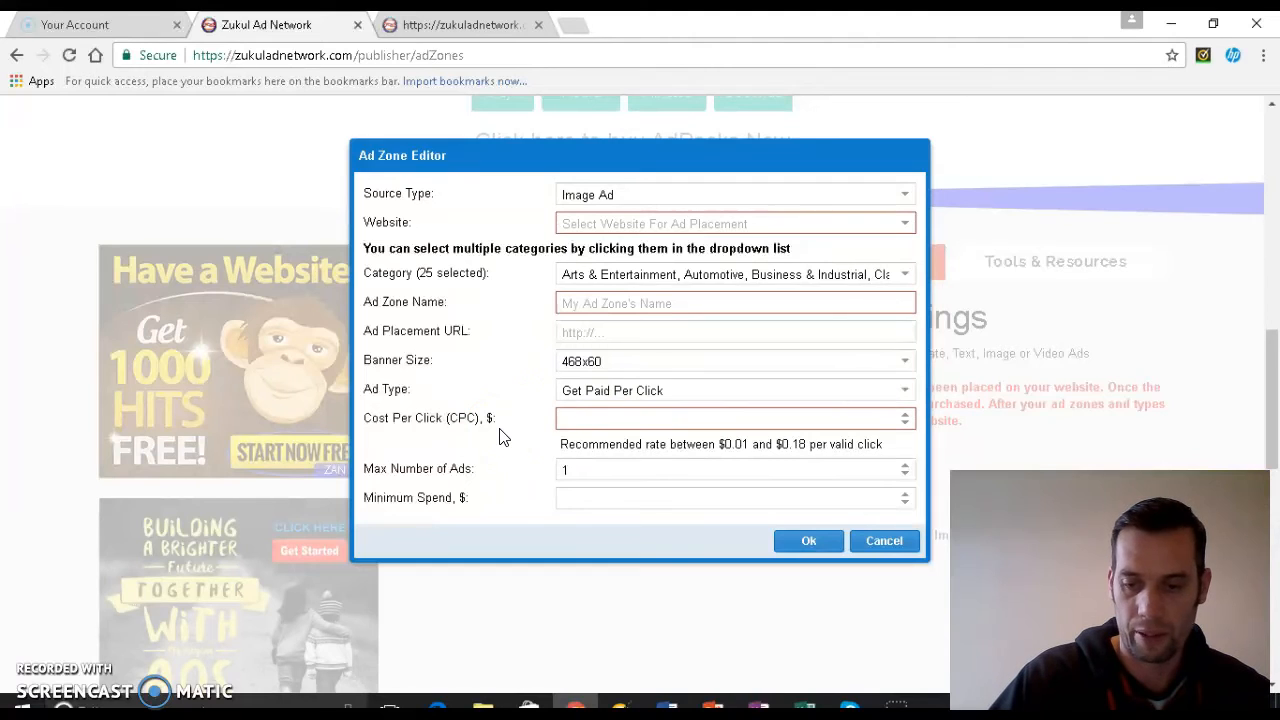
type("0.")
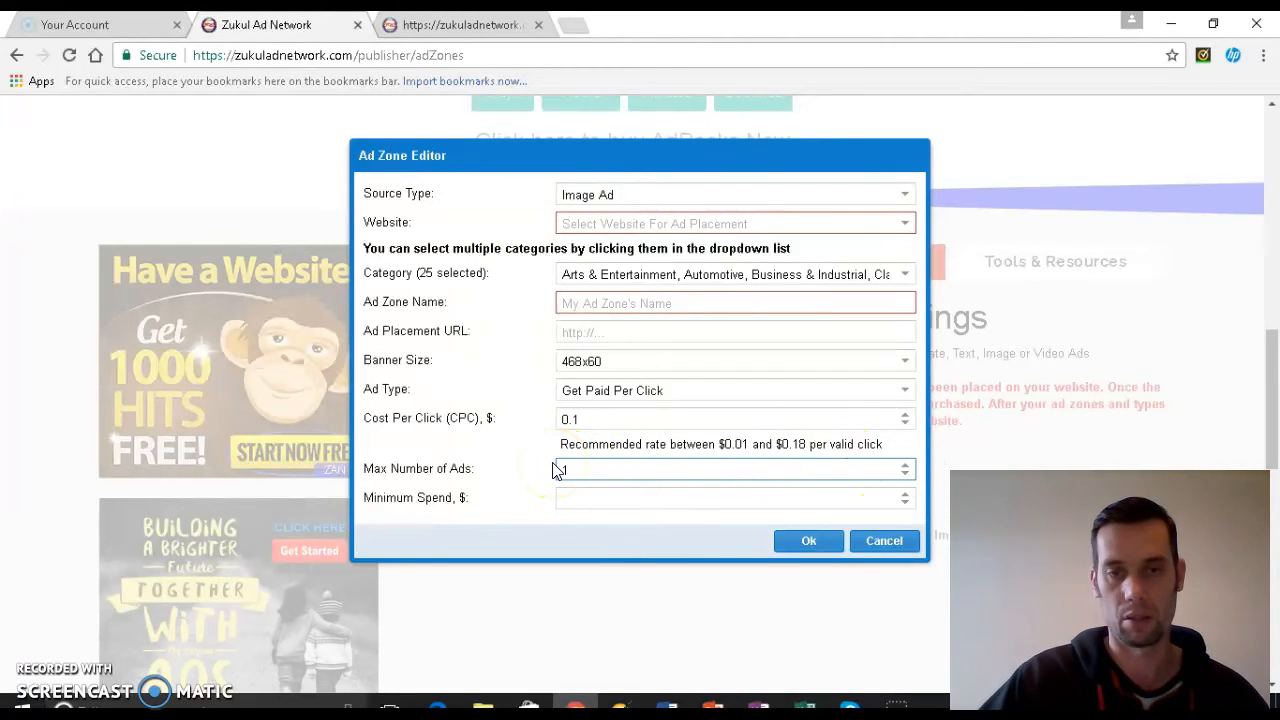
type("1")
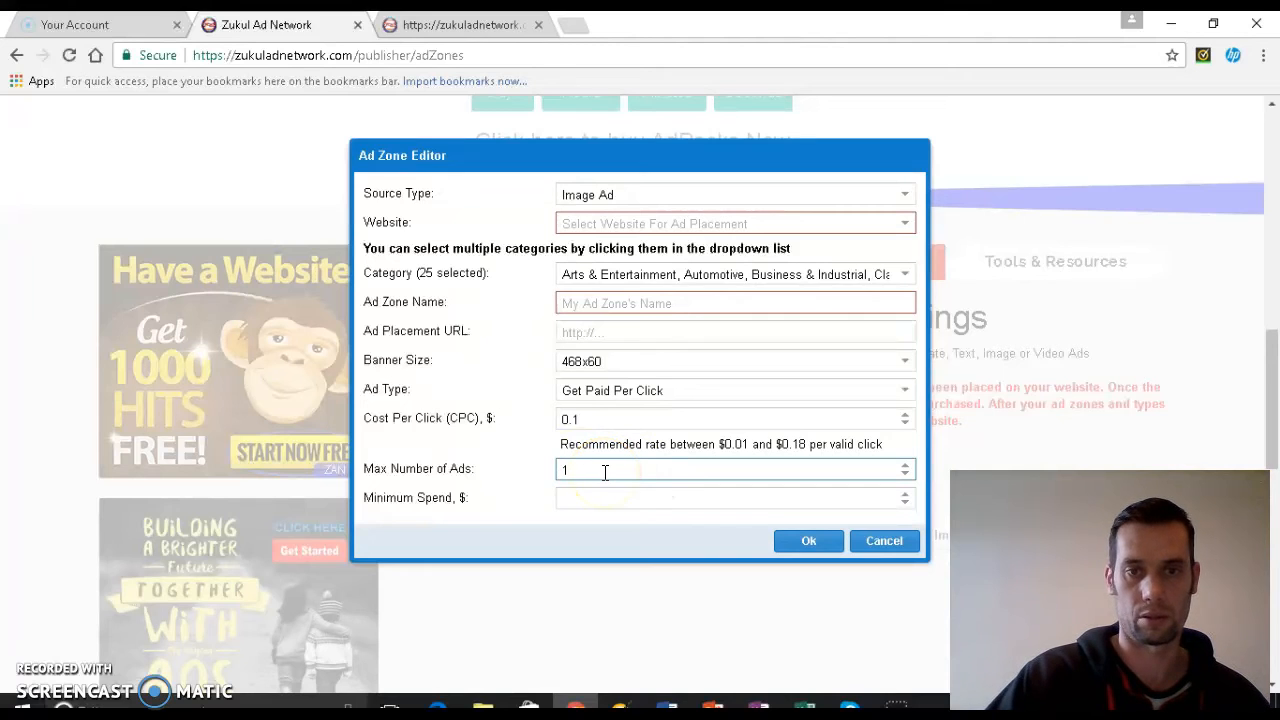
key("Backspace")
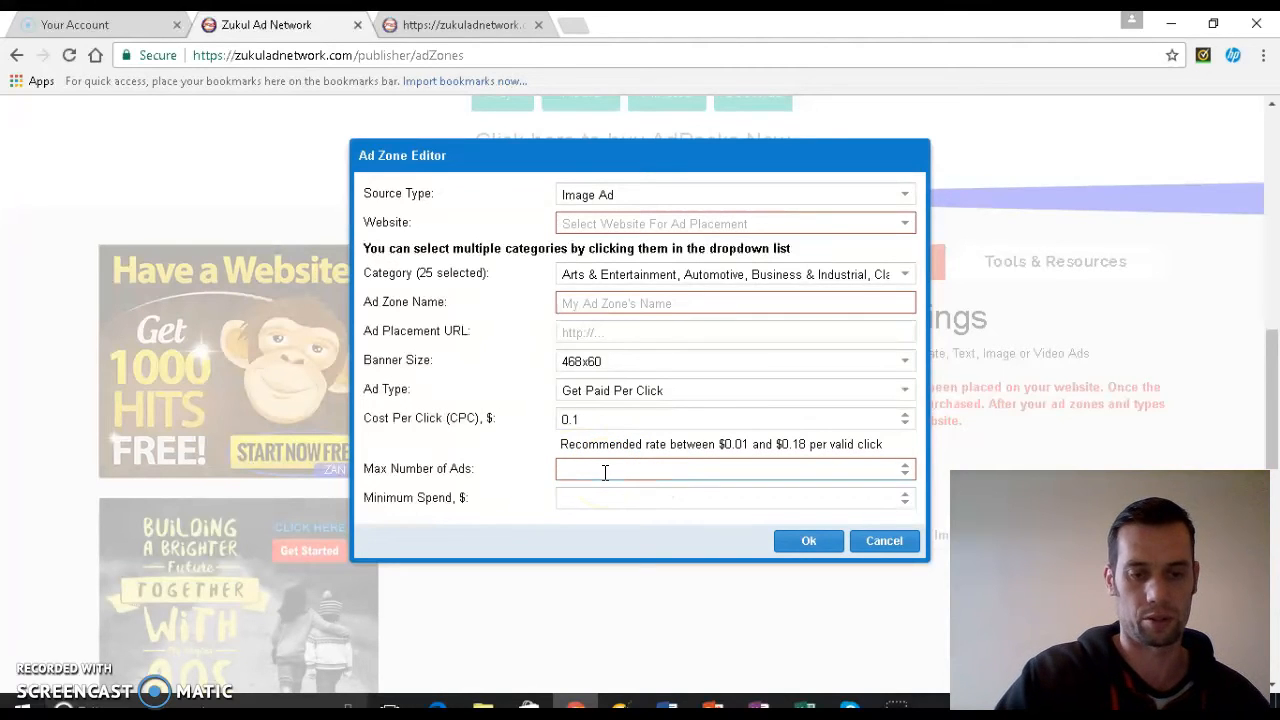
type("5")
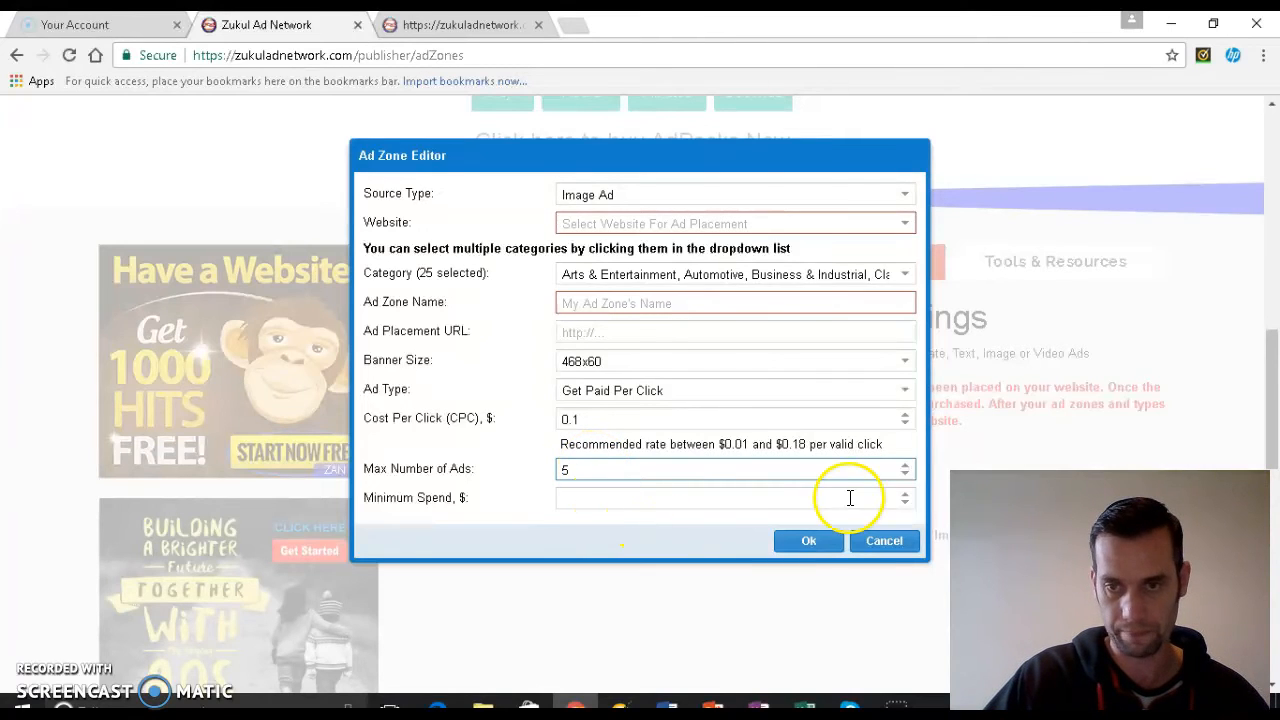
left_click(603, 468)
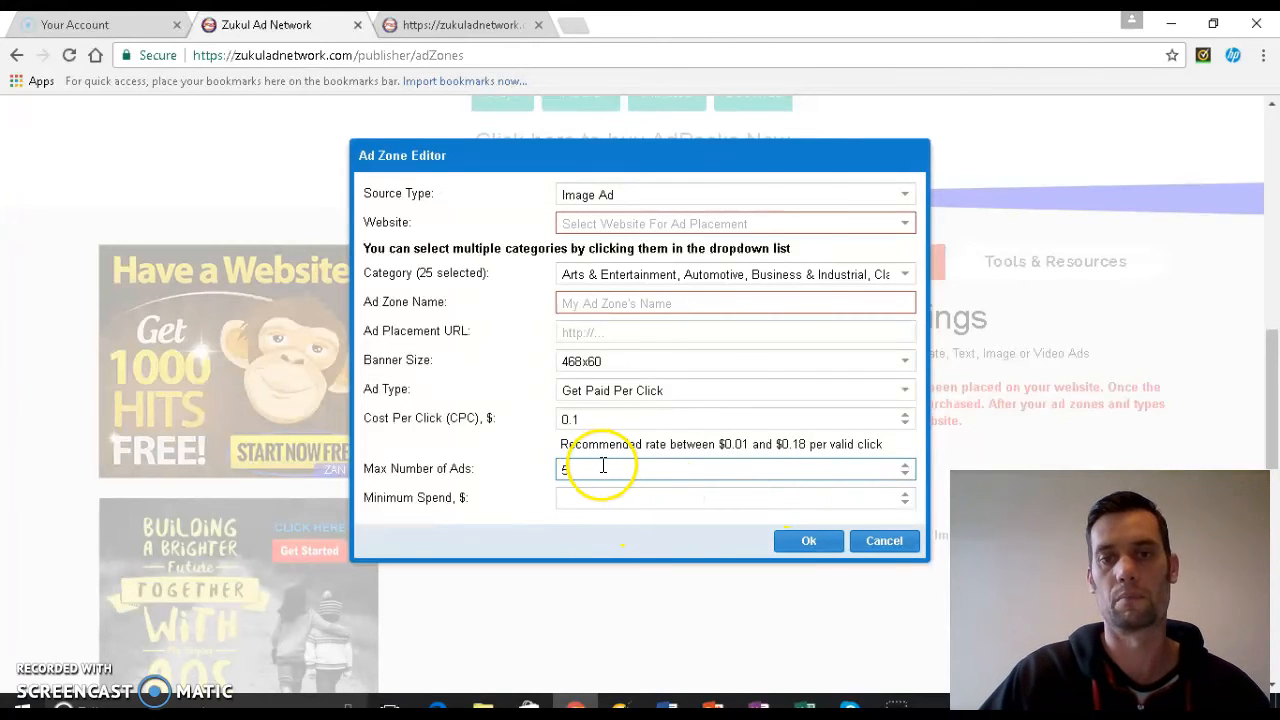
type("5")
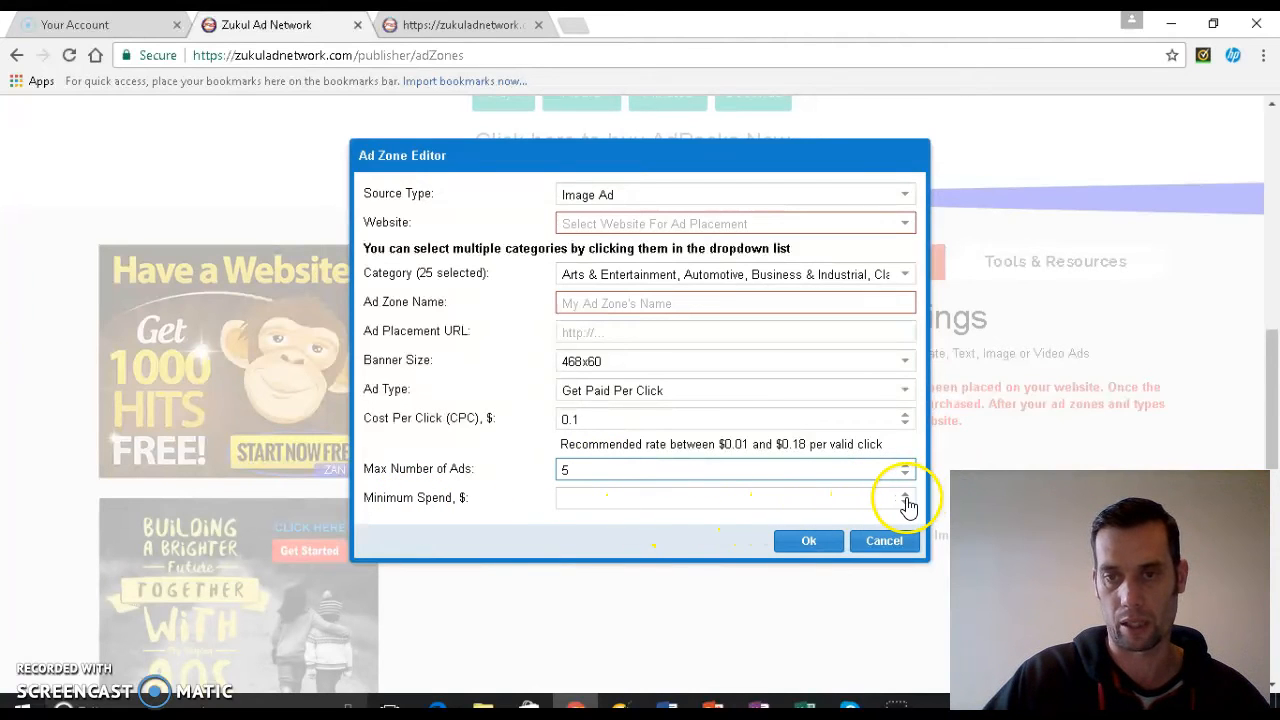
type("1")
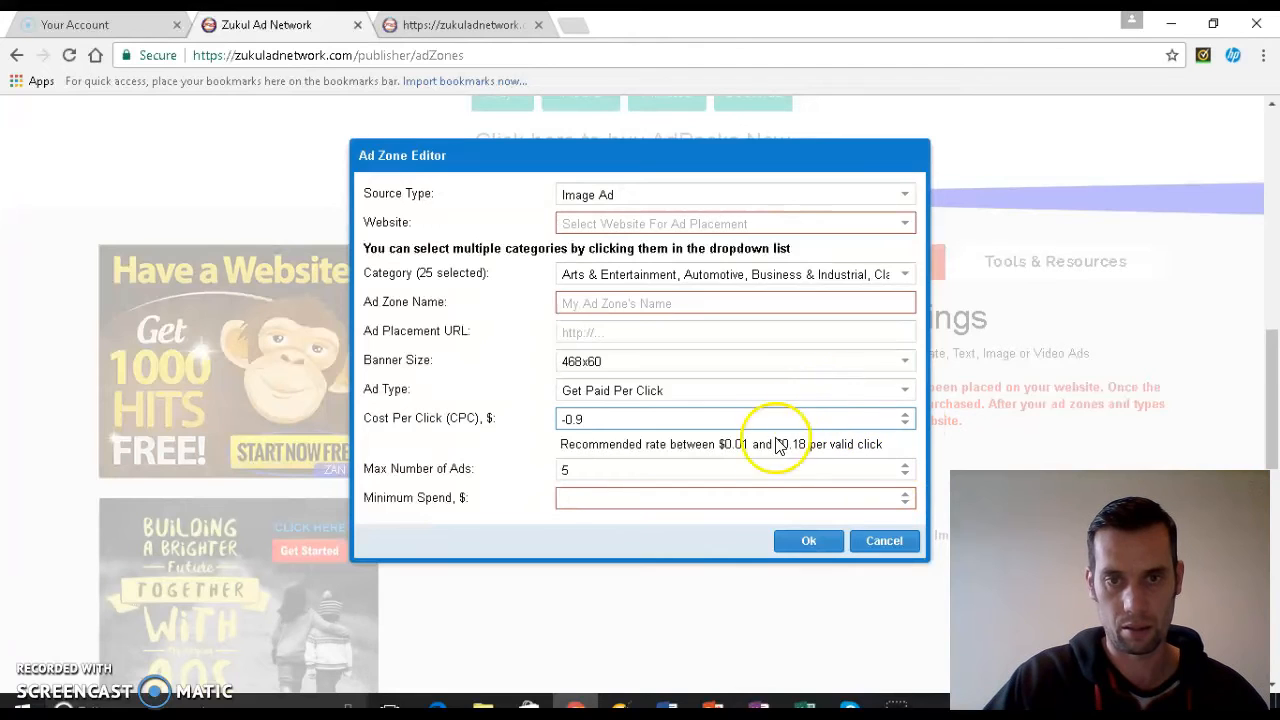
Keep the pricing type as pay per click and enter a minimum spend of 0.50
left_click(735, 390)
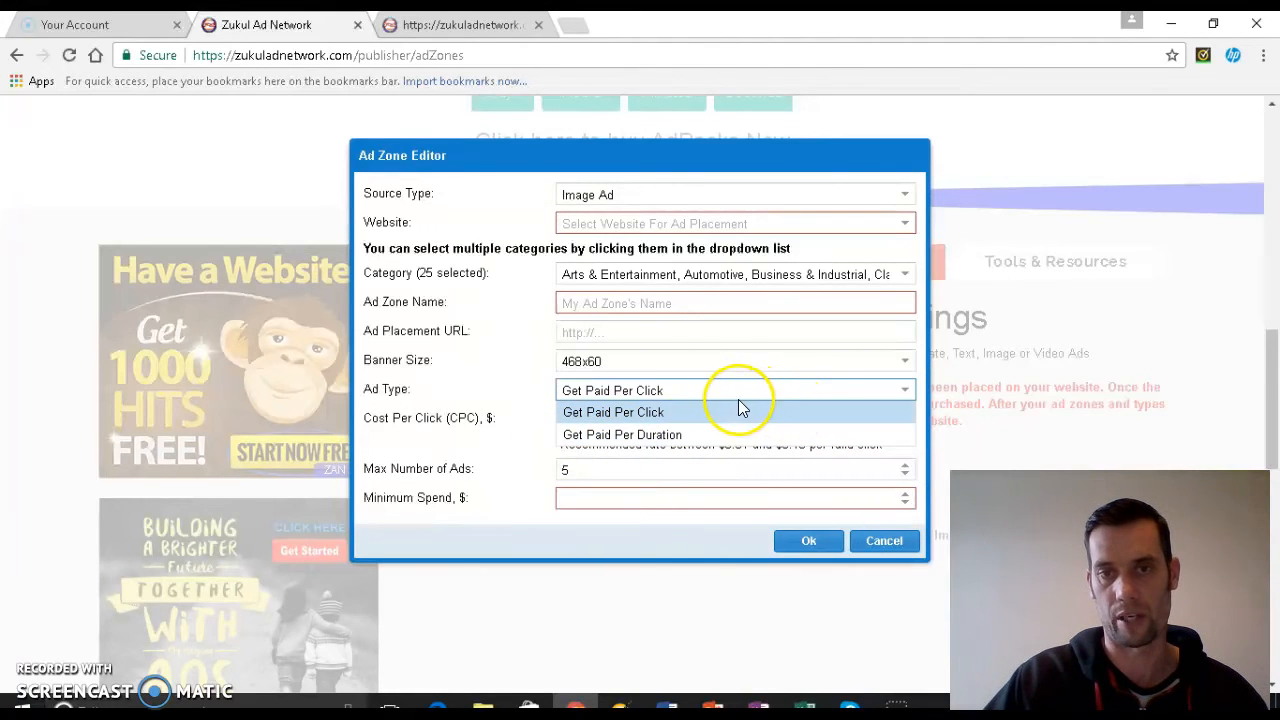
left_click(613, 412)
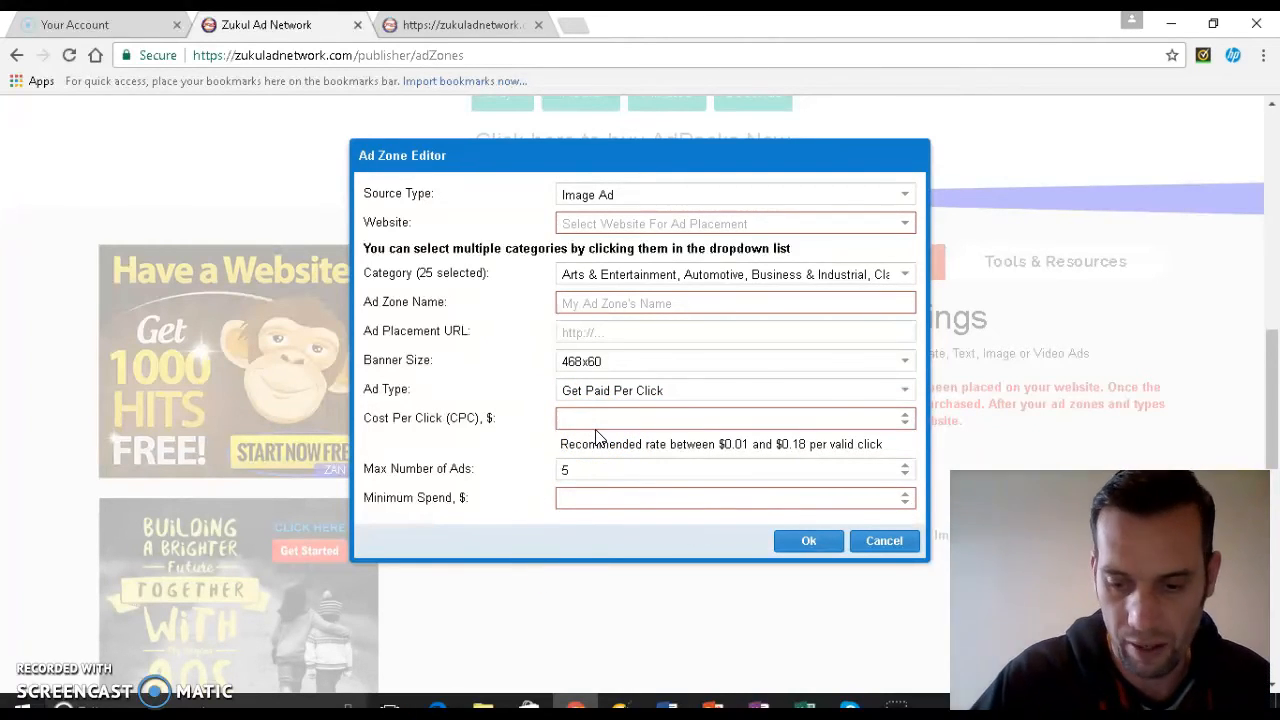
type("0.1")
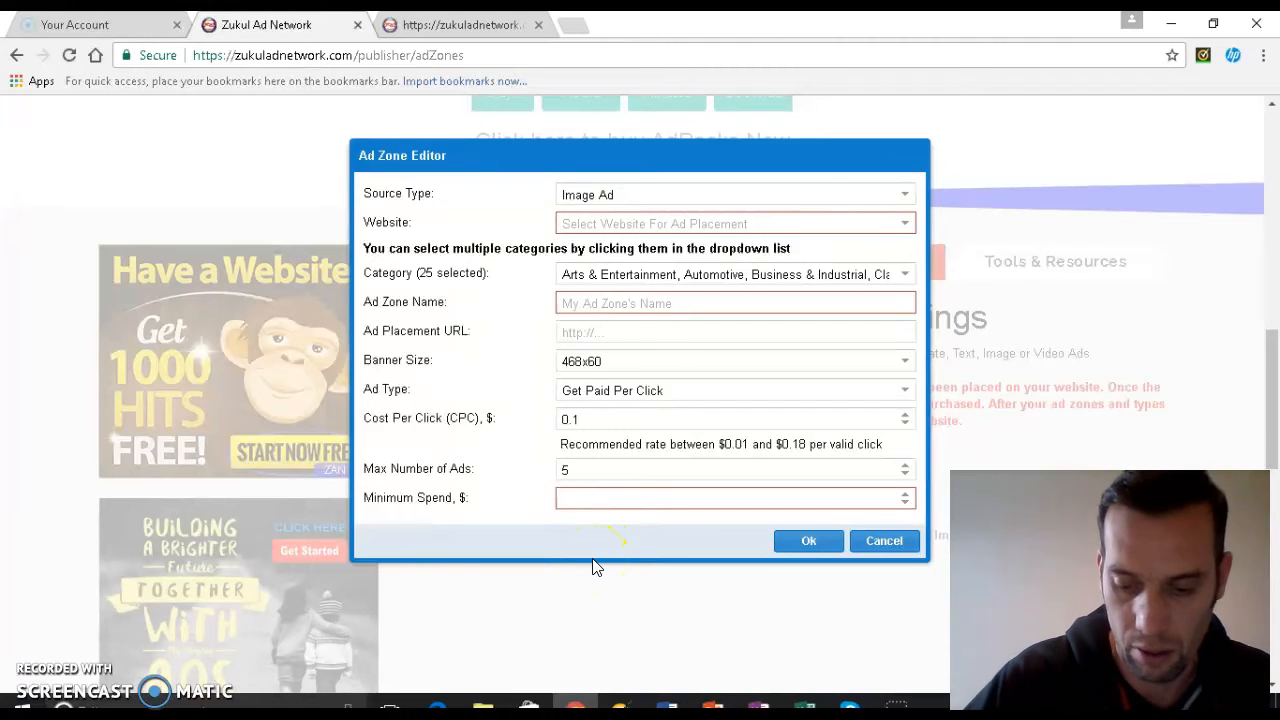
type("0")
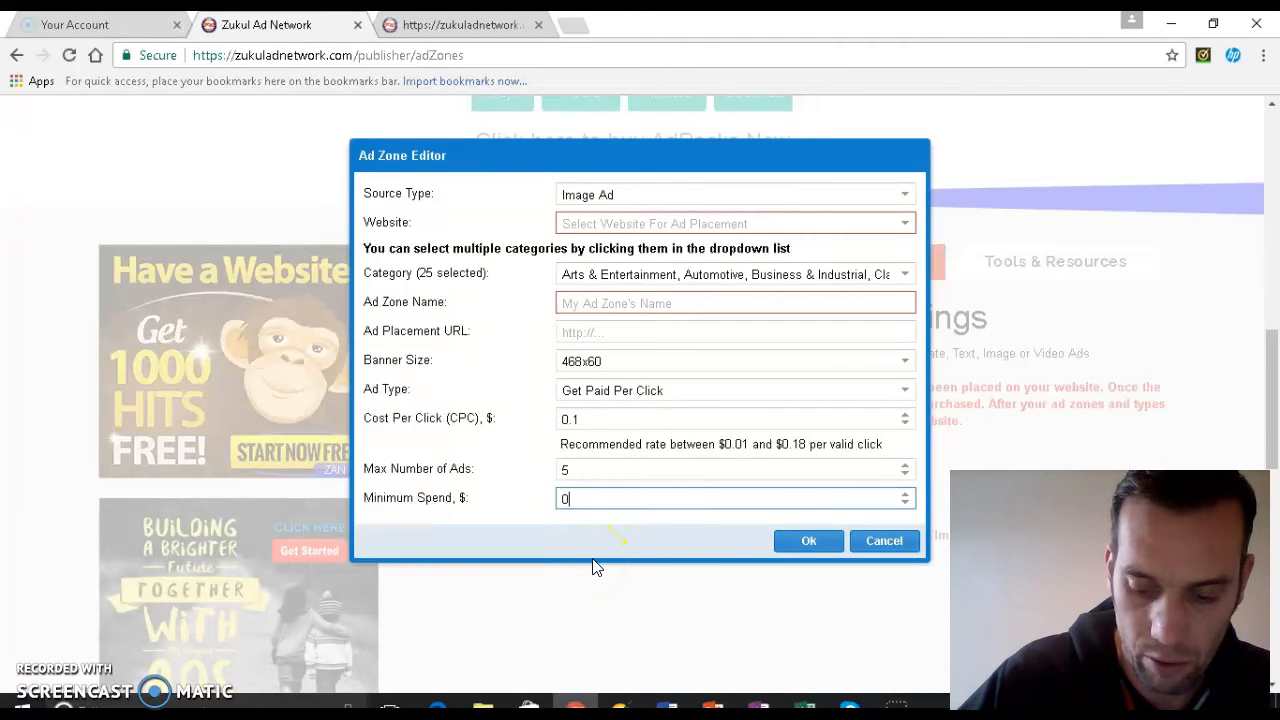
type(".50")
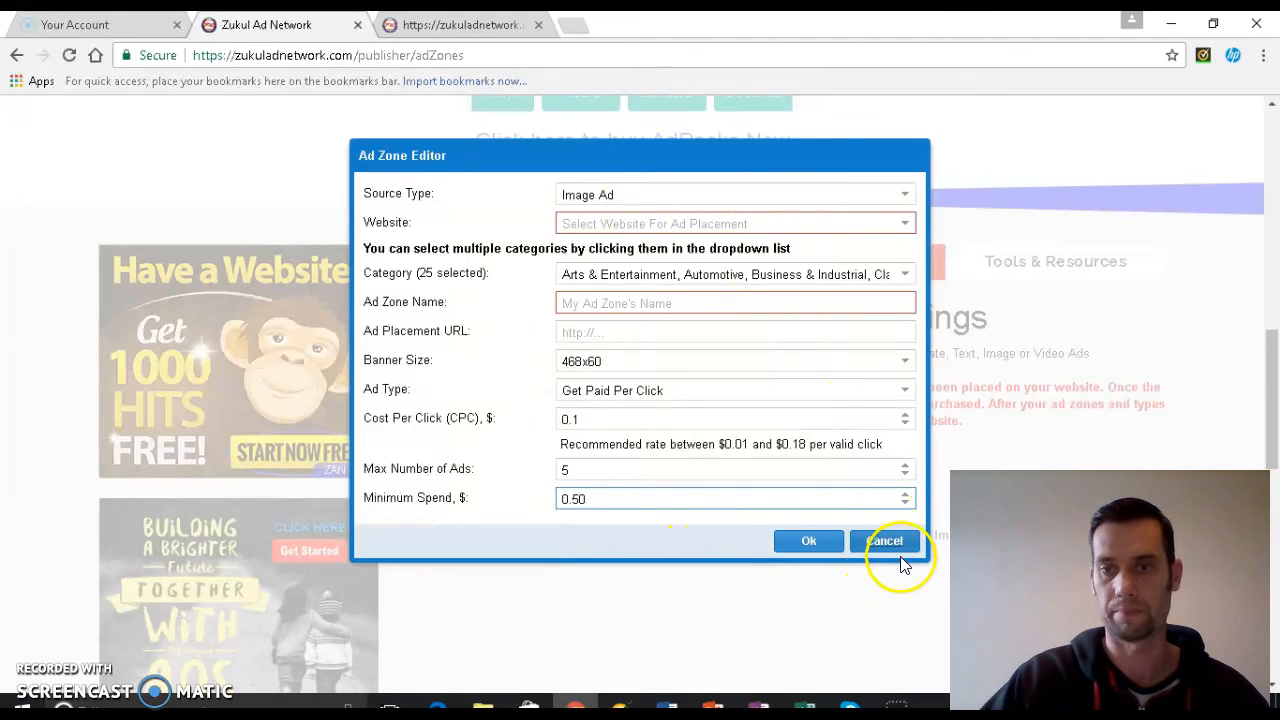
Cancel the Ad Zone Editor to return to the Set Ad Rates and Settings page
left_click(884, 540)
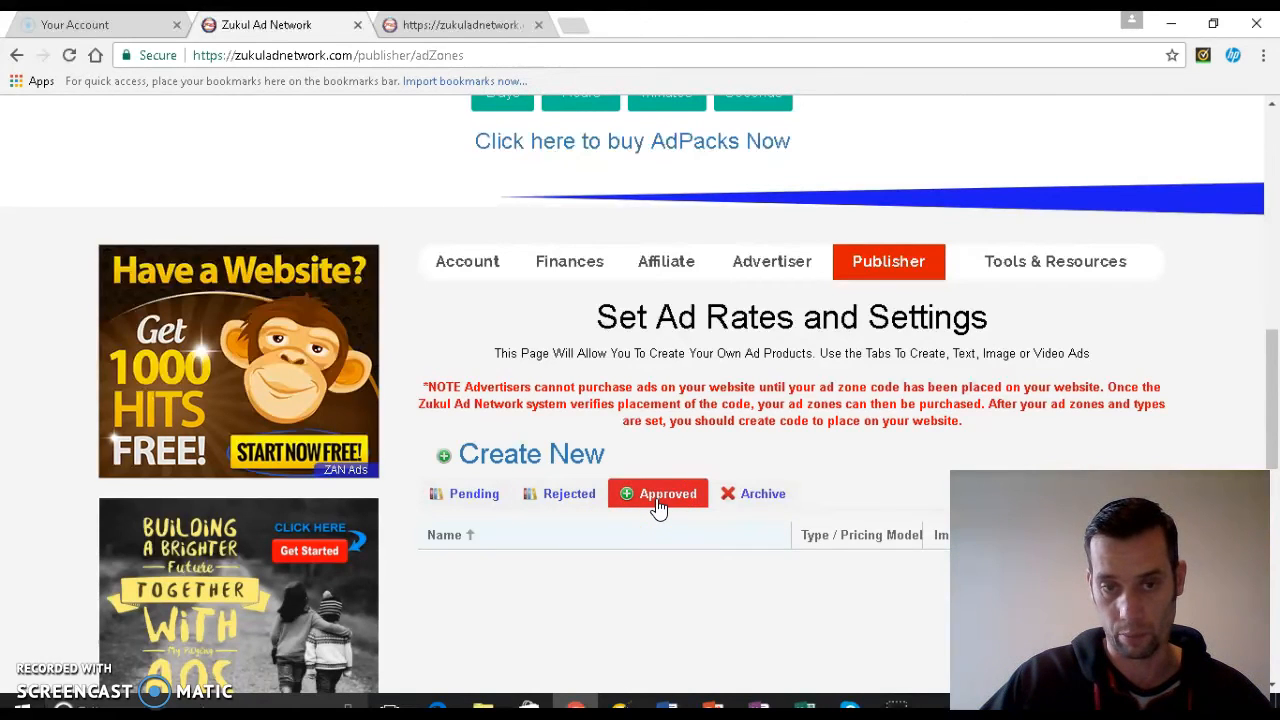
mouse_move(430, 585)
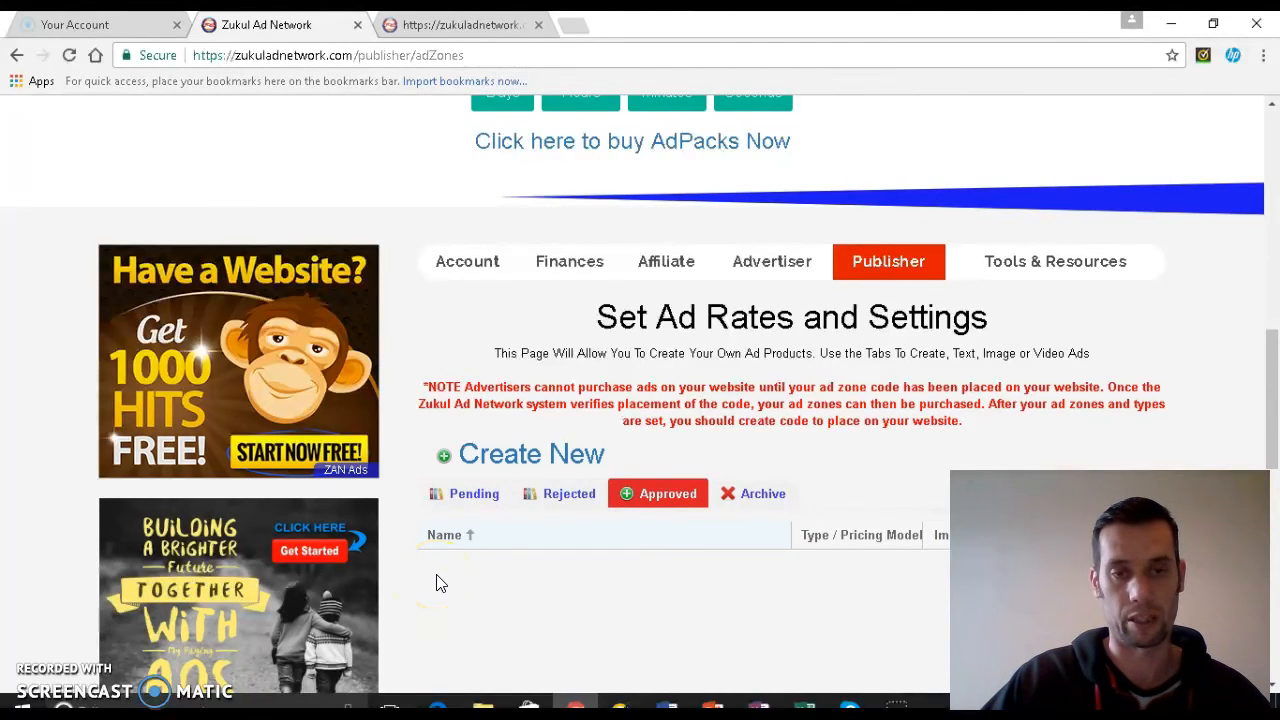
mouse_move(690, 600)
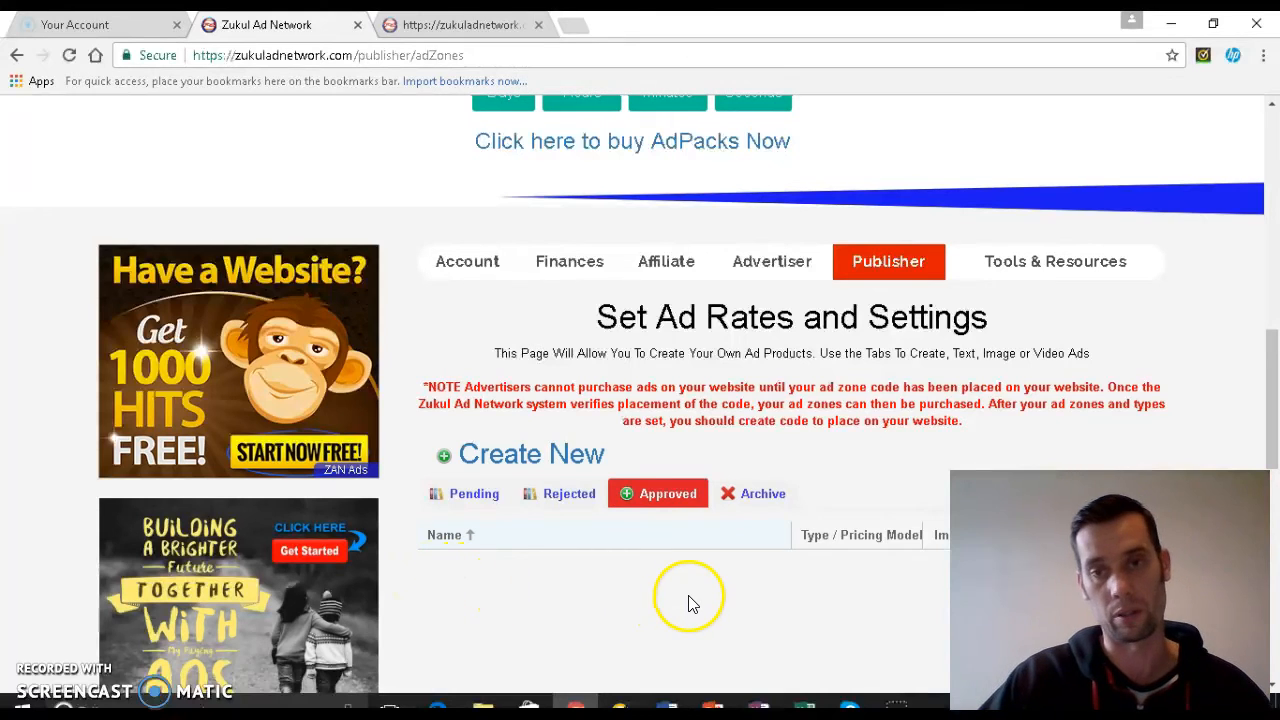
mouse_move(525, 630)
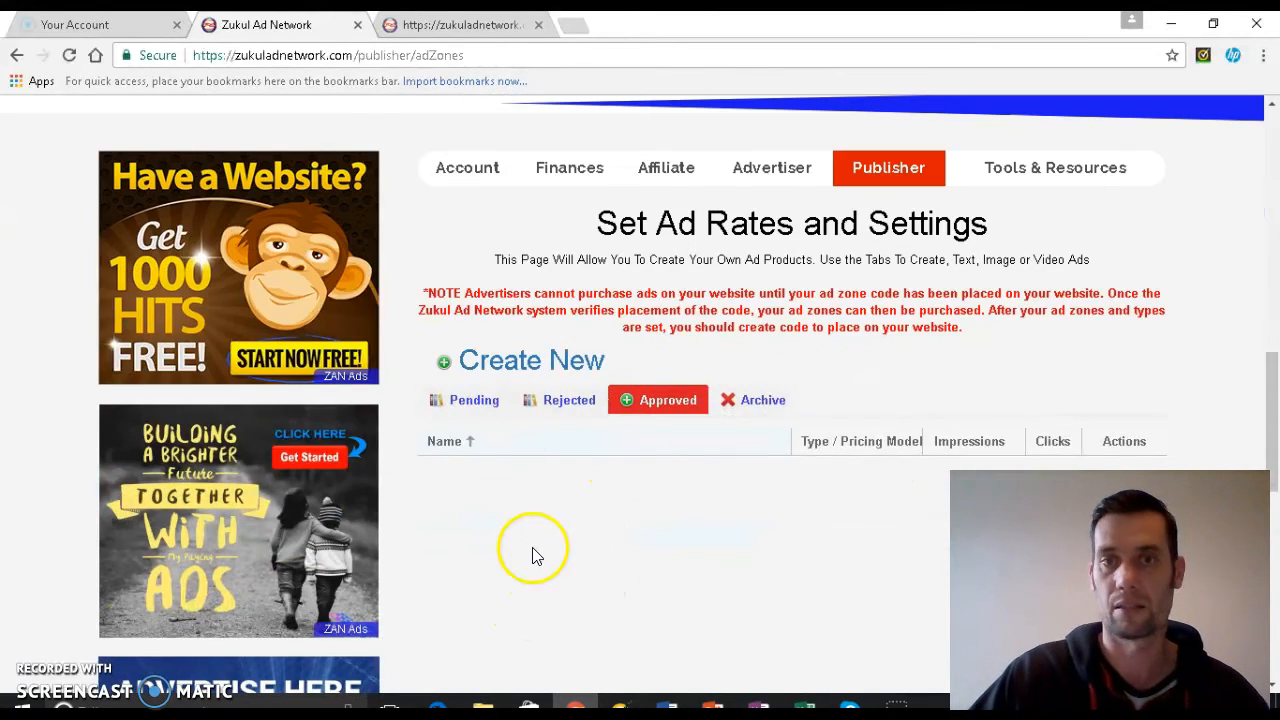
mouse_move(700, 275)
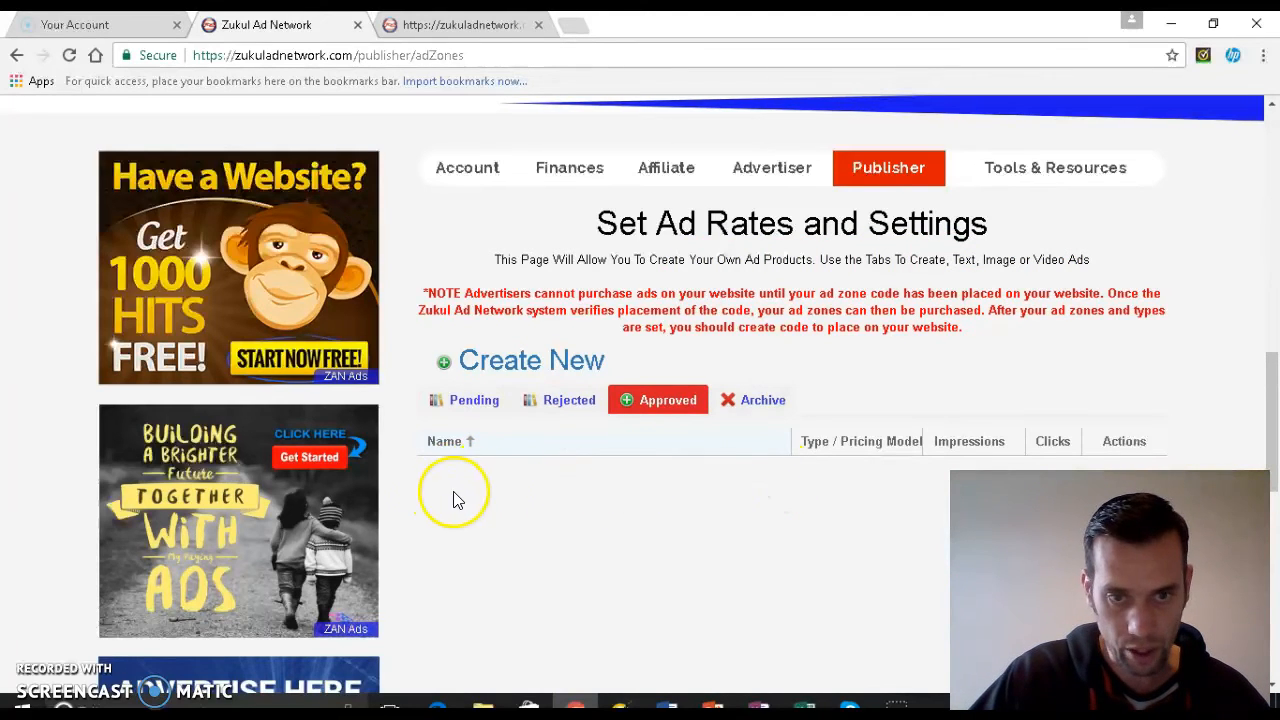
mouse_move(473, 543)
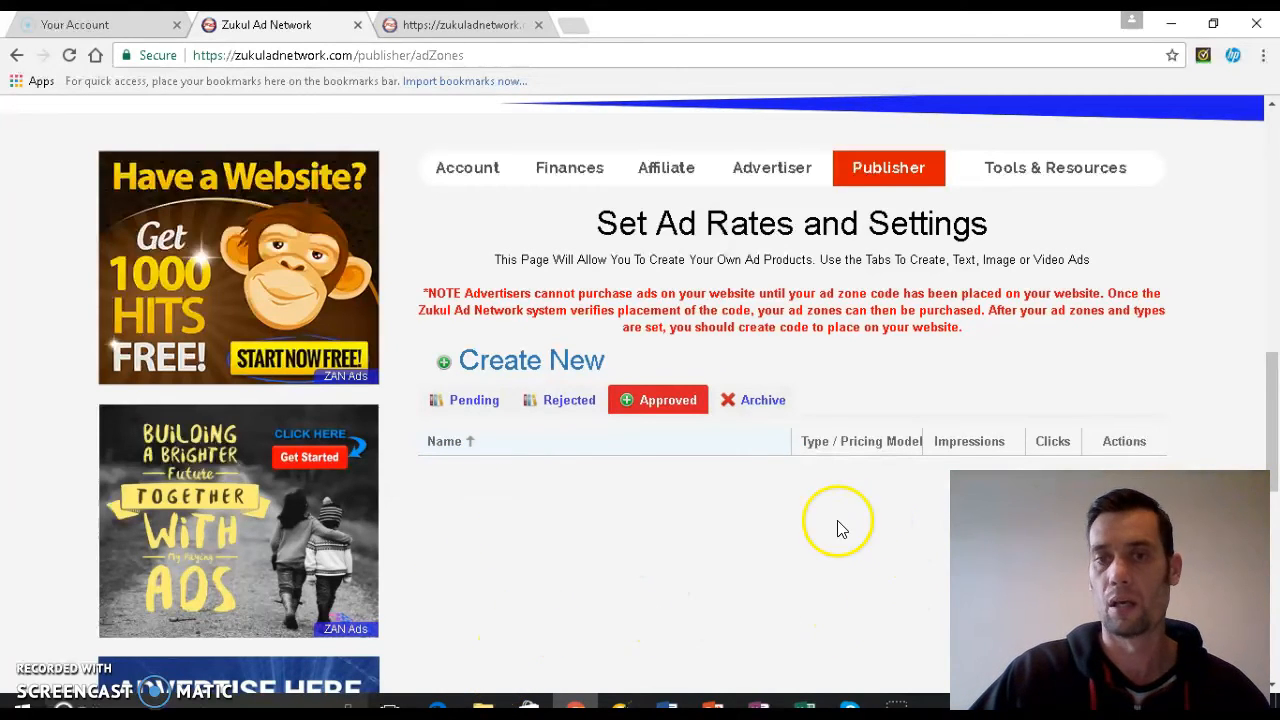
mouse_move(850, 400)
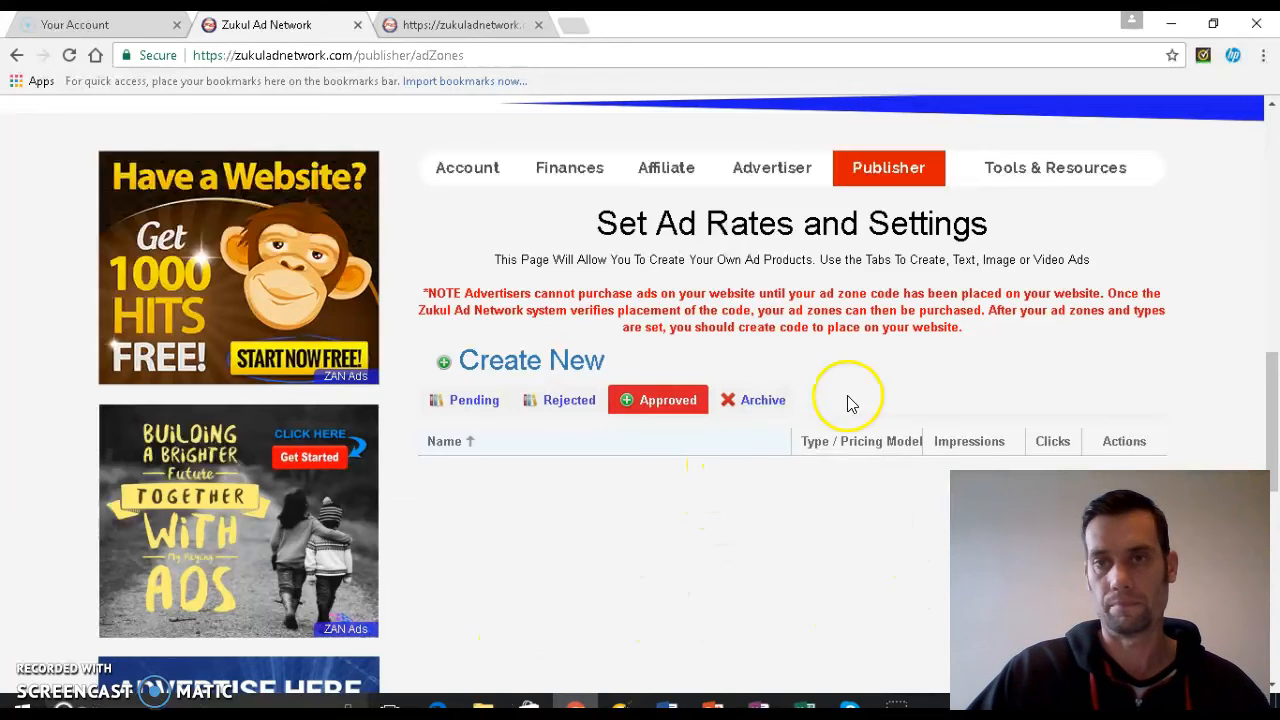
left_click(888, 167)
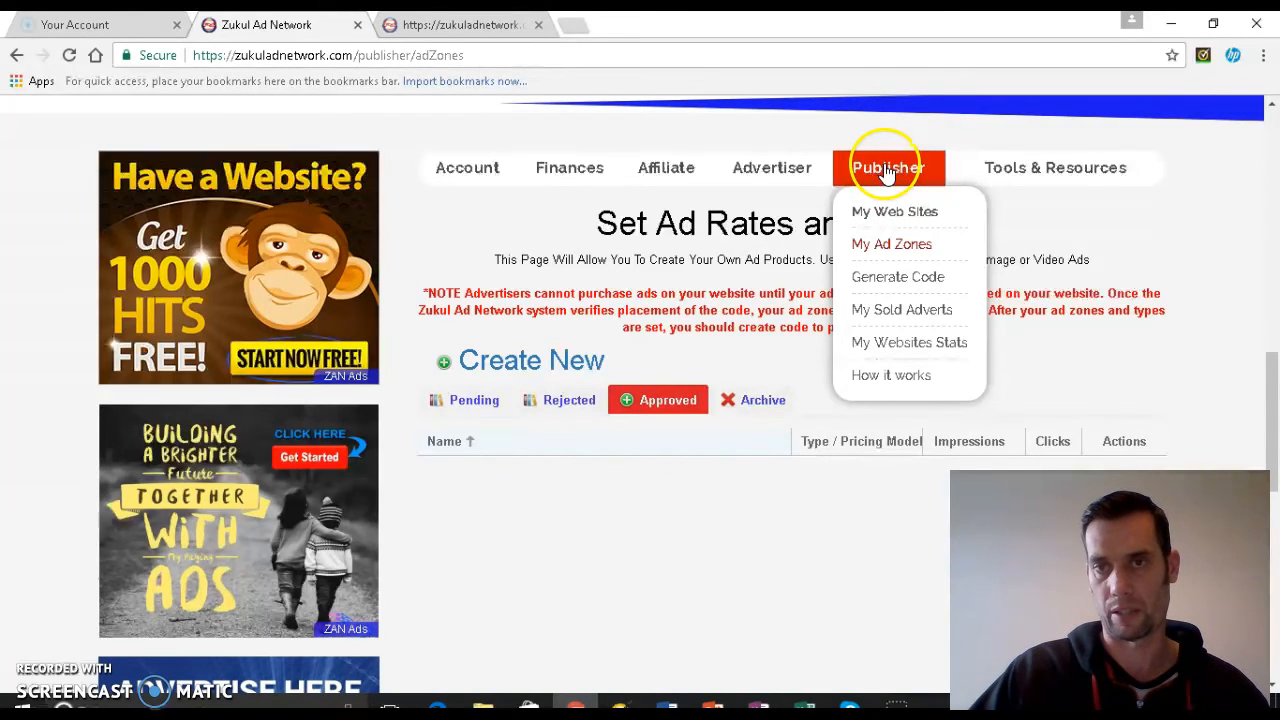
left_click(897, 277)
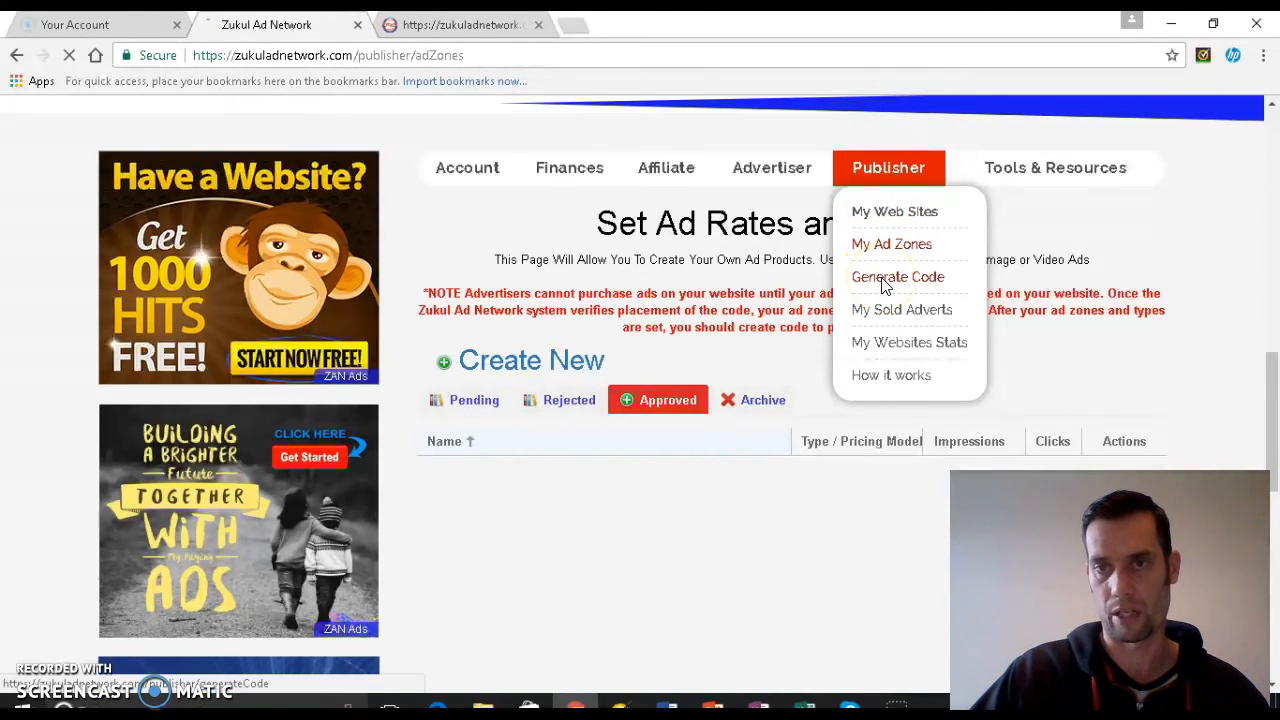
left_click(897, 277)
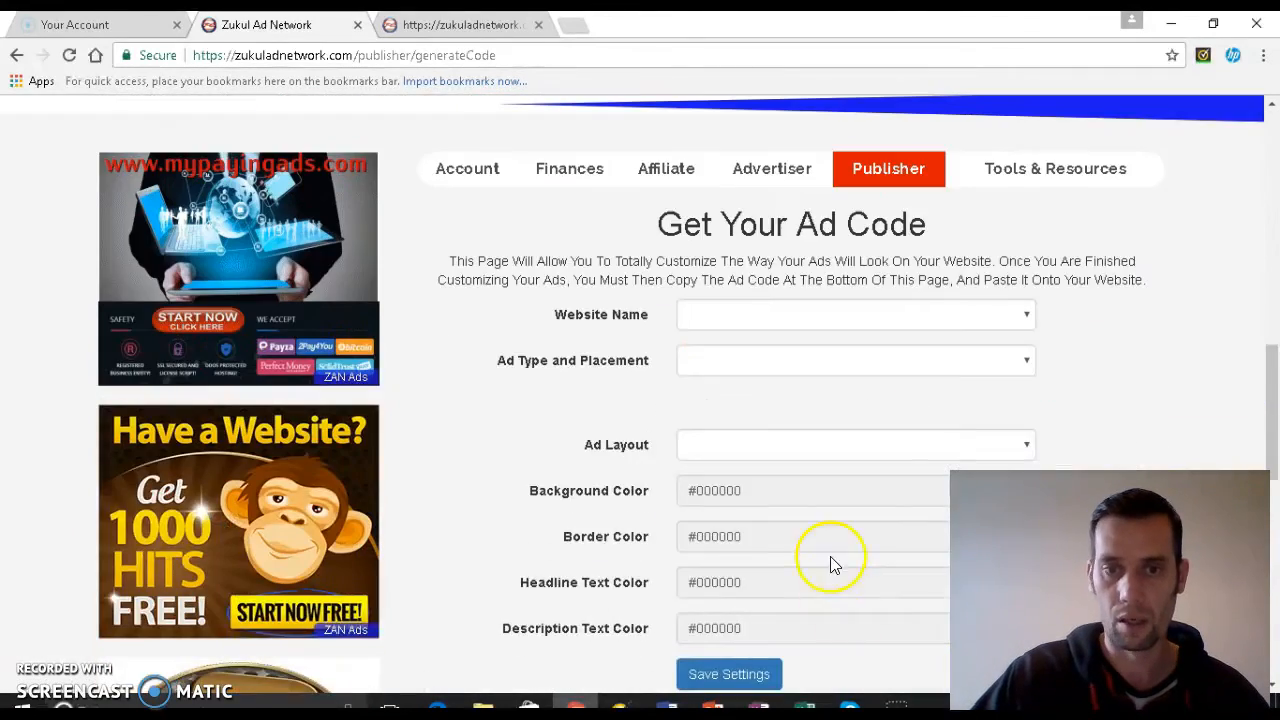
scroll("down", 3)
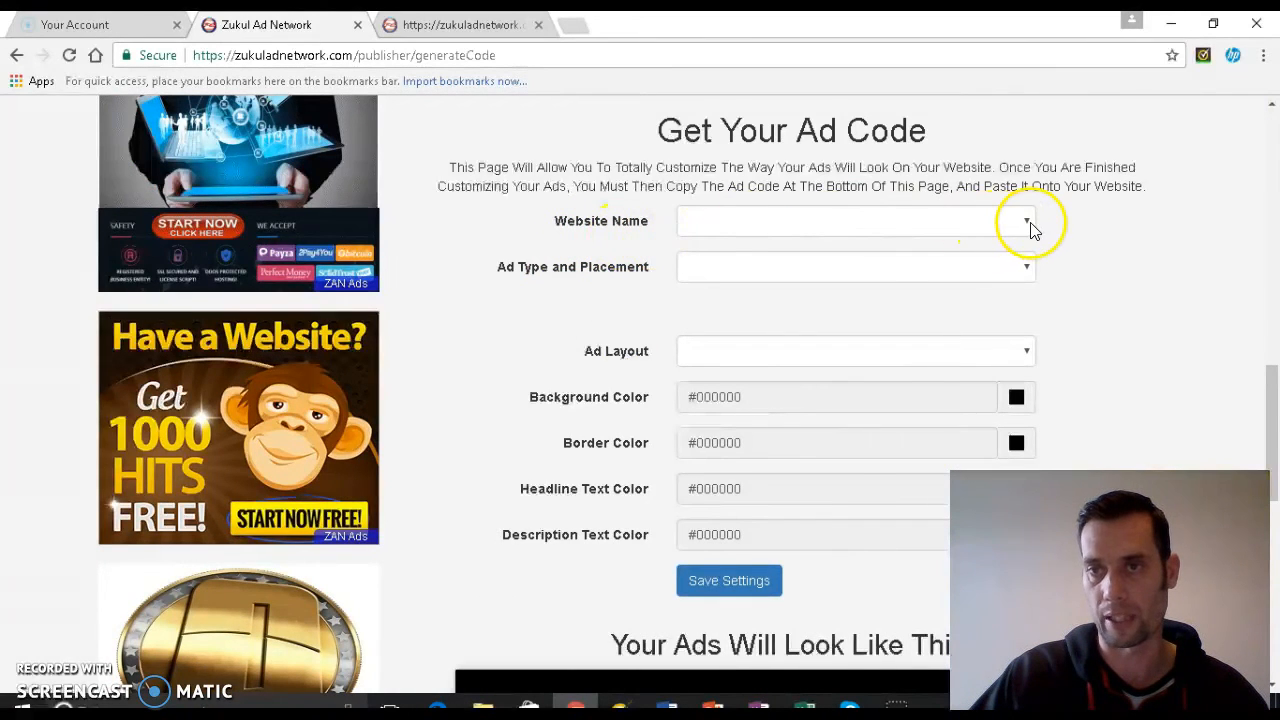
left_click(850, 221)
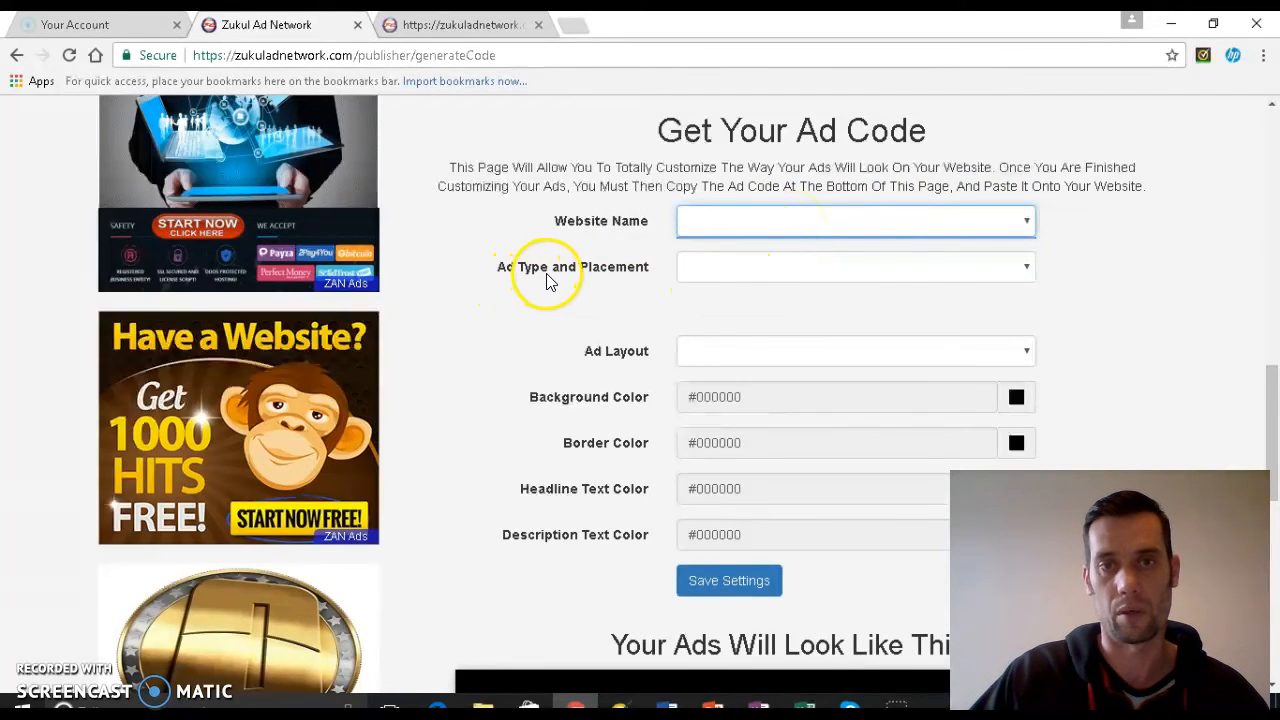
mouse_move(1030, 268)
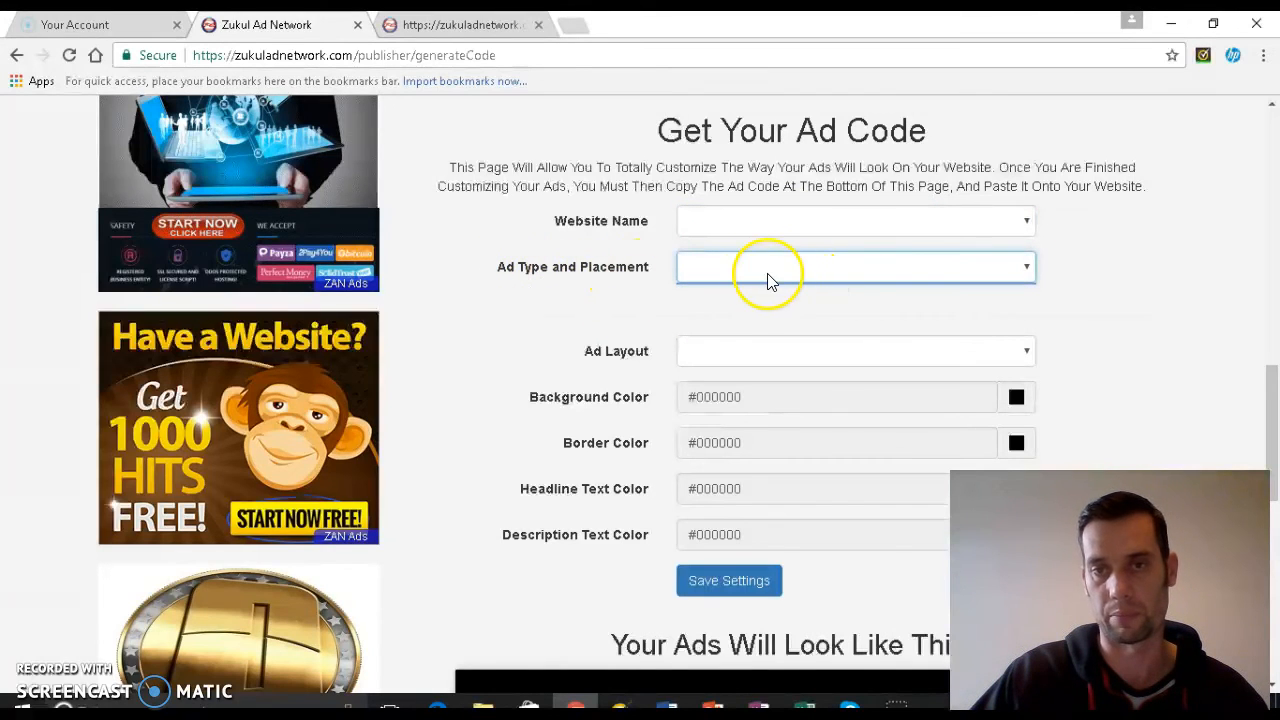
mouse_move(735, 285)
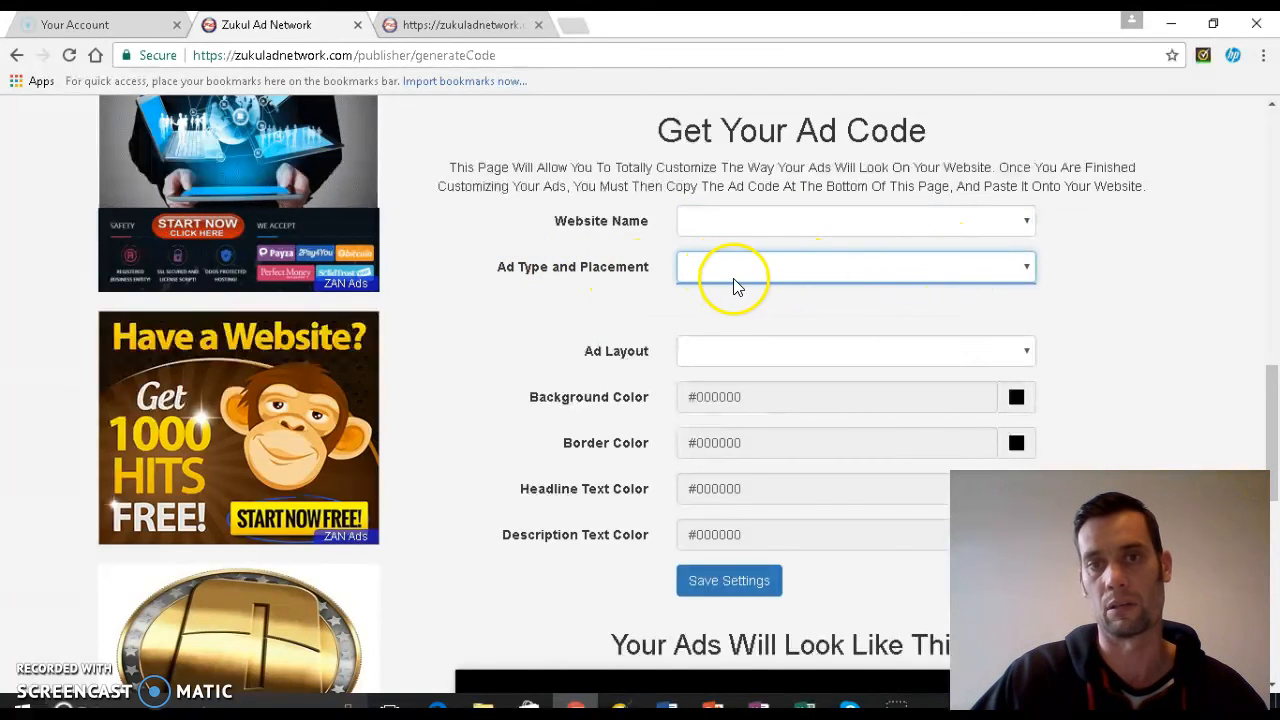
mouse_move(818, 278)
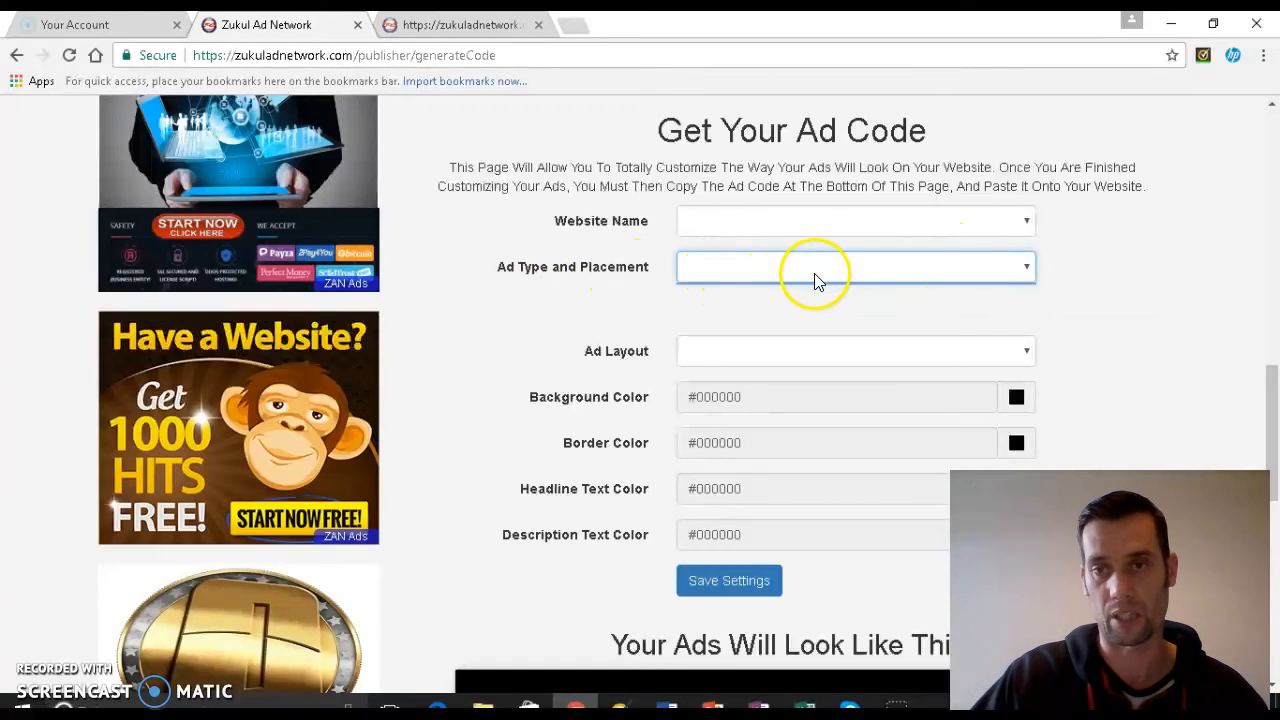
mouse_move(935, 275)
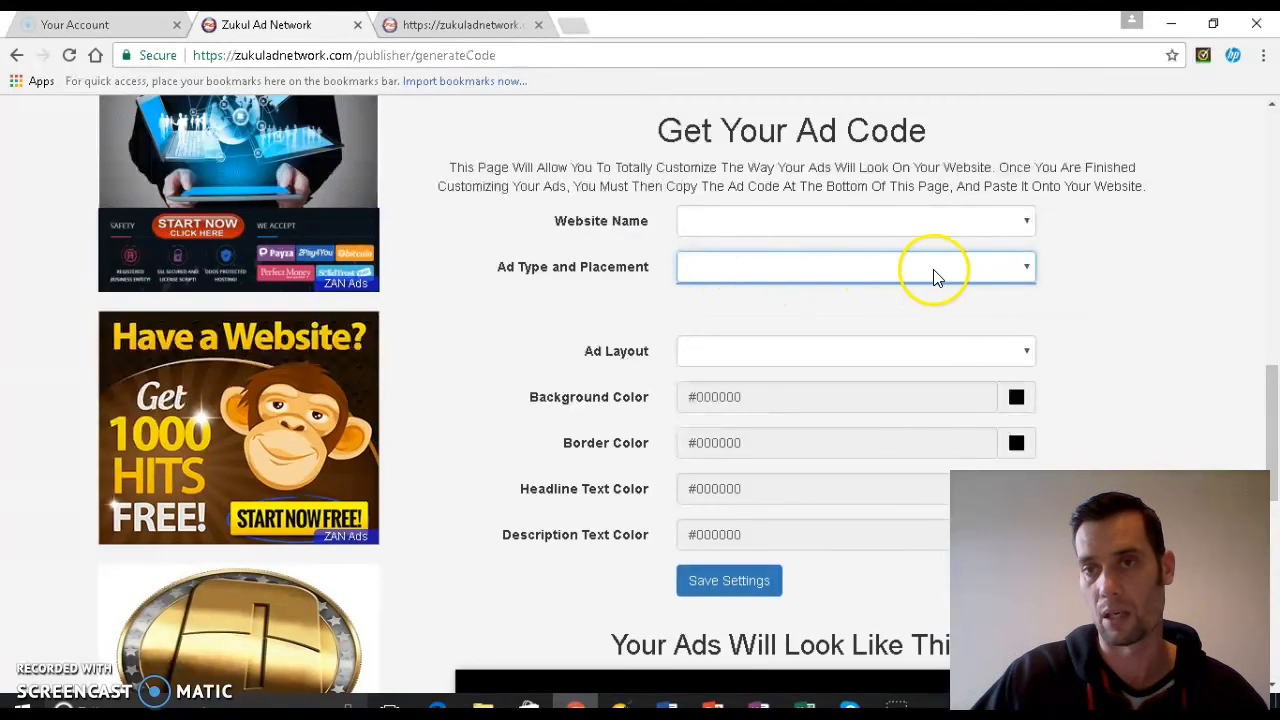
mouse_move(755, 278)
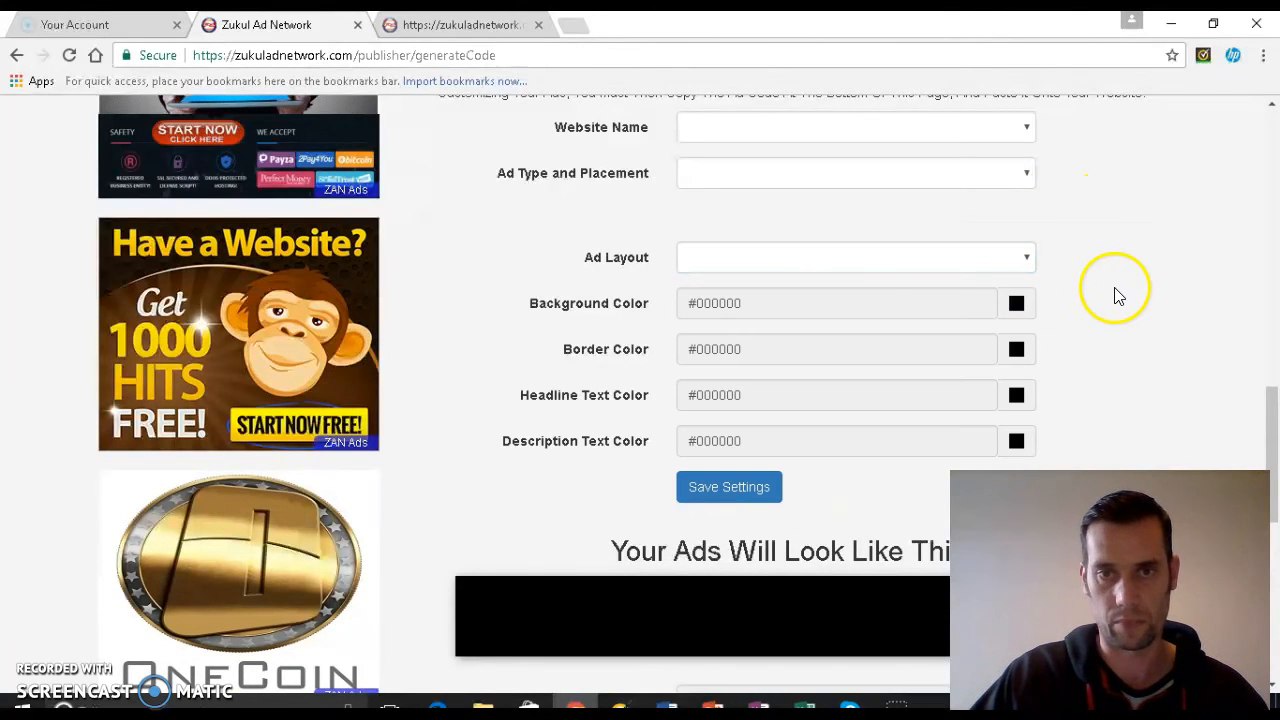
Scroll down to the 'Your Ads Will Look Like This' preview and the HTML code box
scroll("down", 3)
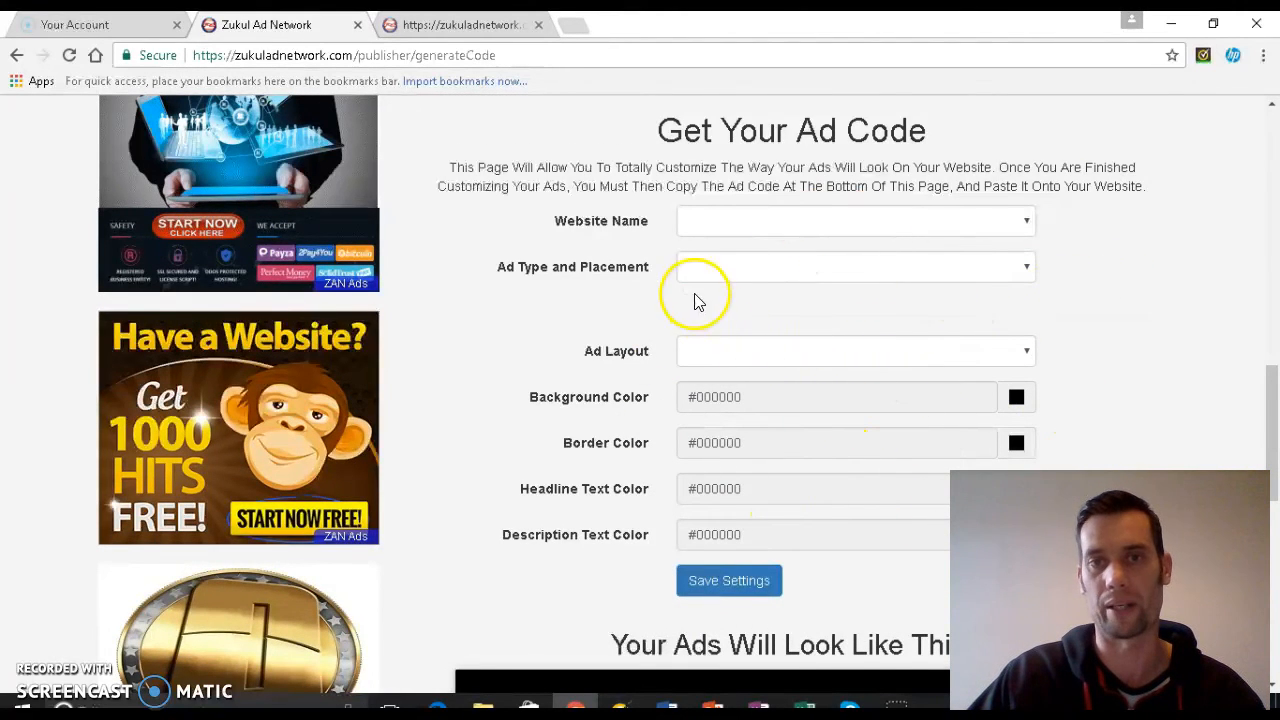
mouse_move(895, 445)
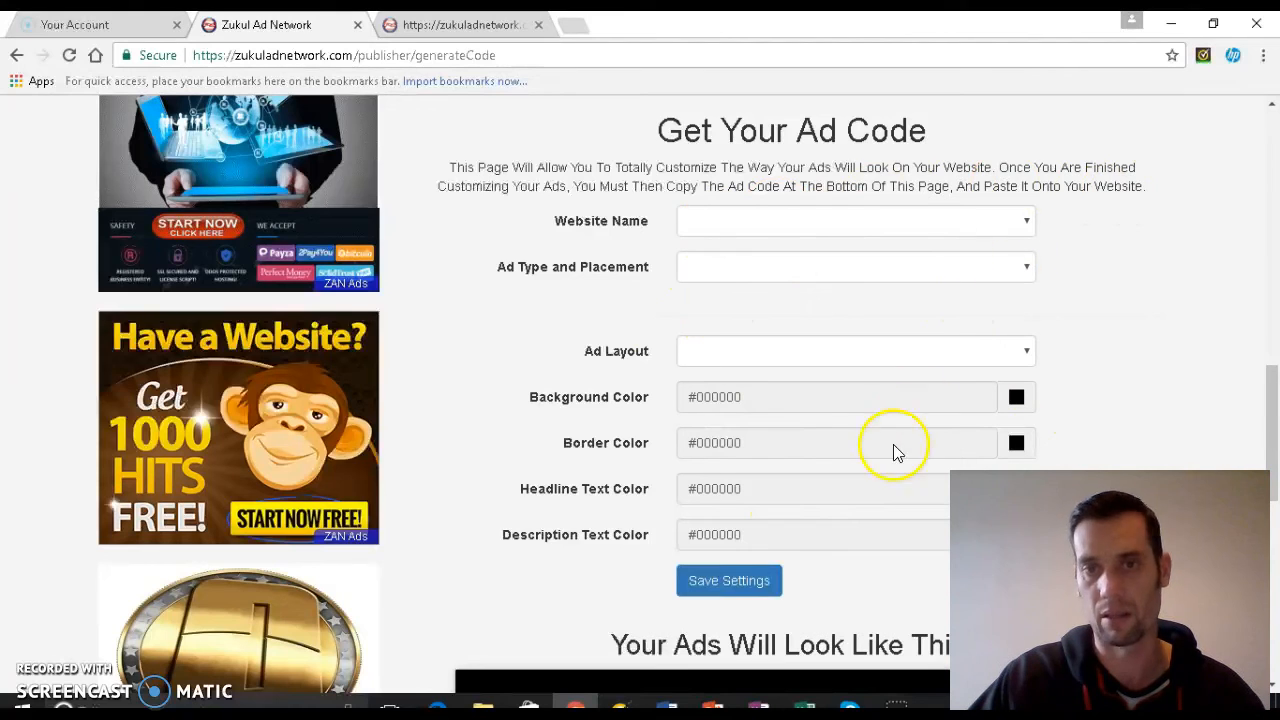
mouse_move(720, 380)
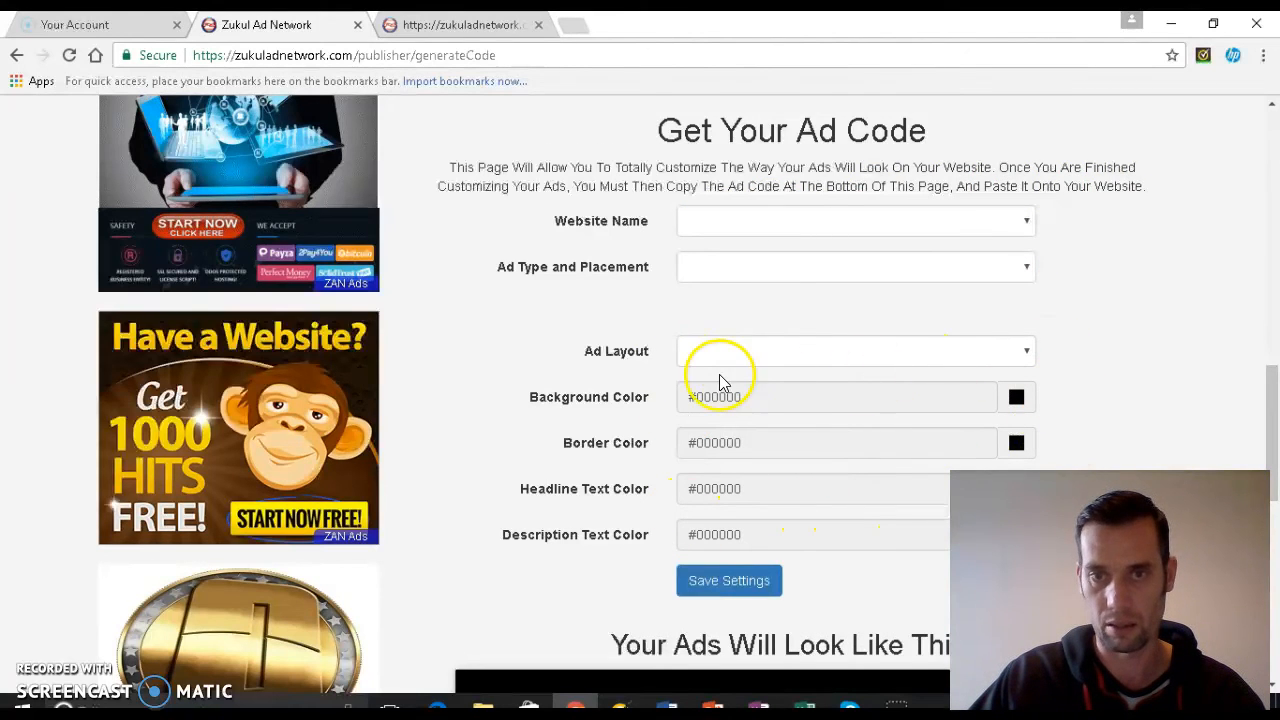
scroll("down", 3)
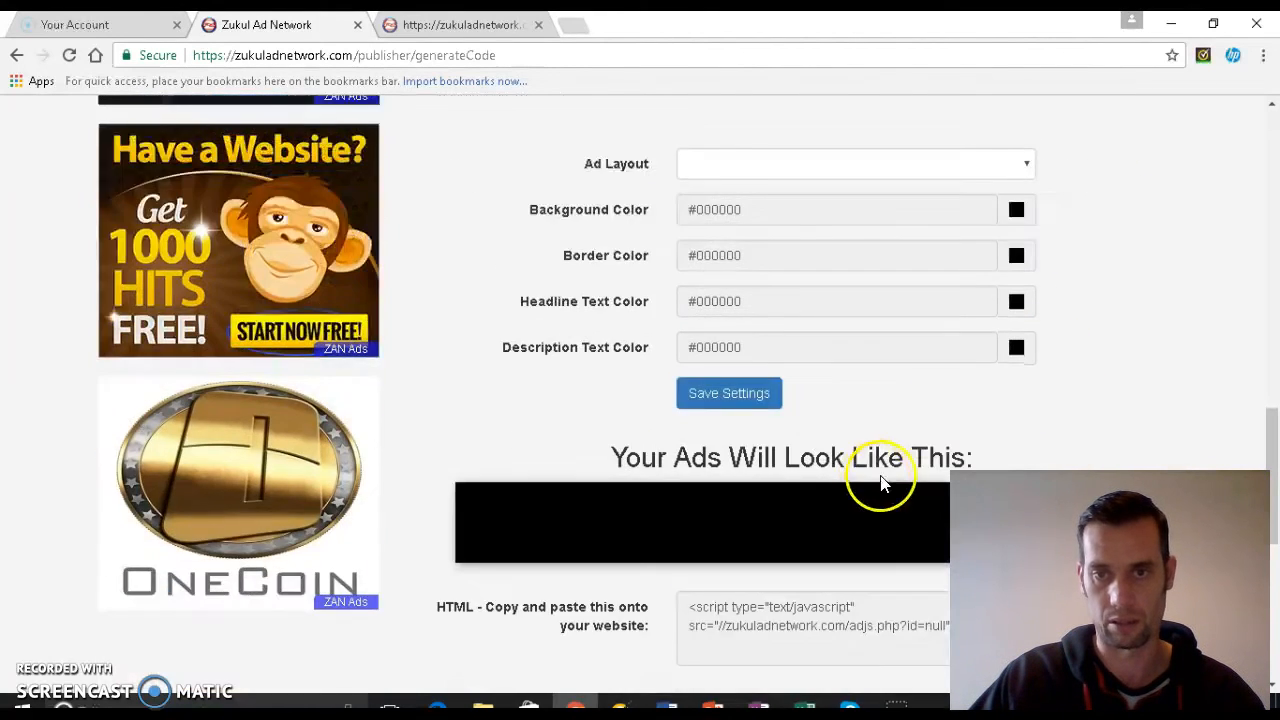
mouse_move(680, 497)
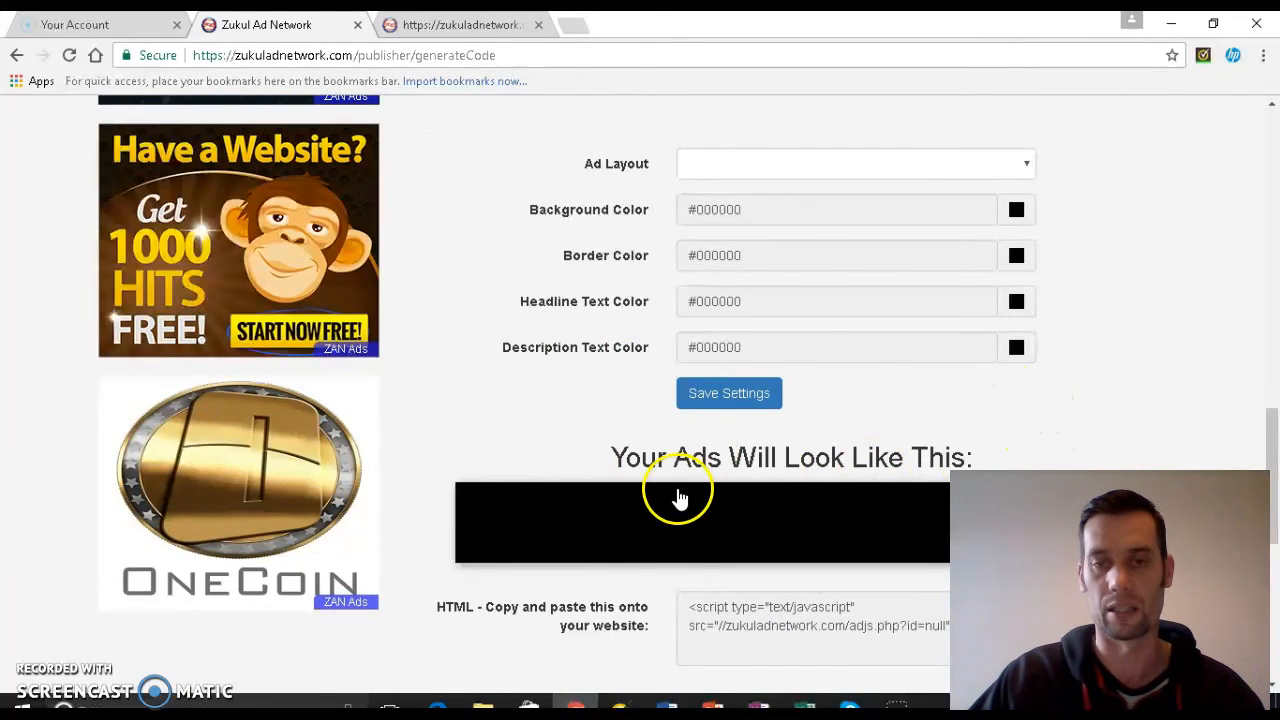
mouse_move(860, 410)
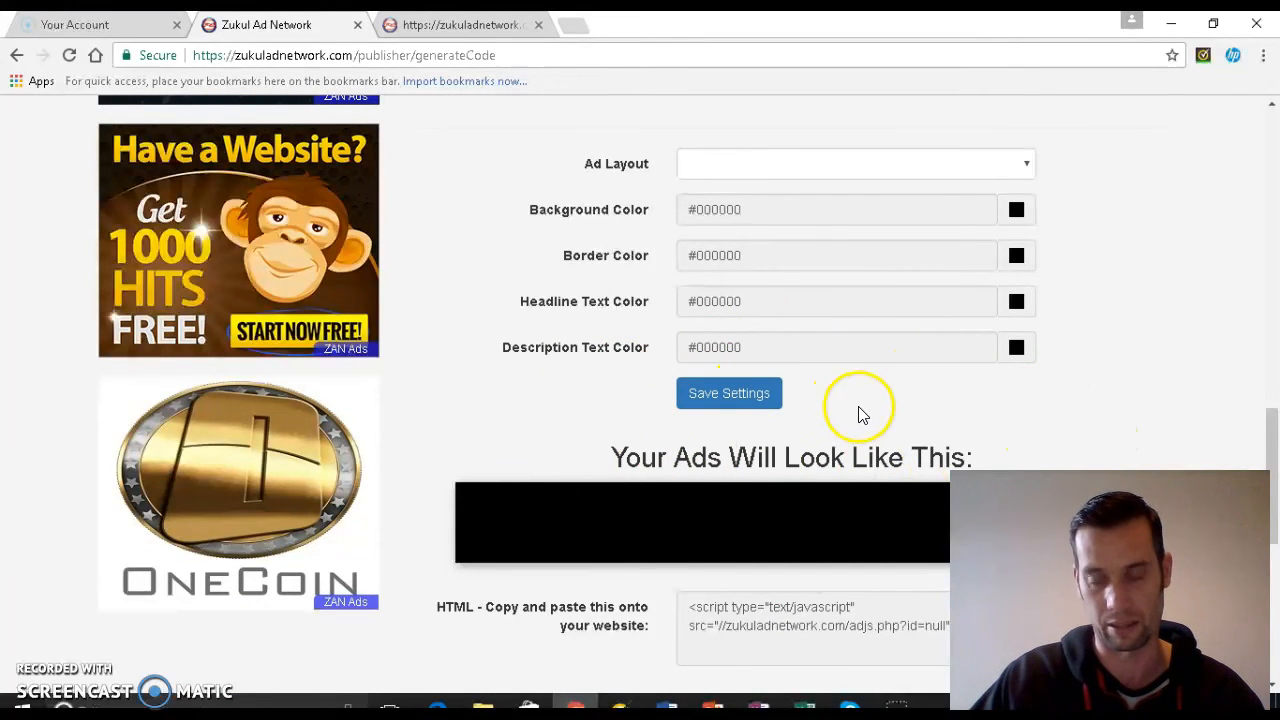
mouse_move(925, 400)
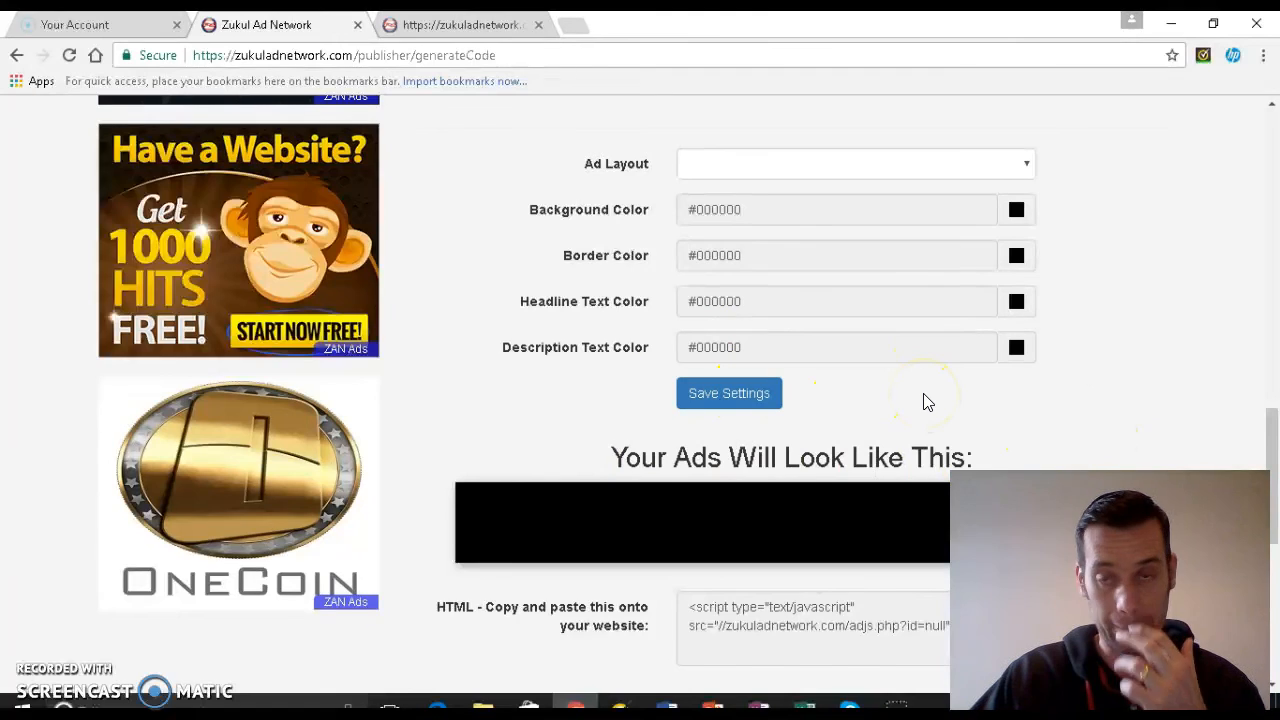
scroll("down", 3)
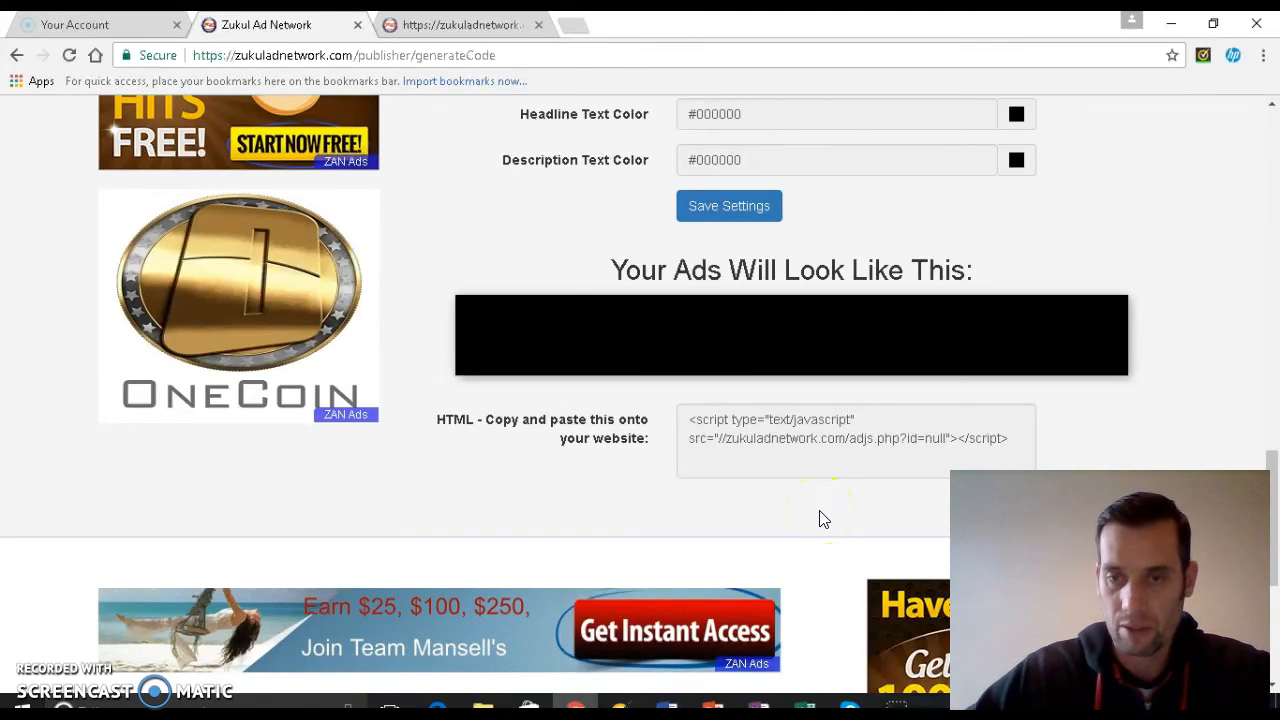
Go to Publisher > Ad Zones and view the empty Approved tab on Set Ad Rates and Settings
scroll("up", 3)
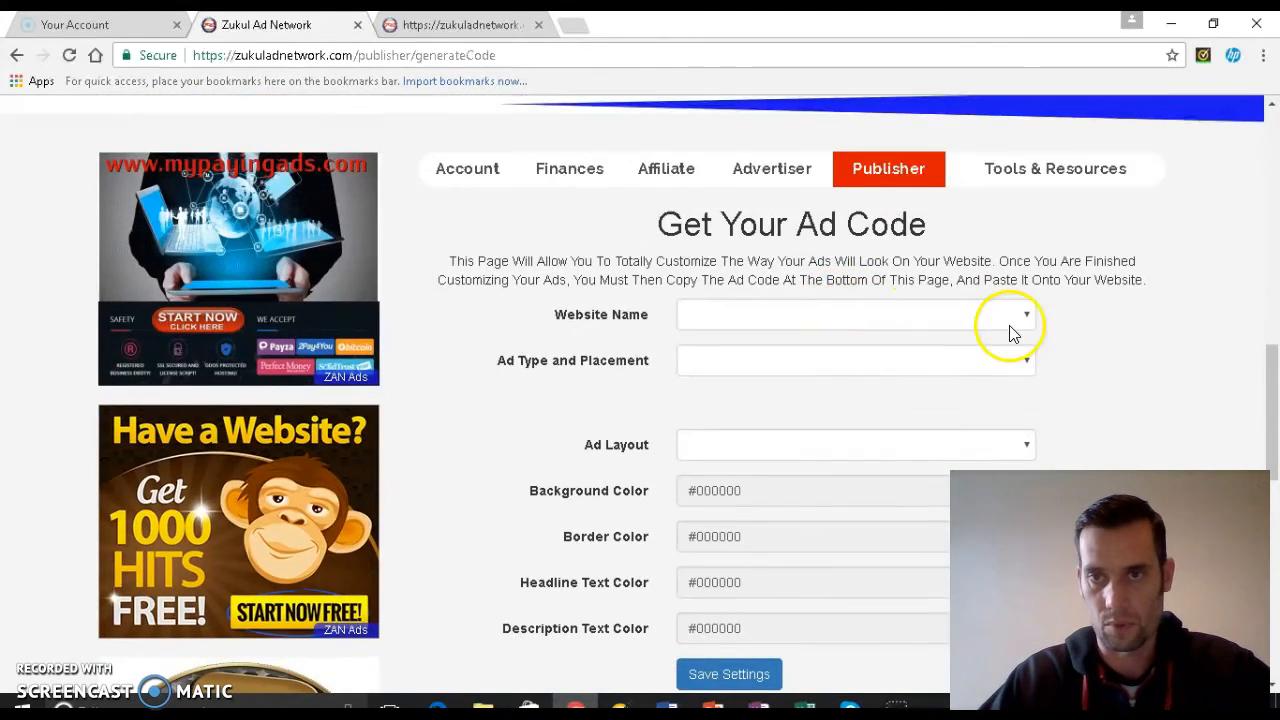
left_click(888, 168)
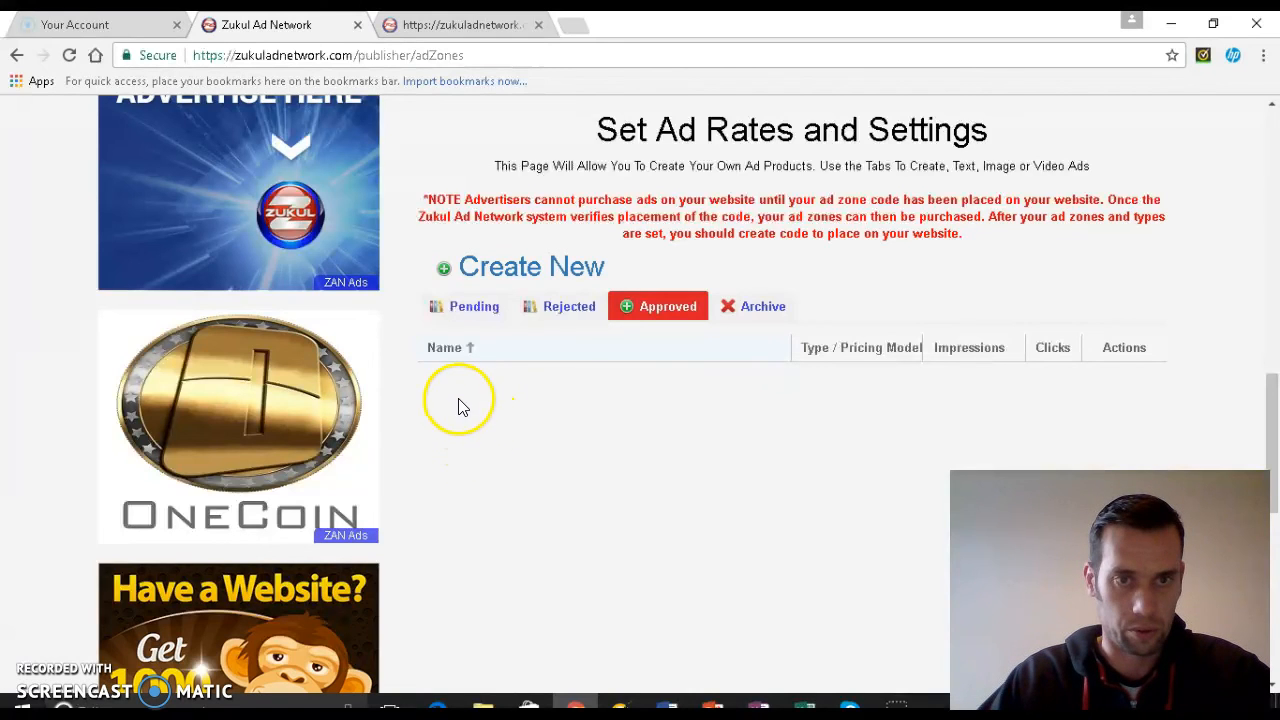
mouse_move(540, 408)
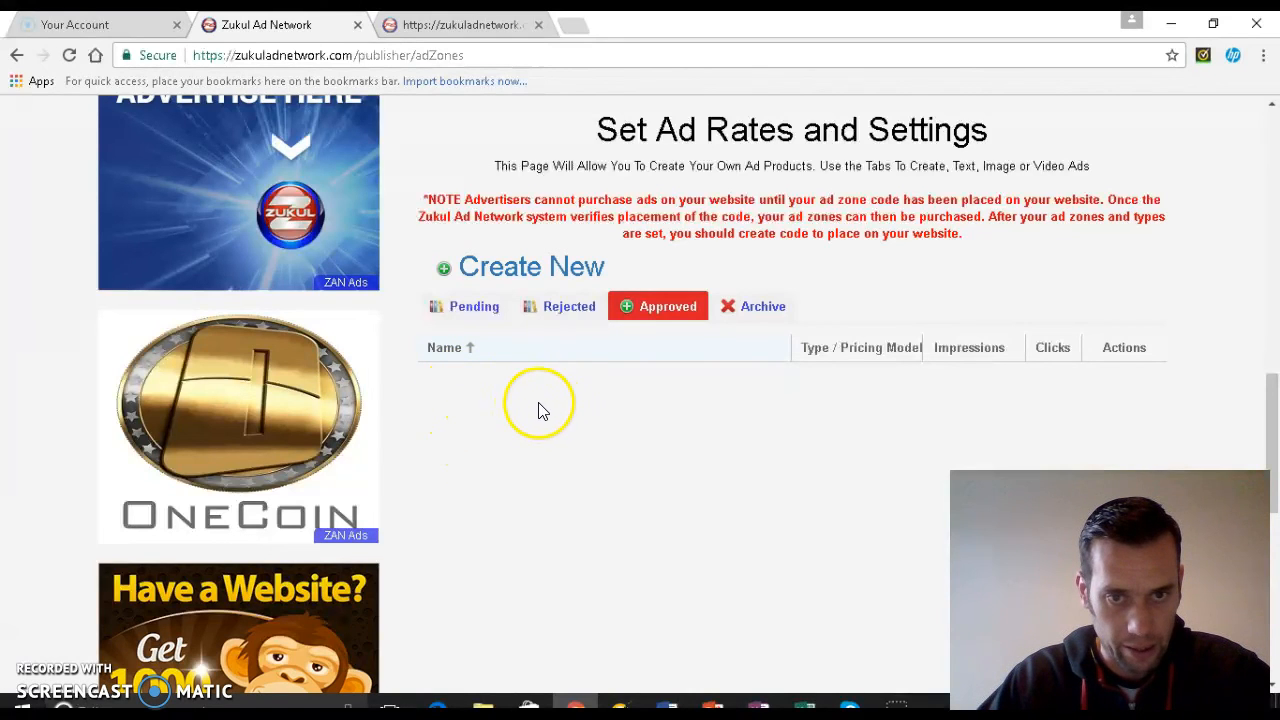
mouse_move(558, 408)
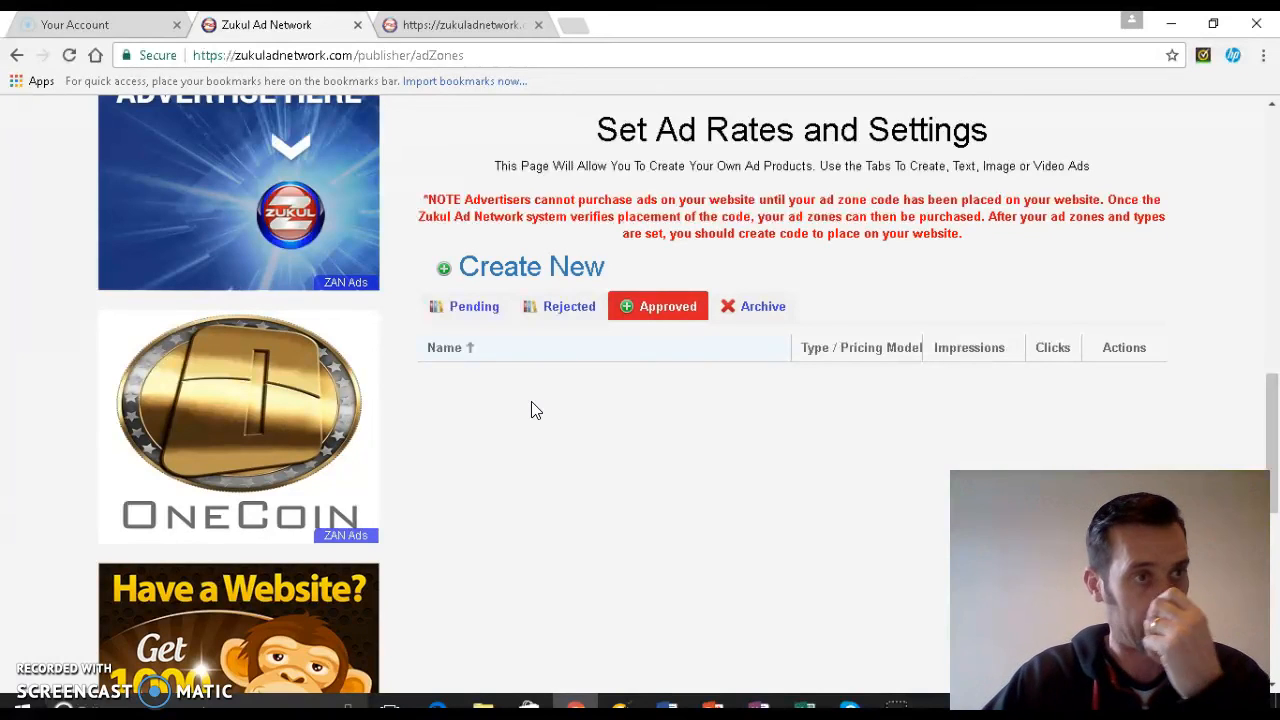
left_click(517, 405)
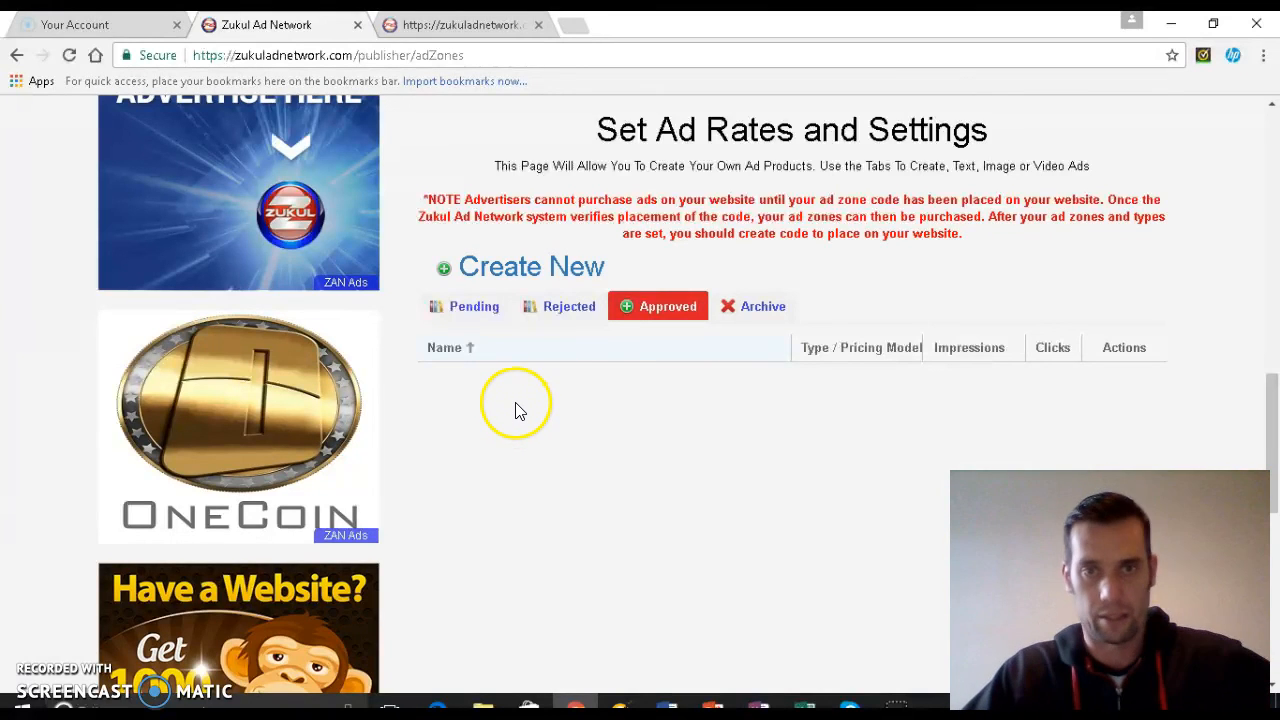
mouse_move(548, 410)
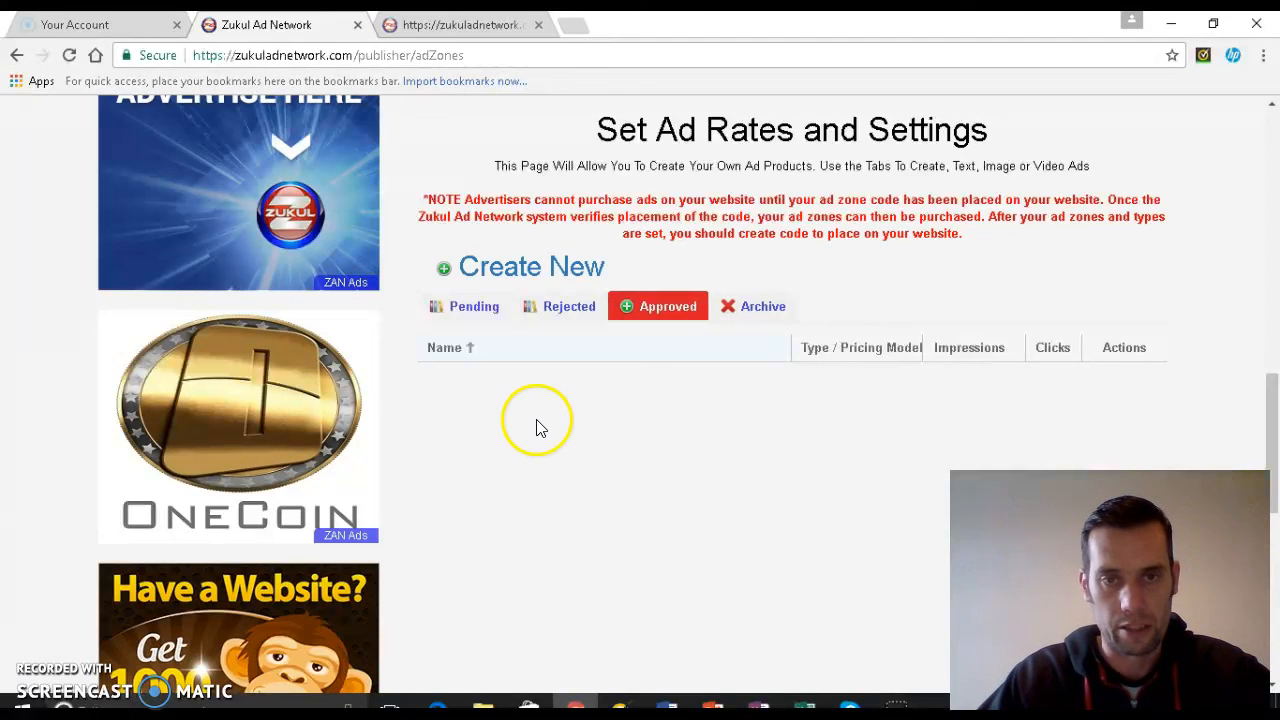
mouse_move(537, 410)
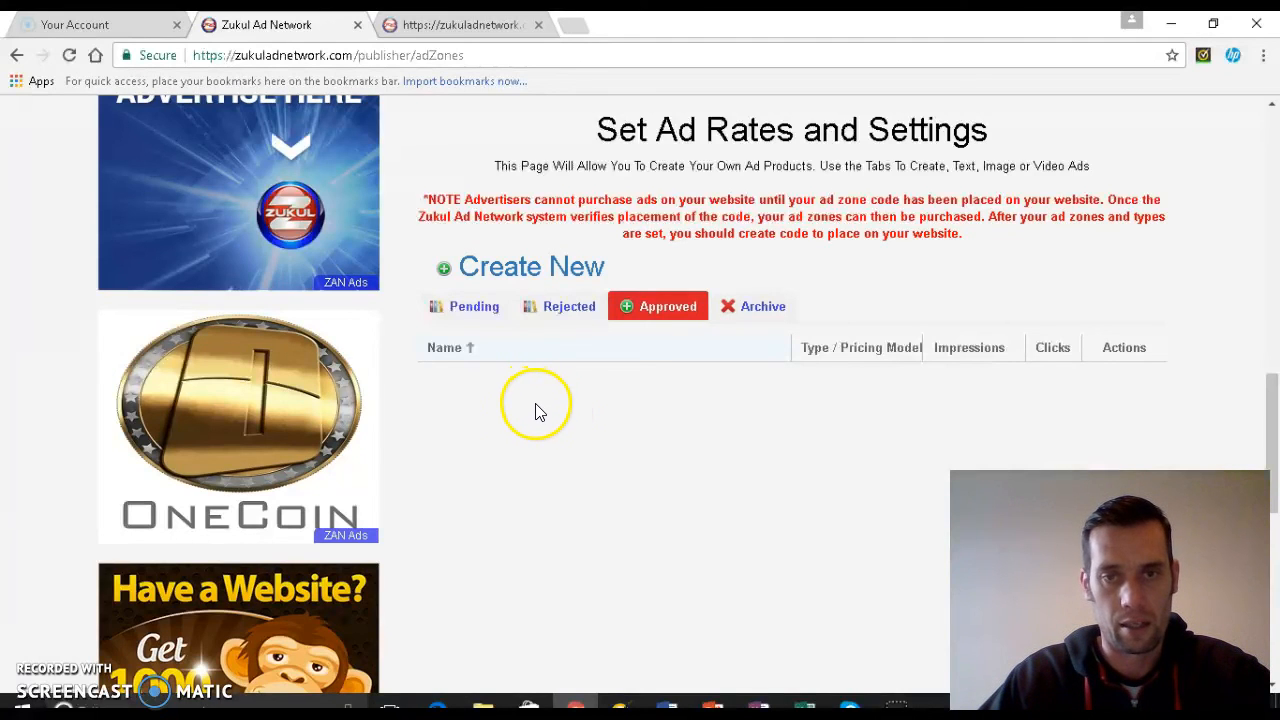
mouse_move(563, 405)
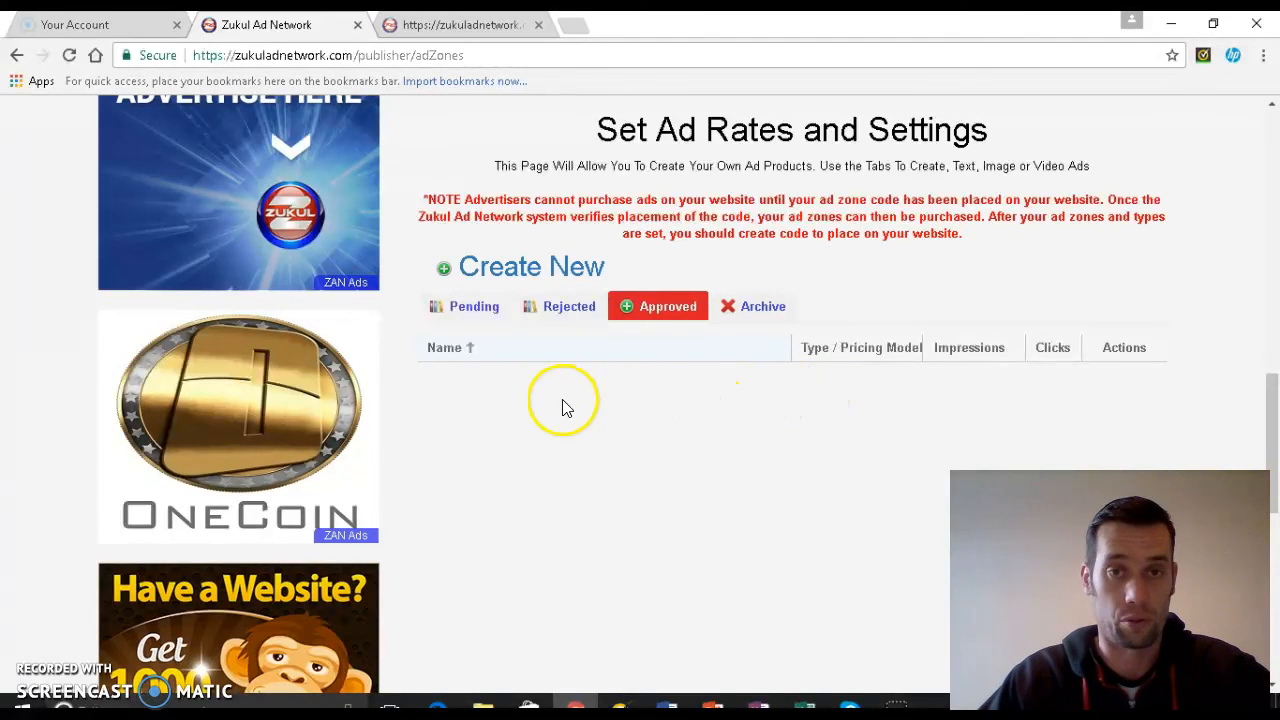
mouse_move(453, 421)
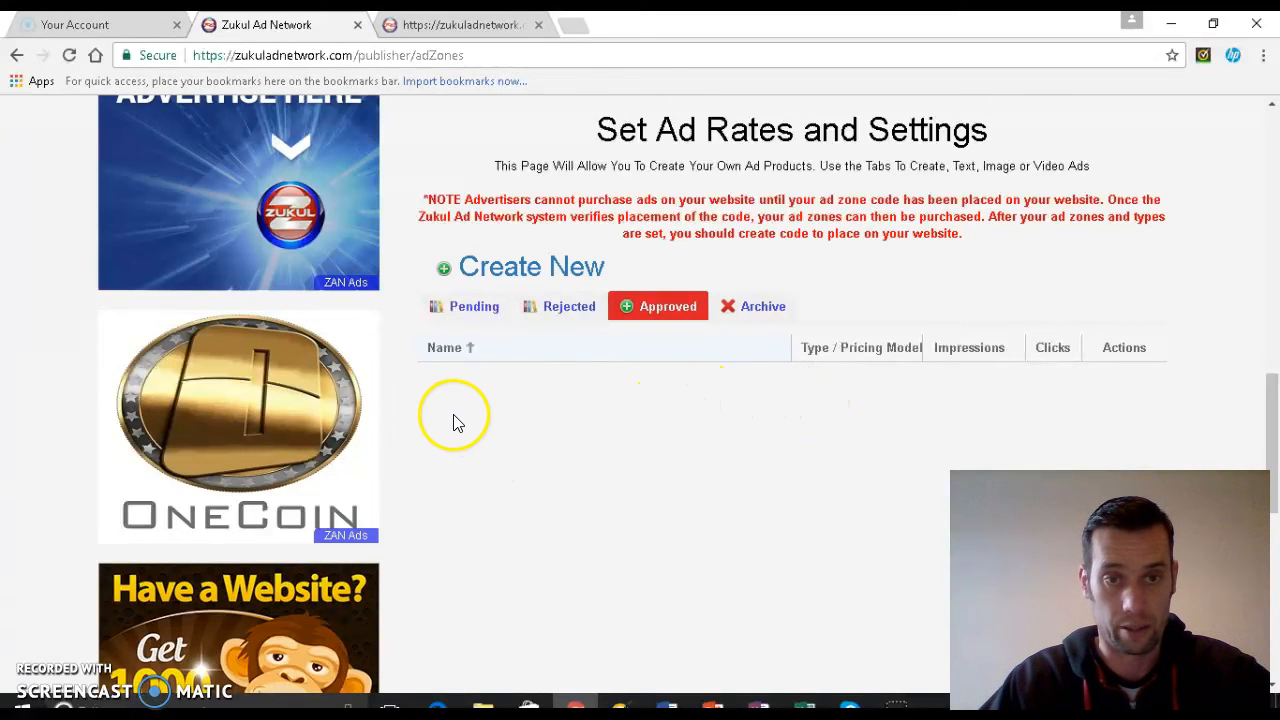
mouse_move(585, 420)
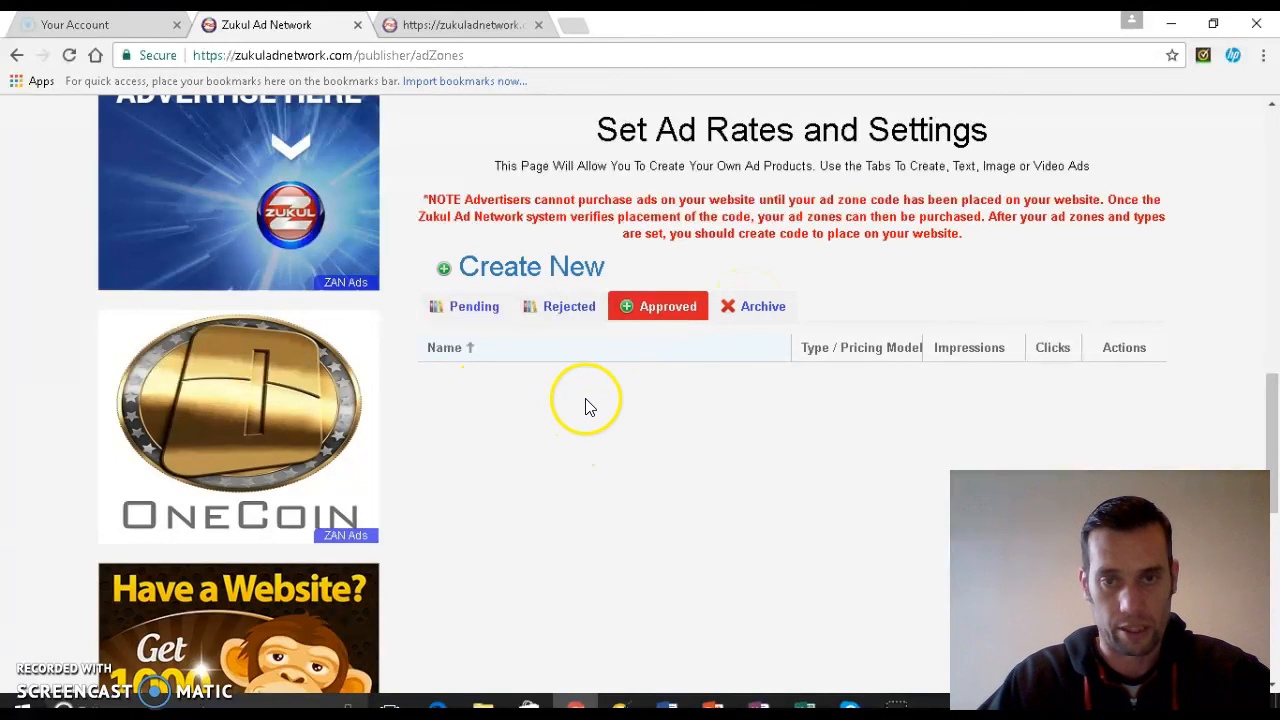
mouse_move(693, 414)
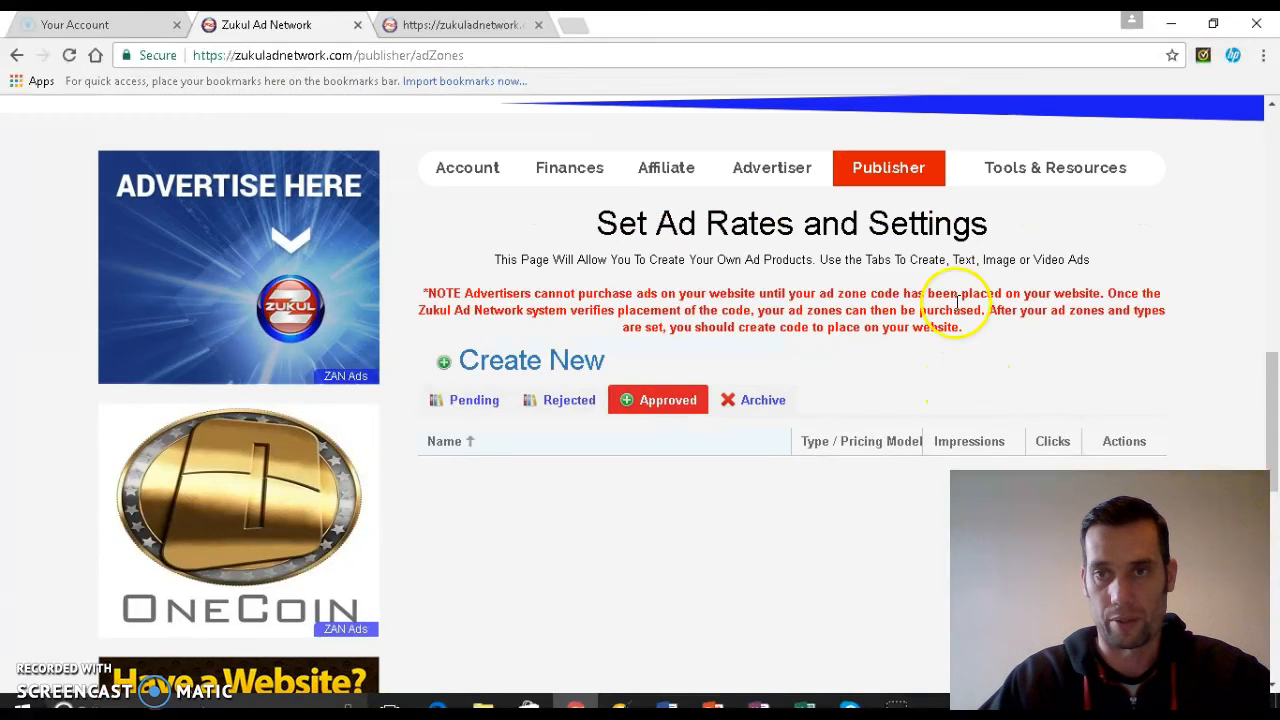
mouse_move(1125, 233)
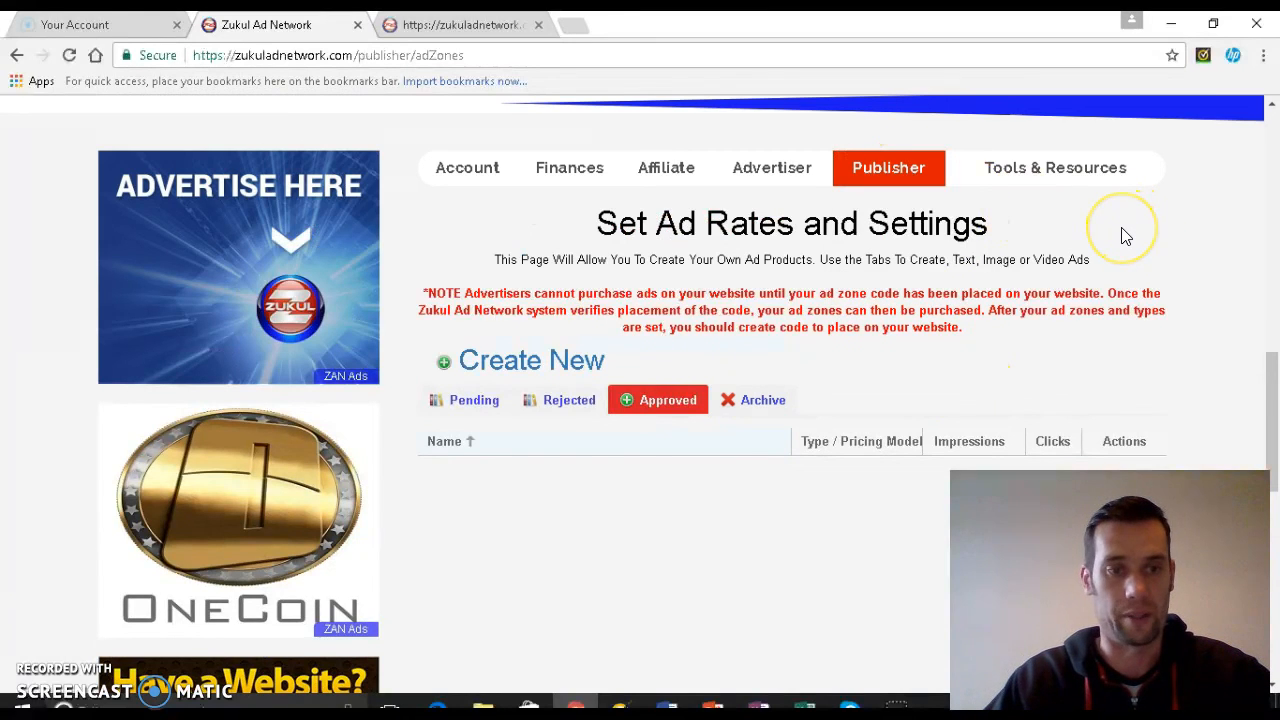